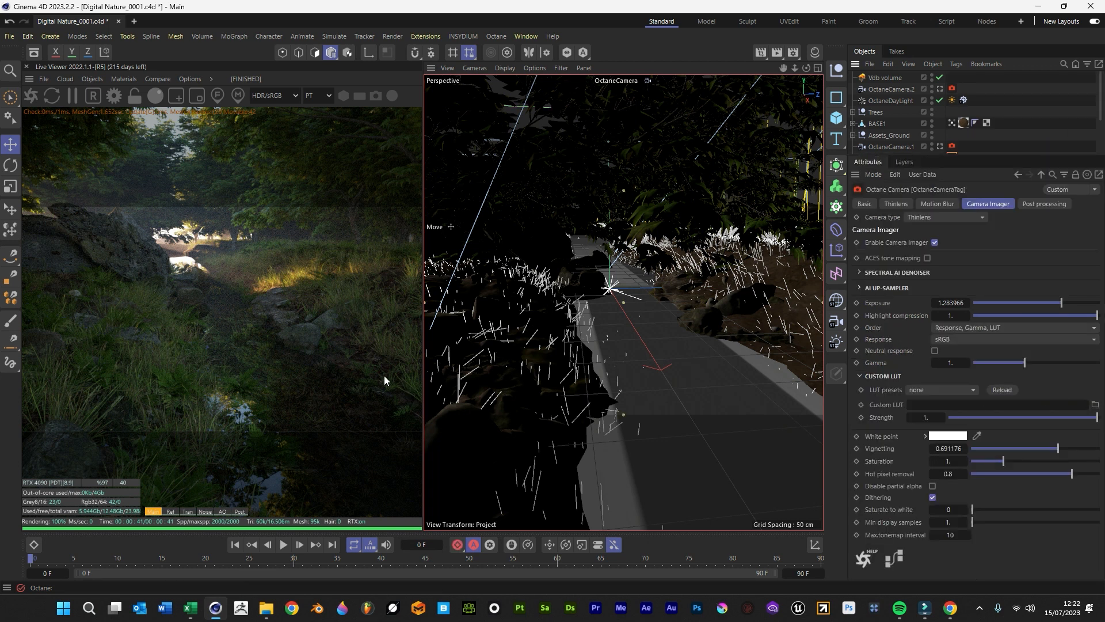
{"action": "mouse_move", "coordinate": [378, 388]}
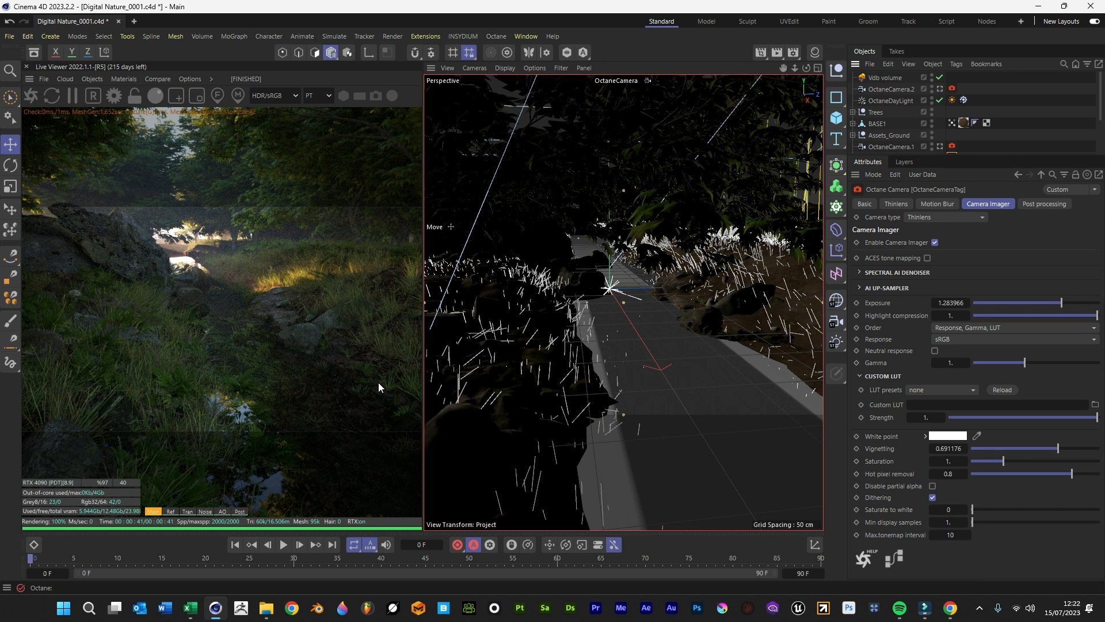
{"action": "mouse_move", "coordinate": [388, 400]}
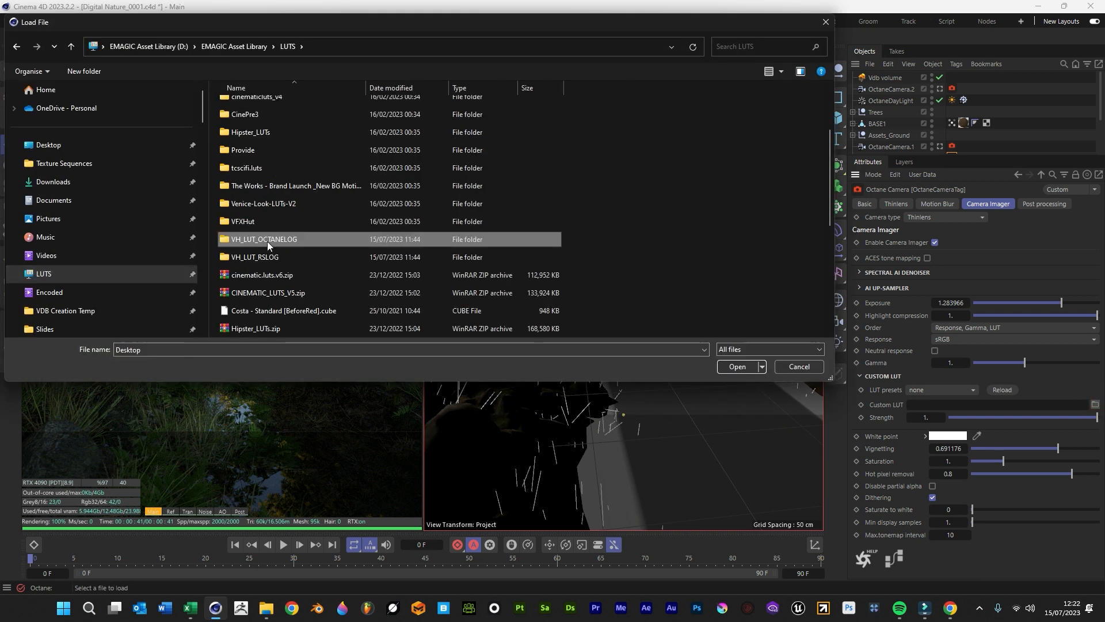
Step: Load OctaneLog.CUBE from the VH_LUT_OCTANELOG folder as the camera imager's custom LUT
{"action": "double_click", "coordinate": [263, 240]}
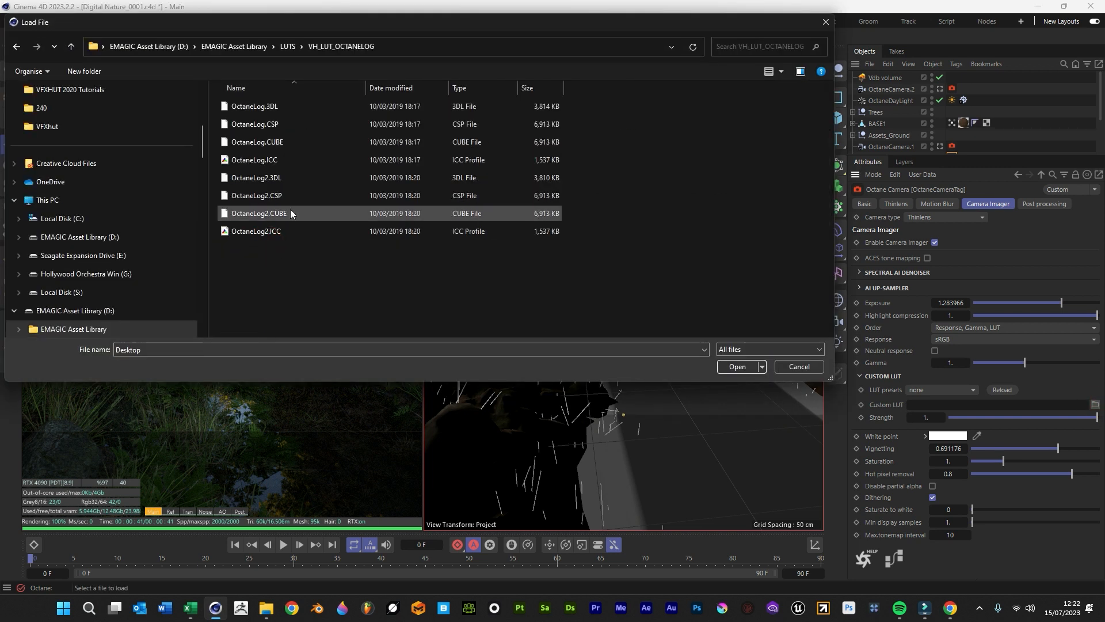
{"action": "left_click", "coordinate": [256, 142]}
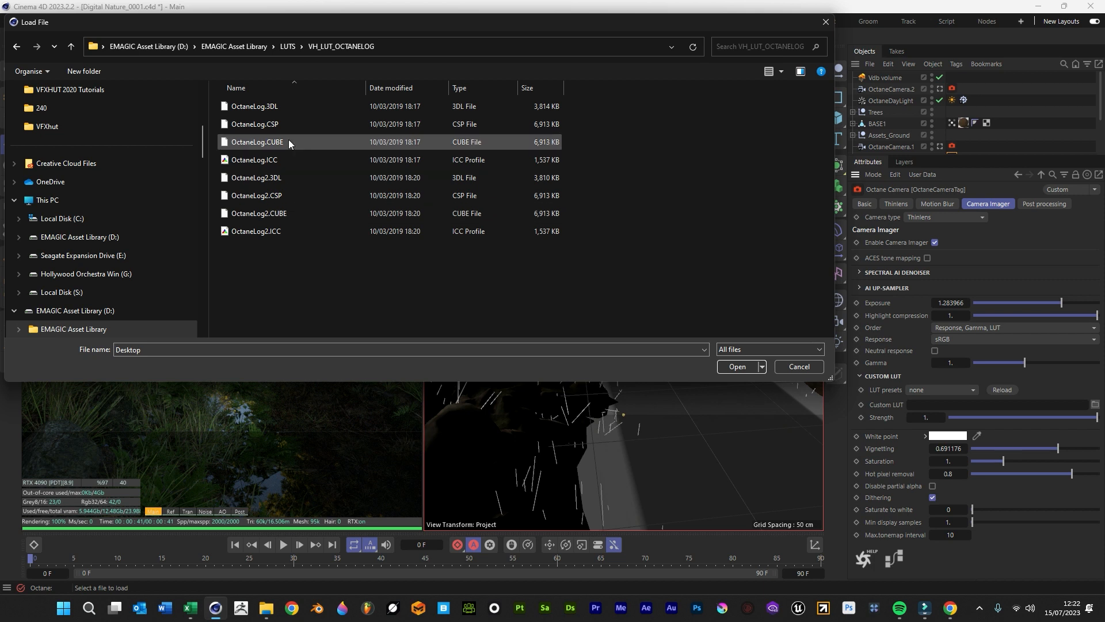
{"action": "left_click", "coordinate": [259, 213]}
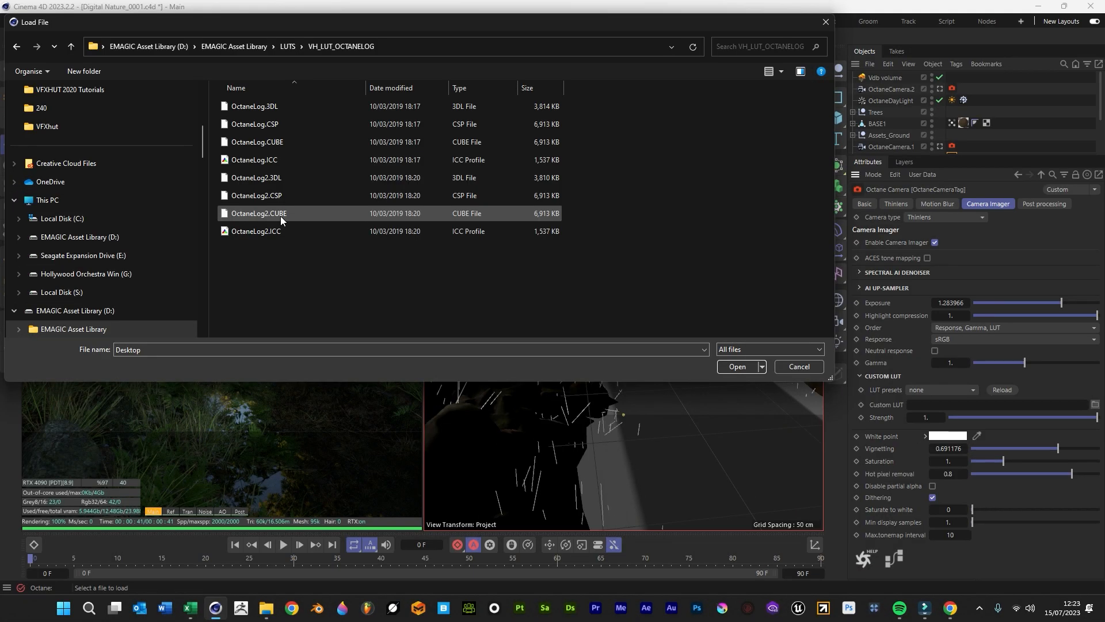
{"action": "left_click", "coordinate": [737, 366]}
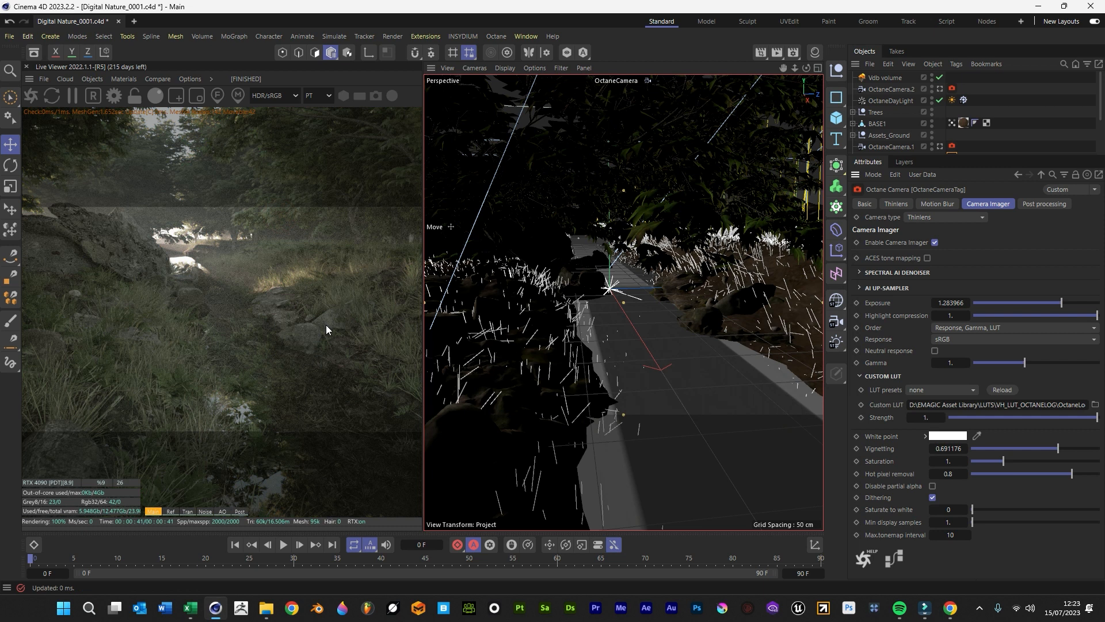
{"action": "mouse_move", "coordinate": [128, 413]}
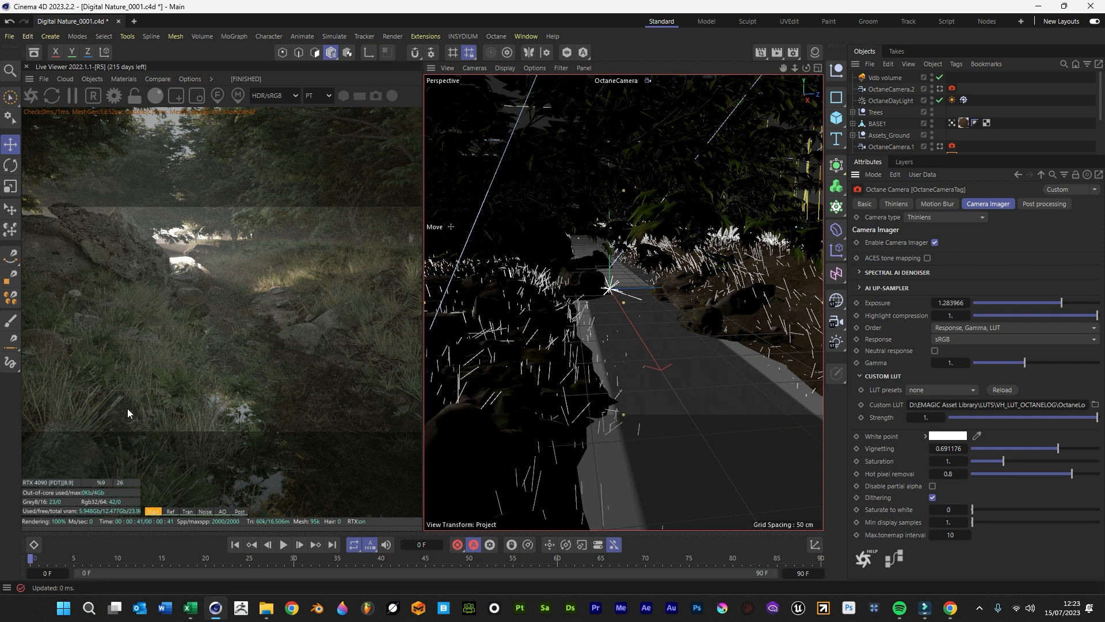
{"action": "mouse_move", "coordinate": [195, 509]}
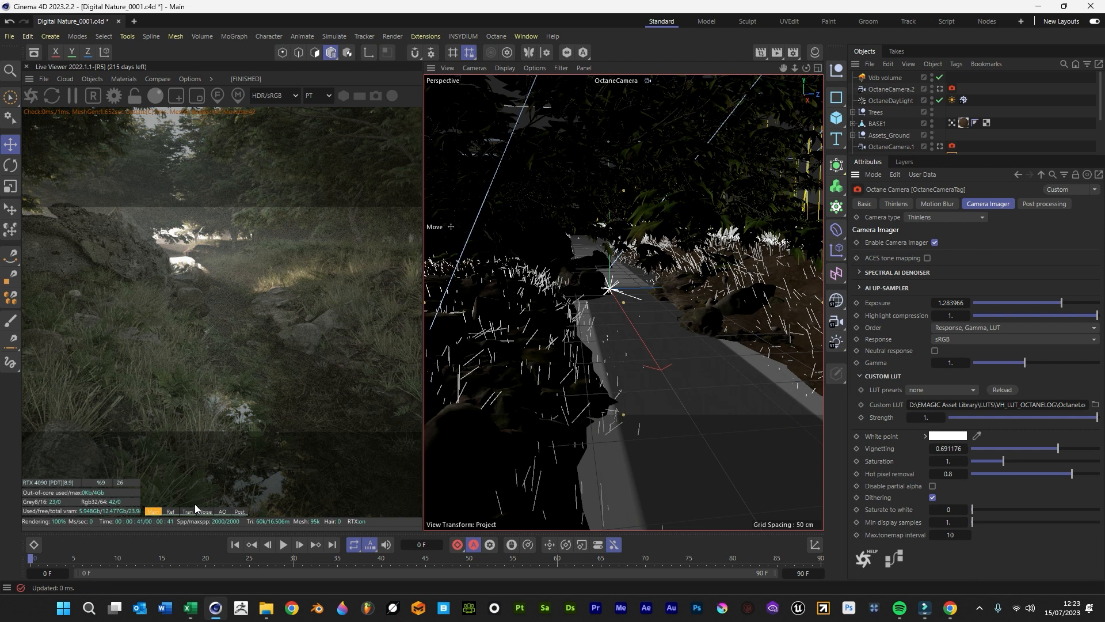
{"action": "mouse_move", "coordinate": [197, 513]}
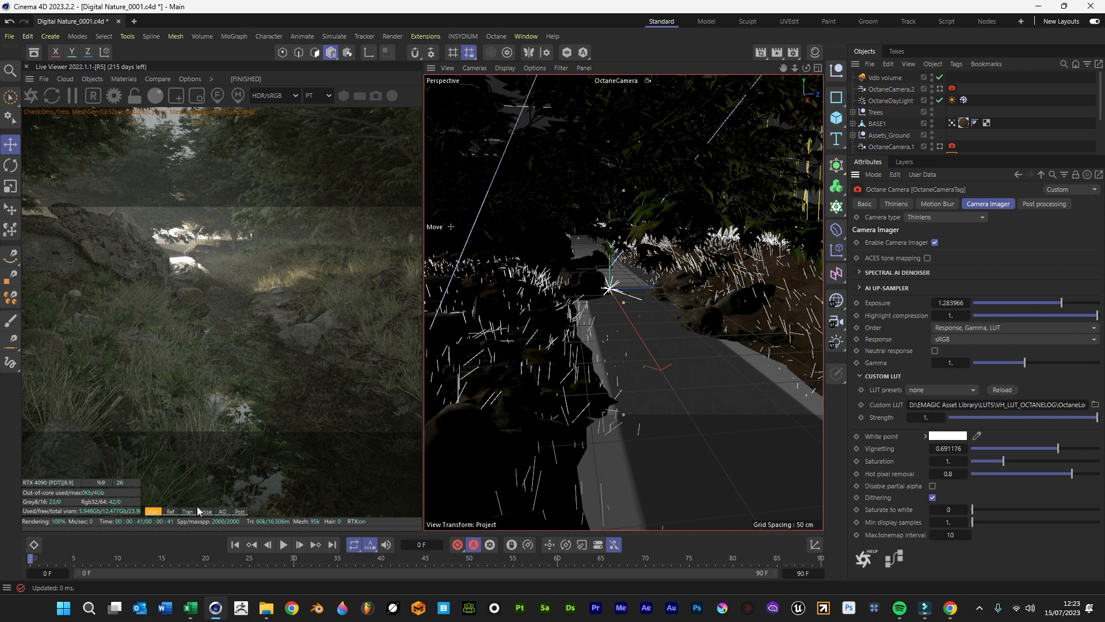
{"action": "mouse_move", "coordinate": [203, 512]}
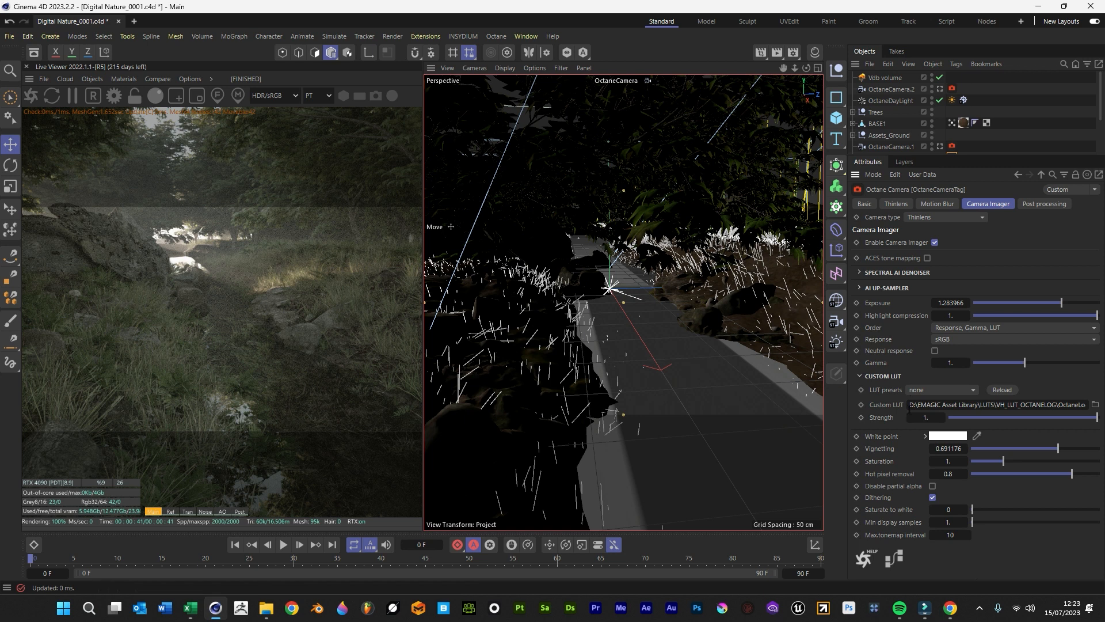
Step: Enable the Spectral AI denoiser and set its max denoiser interval to 2
{"action": "left_click", "coordinate": [860, 272]}
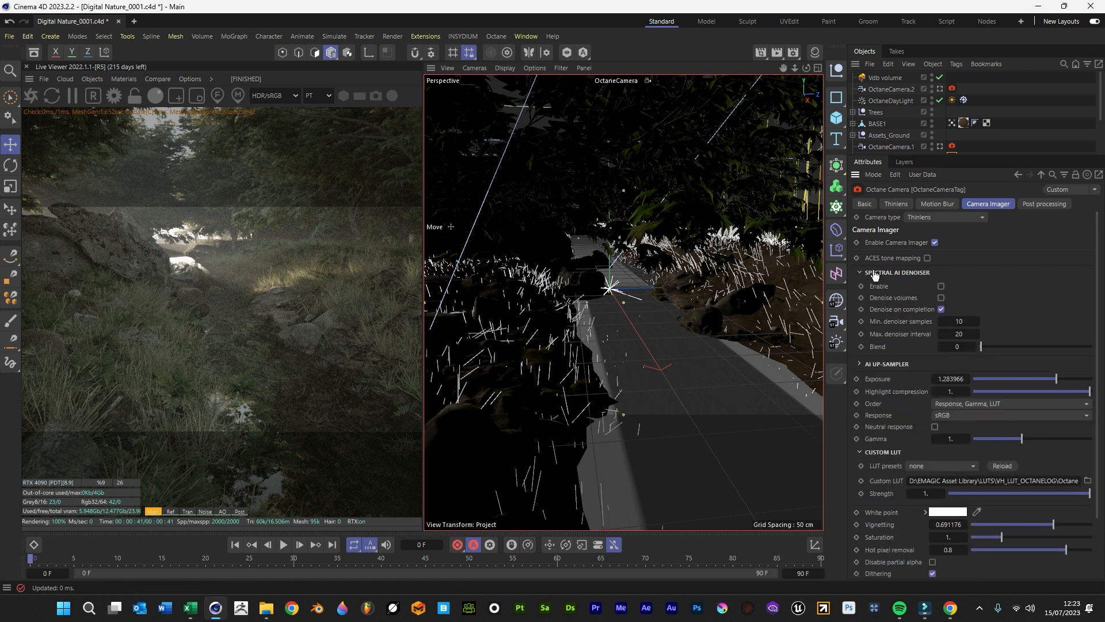
{"action": "left_click", "coordinate": [940, 286]}
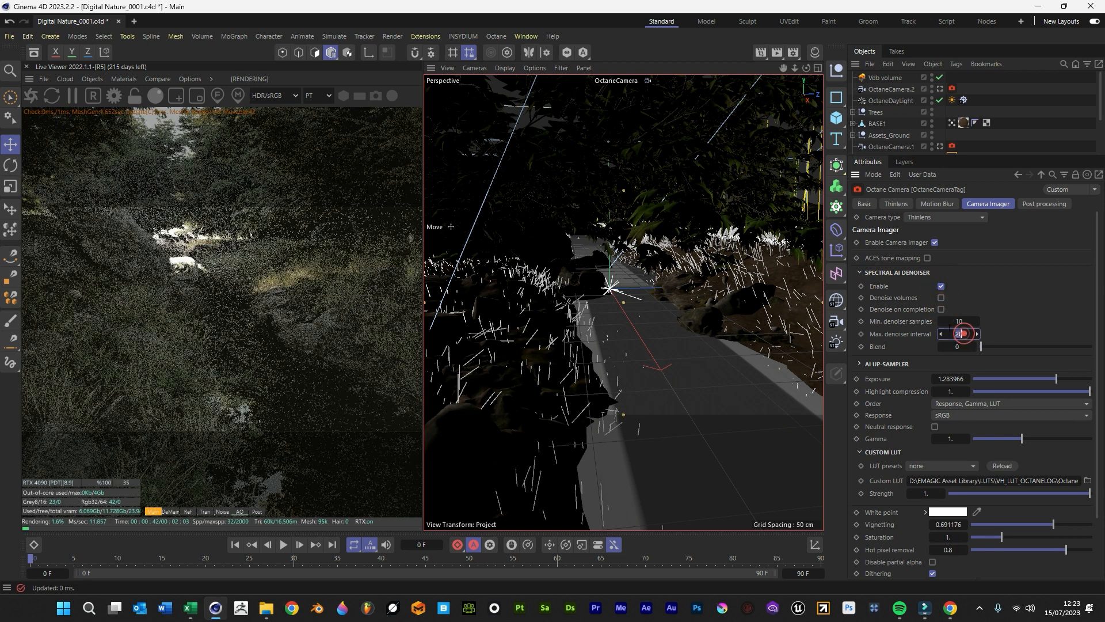
{"action": "left_click", "coordinate": [939, 297]}
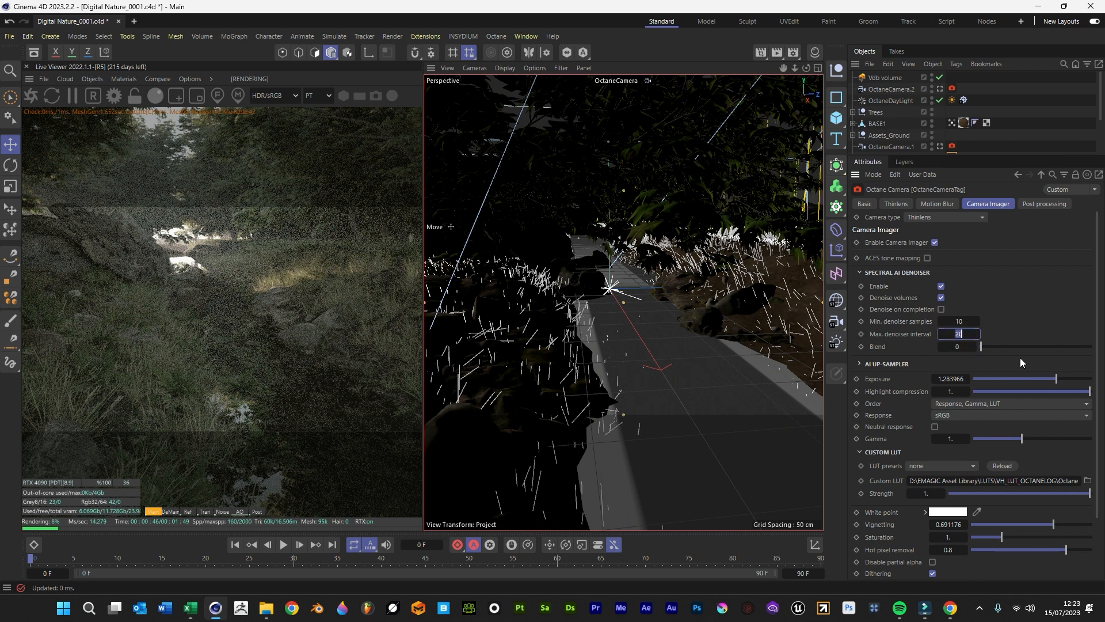
{"action": "type", "text": "2"}
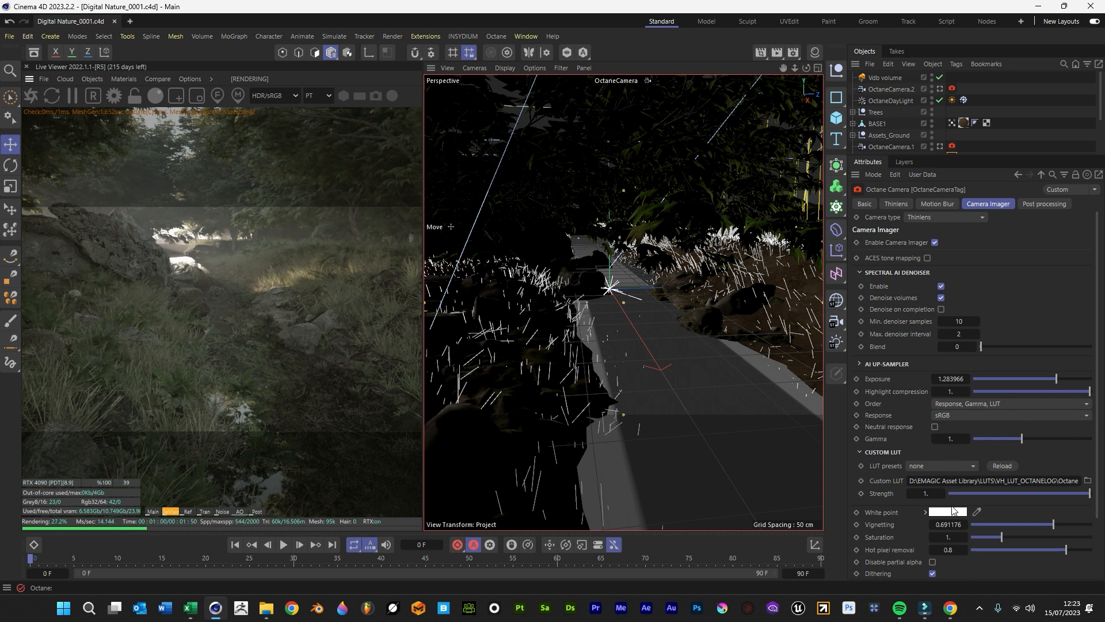
Step: Set imager order to Response, LUT, Gamma, keep LUT strength at 1 and lower exposure to about 0.62
{"action": "left_click", "coordinate": [1010, 403]}
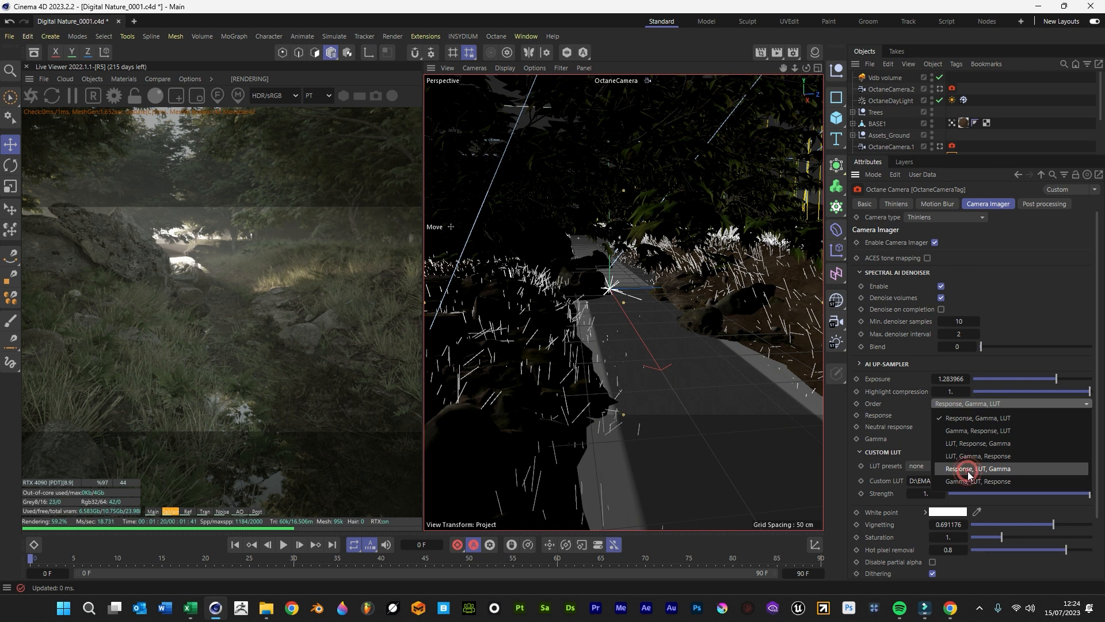
{"action": "left_click", "coordinate": [978, 469]}
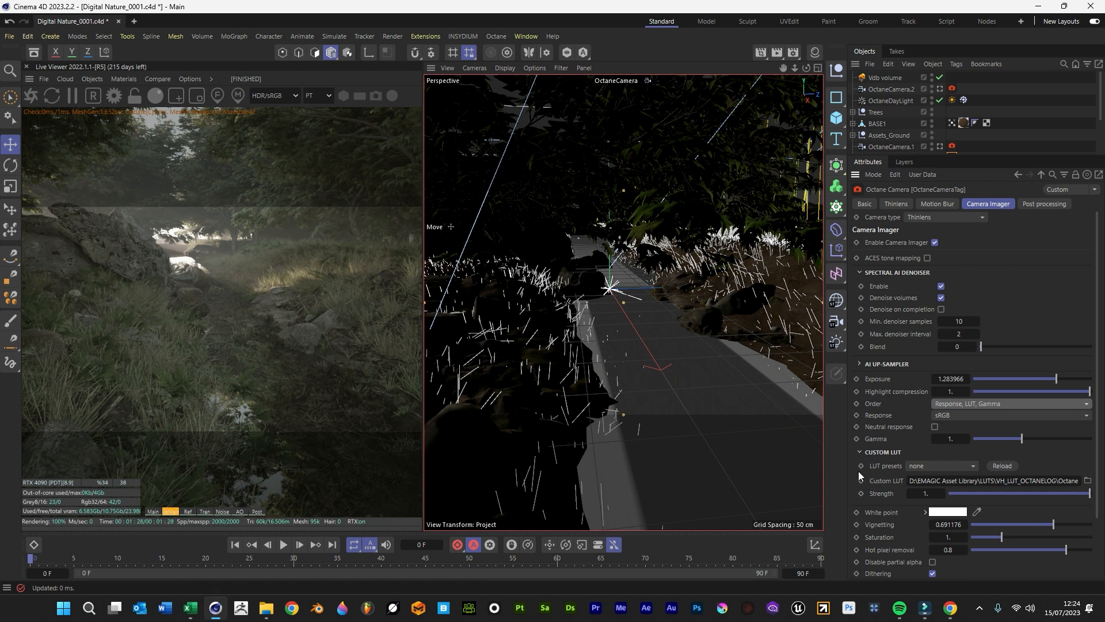
{"action": "mouse_move", "coordinate": [256, 379]}
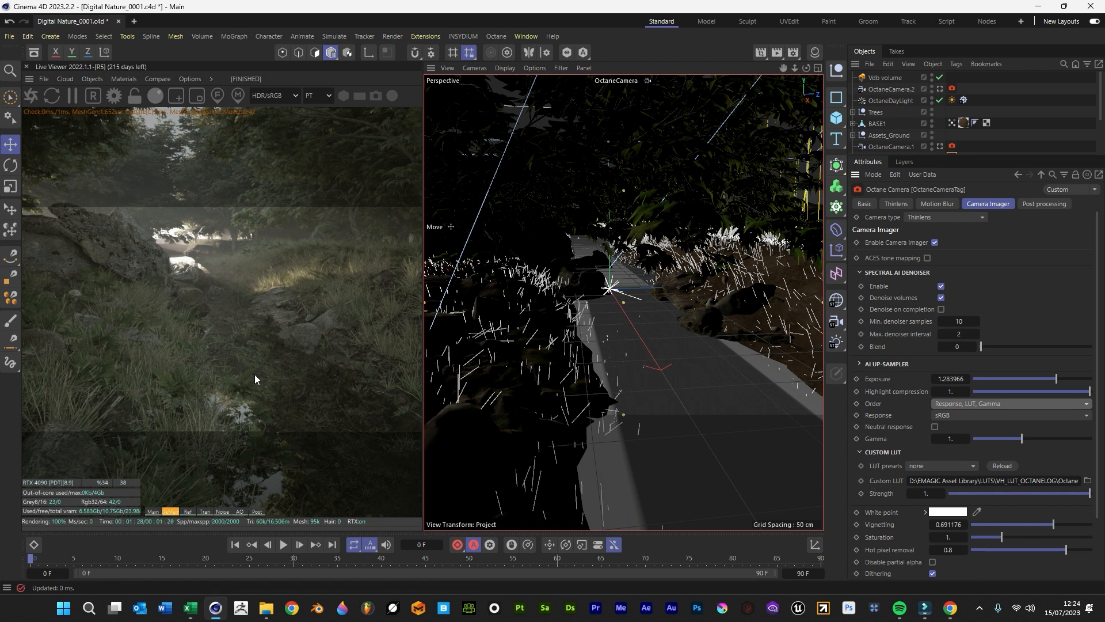
{"action": "mouse_move", "coordinate": [332, 427]}
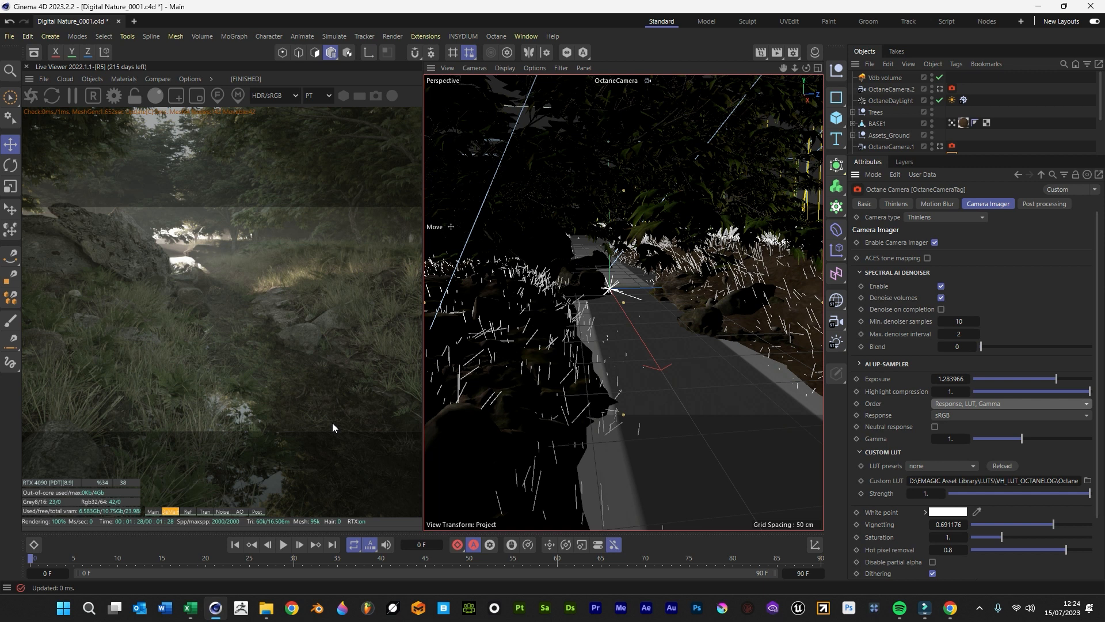
{"action": "mouse_move", "coordinate": [326, 431]}
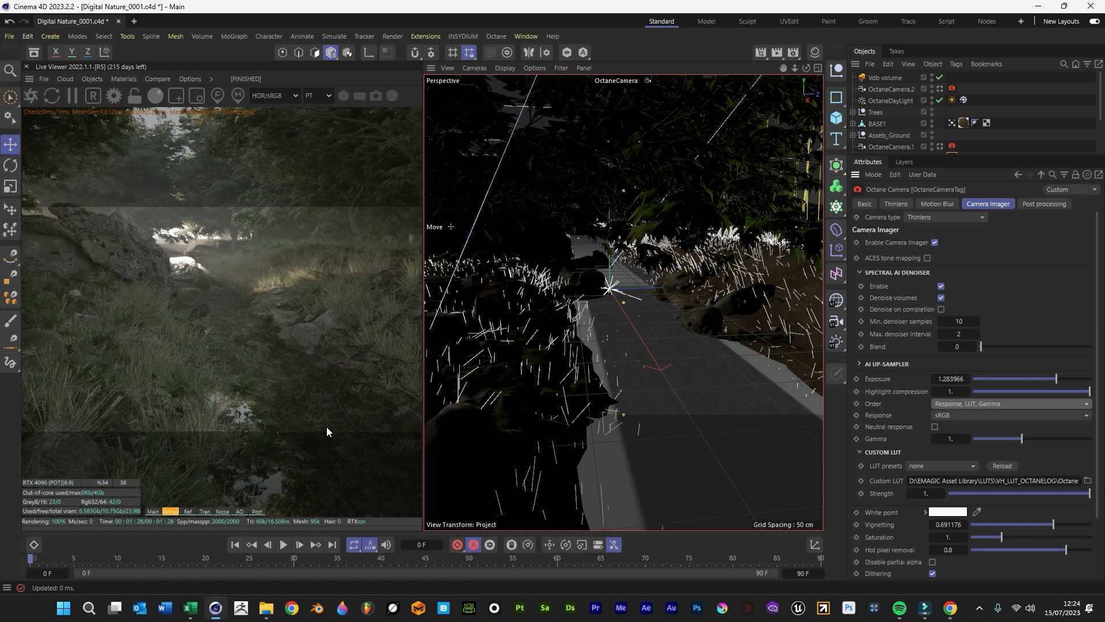
{"action": "mouse_move", "coordinate": [124, 240]}
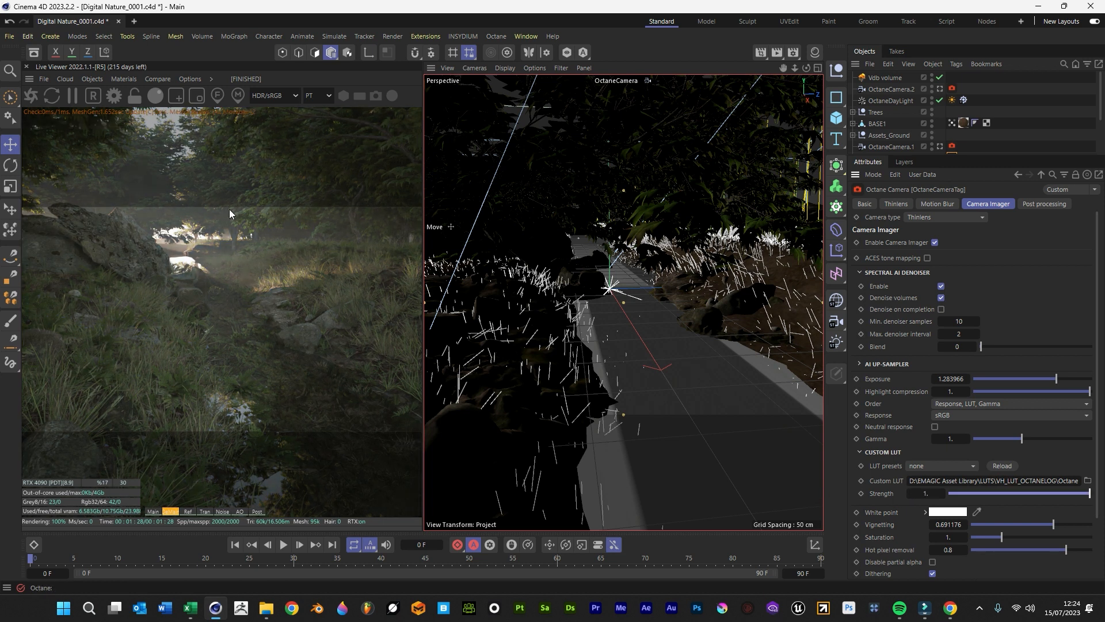
{"action": "mouse_move", "coordinate": [197, 274]}
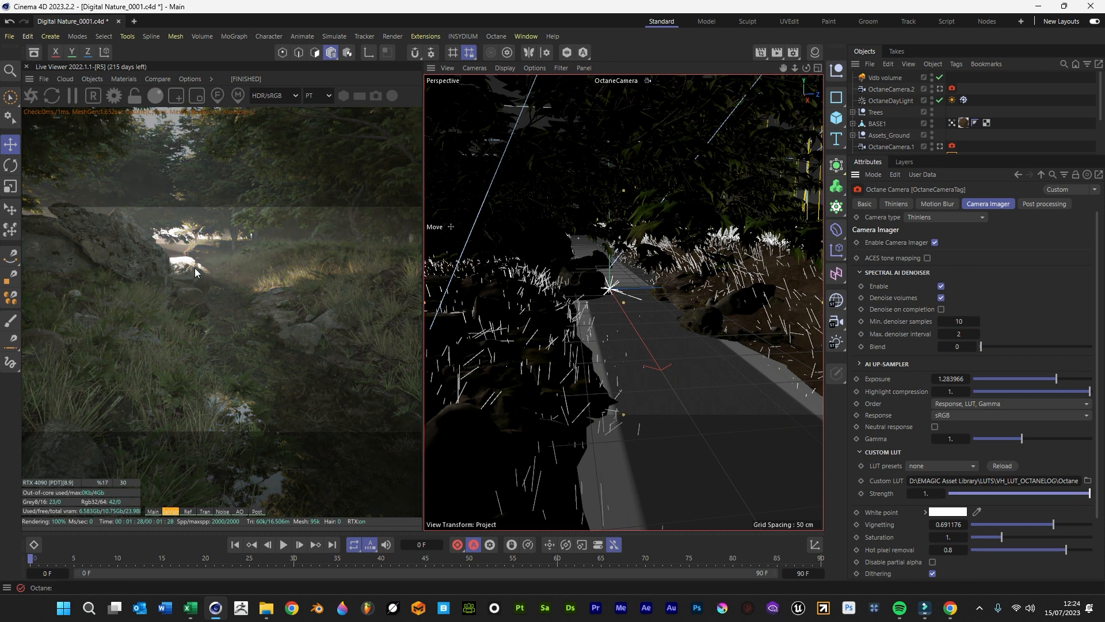
{"action": "mouse_move", "coordinate": [1063, 502]}
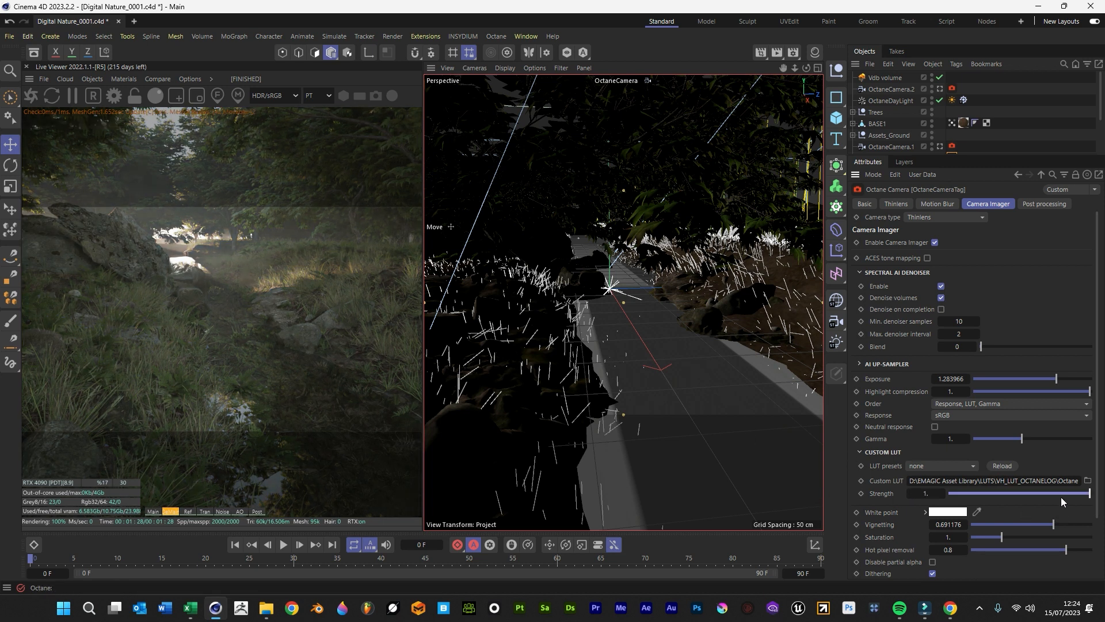
{"action": "left_click_drag", "start_coordinate": [1086, 493], "coordinate": [986, 493]}
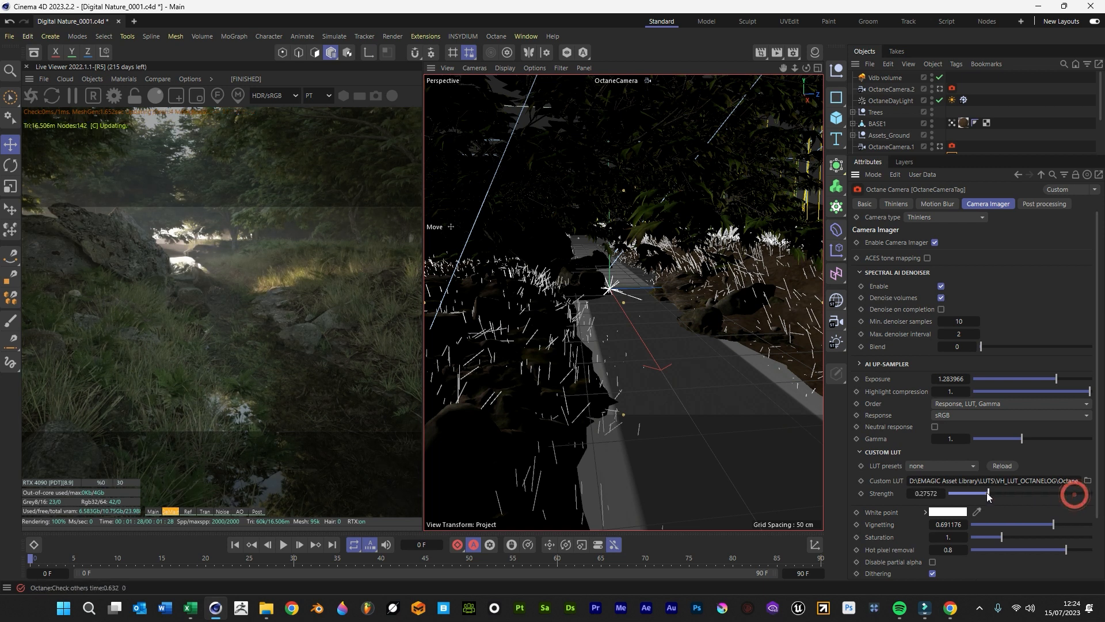
{"action": "left_click_drag", "start_coordinate": [988, 493], "coordinate": [1089, 493]}
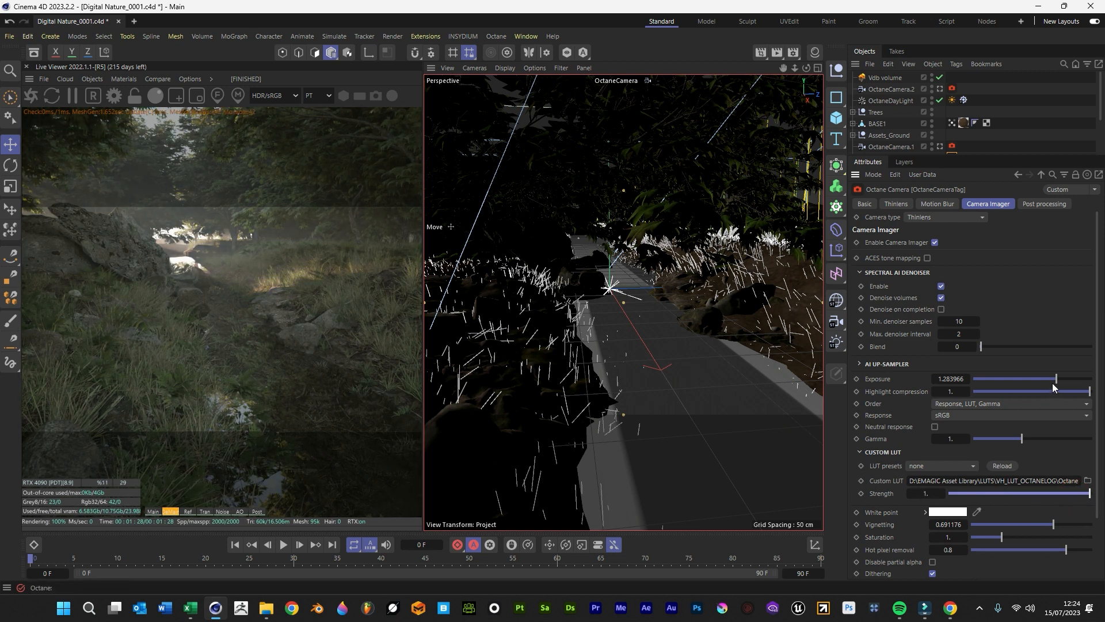
{"action": "left_click_drag", "start_coordinate": [1057, 379], "coordinate": [1047, 379]}
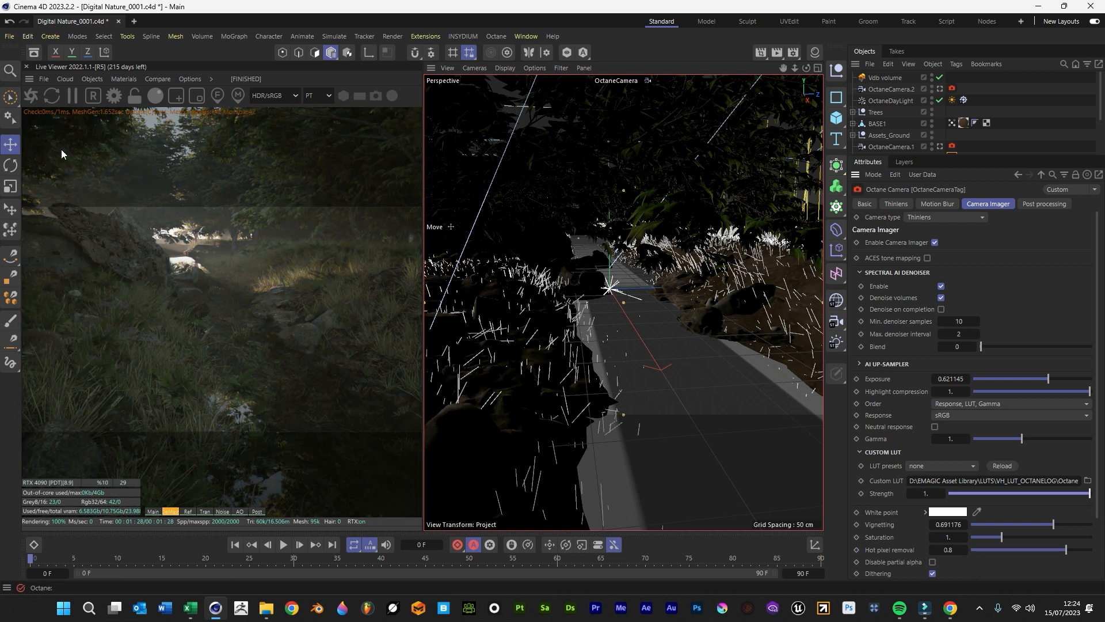
{"action": "mouse_move", "coordinate": [127, 180]}
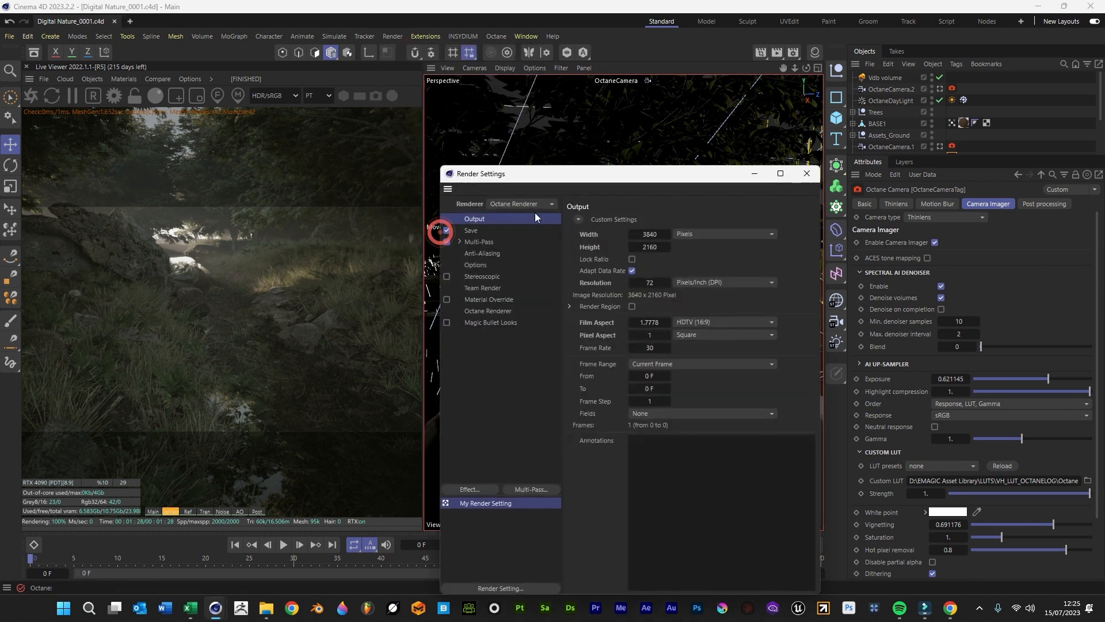
Step: Enable Octane's render AOV group with pass file name Digitalnaturescene as a 16-bit DWAA multilayer EXR
{"action": "left_click", "coordinate": [487, 310]}
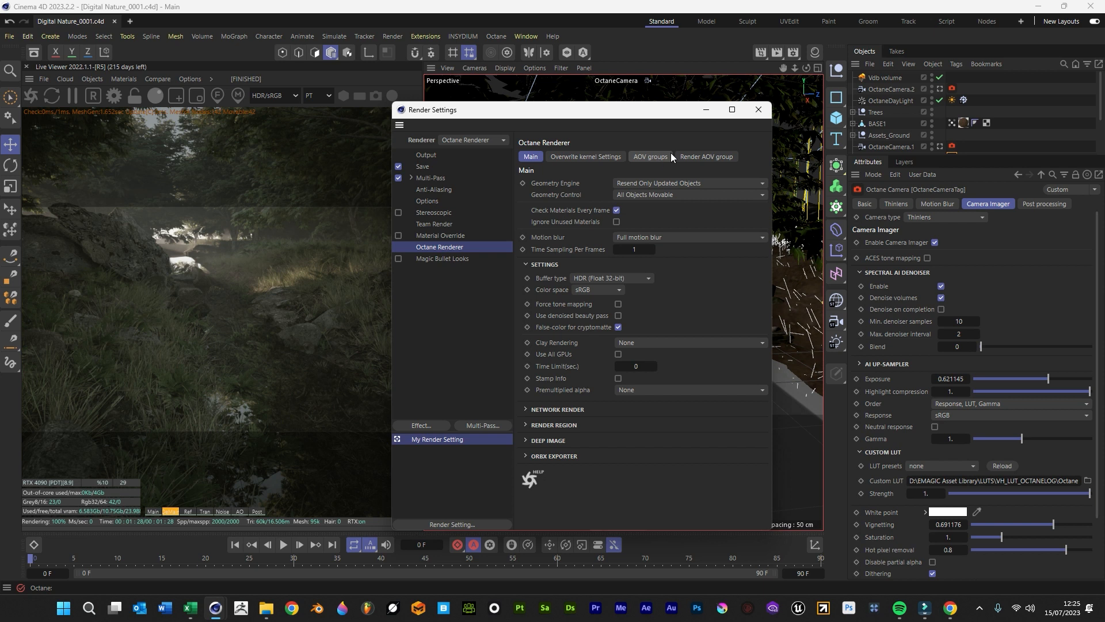
{"action": "left_click", "coordinate": [705, 157]}
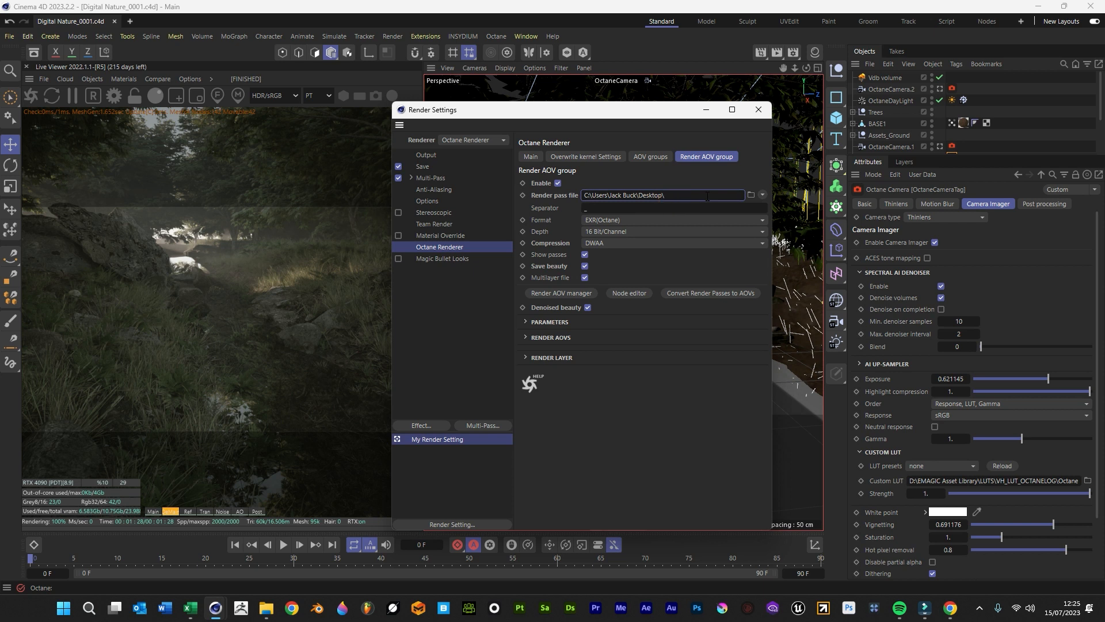
{"action": "type", "text": "Digital"}
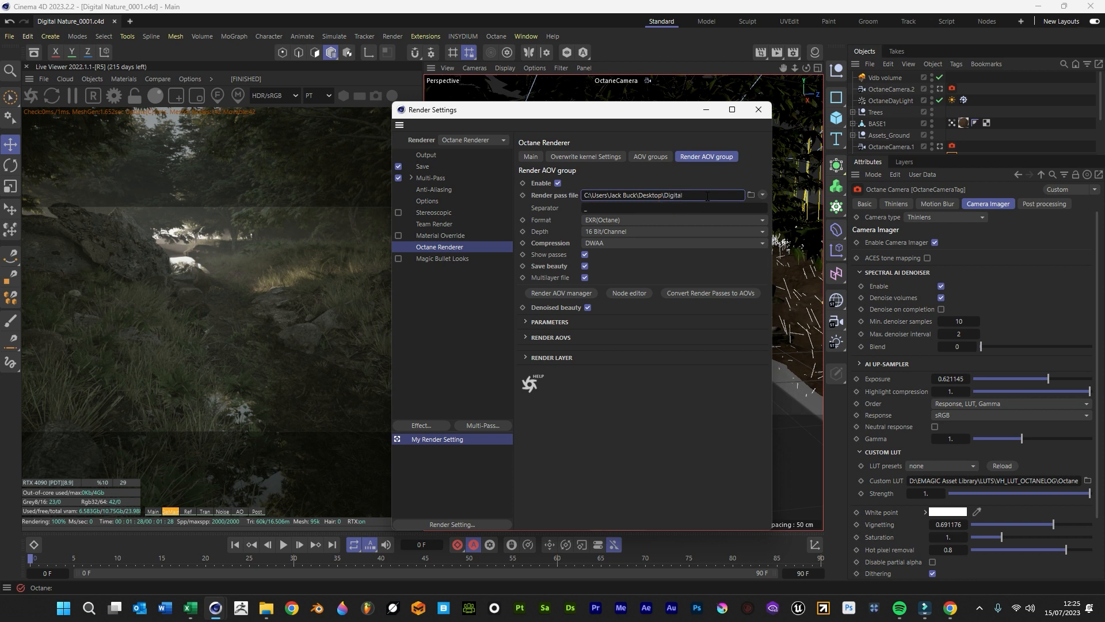
{"action": "type", "text": "nature"}
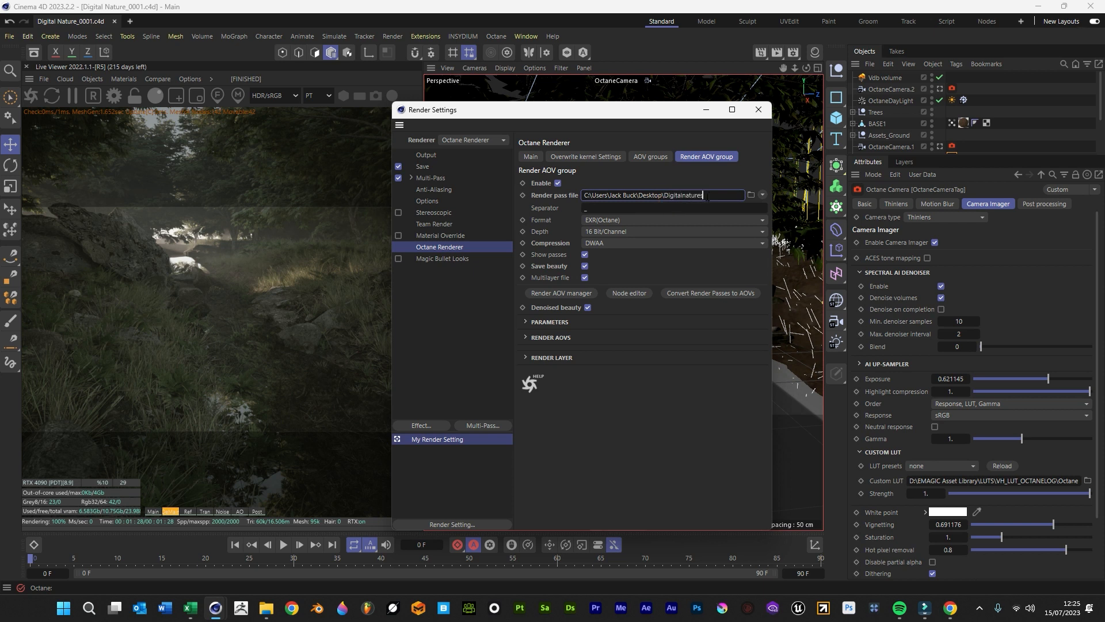
{"action": "type", "text": "scene"}
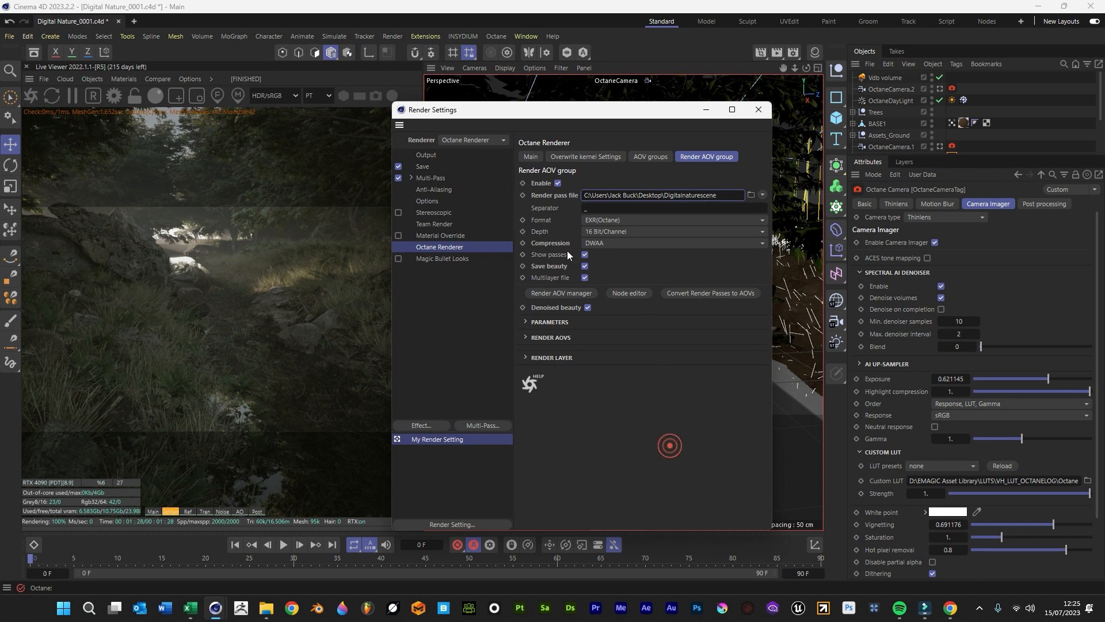
{"action": "mouse_move", "coordinate": [615, 250]}
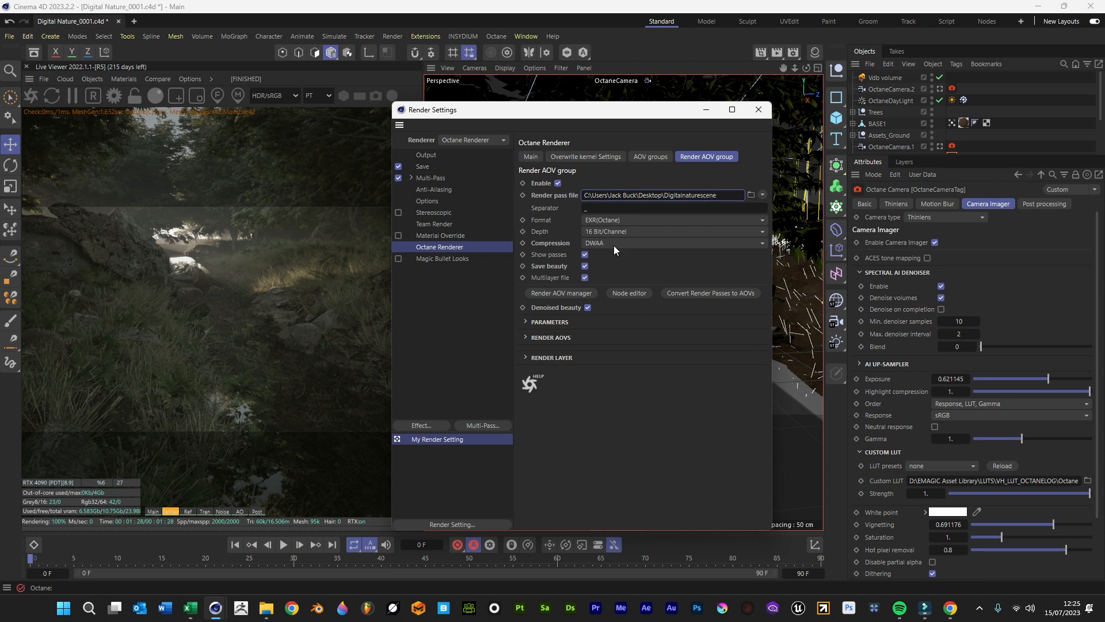
{"action": "mouse_move", "coordinate": [601, 239]}
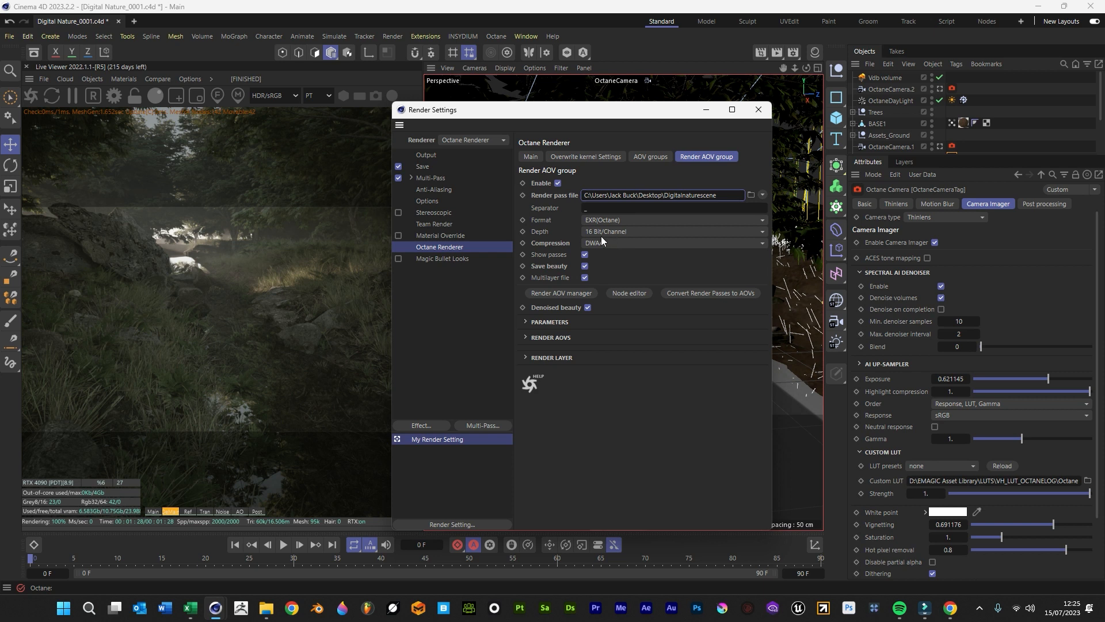
{"action": "left_click", "coordinate": [673, 231]}
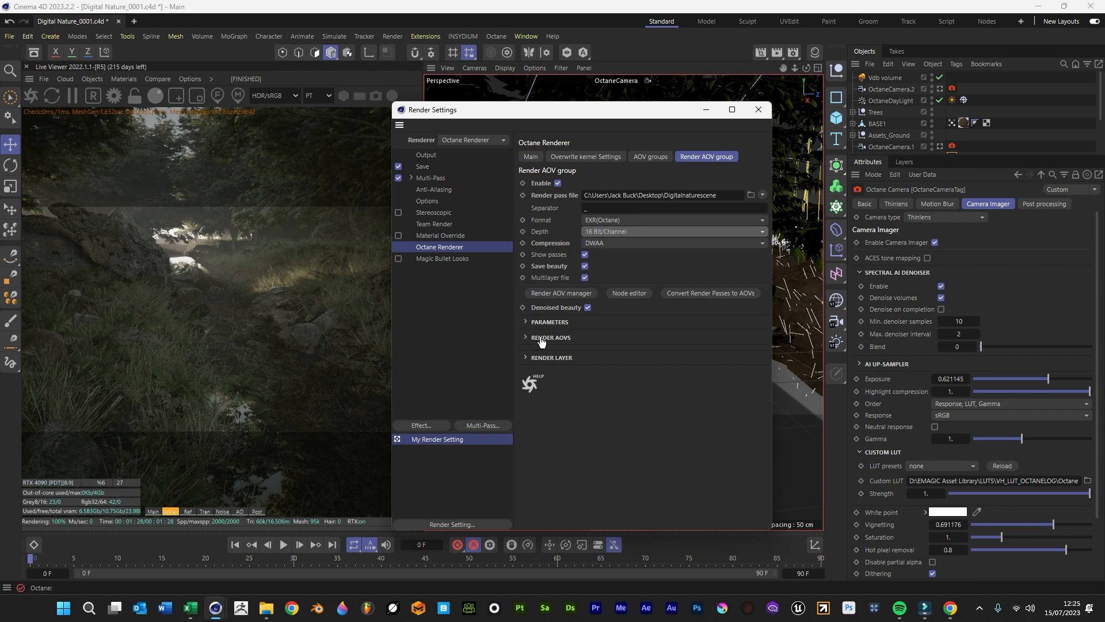
{"action": "mouse_move", "coordinate": [572, 347]}
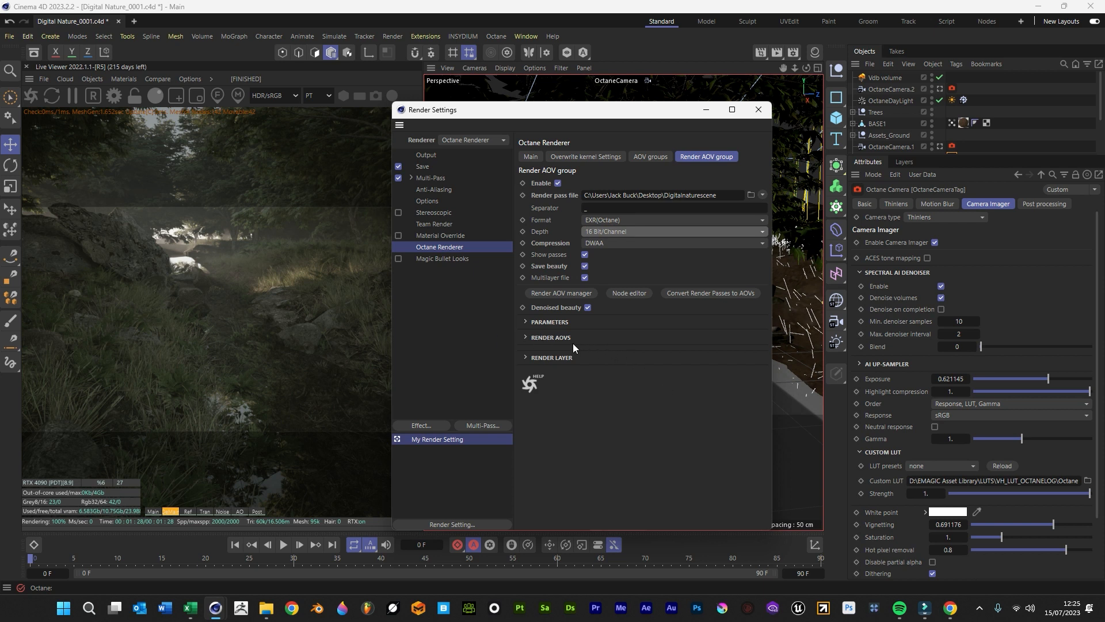
Step: Review the render pass list and leave Alpha shadows enabled on the AO pass
{"action": "left_click", "coordinate": [552, 338]}
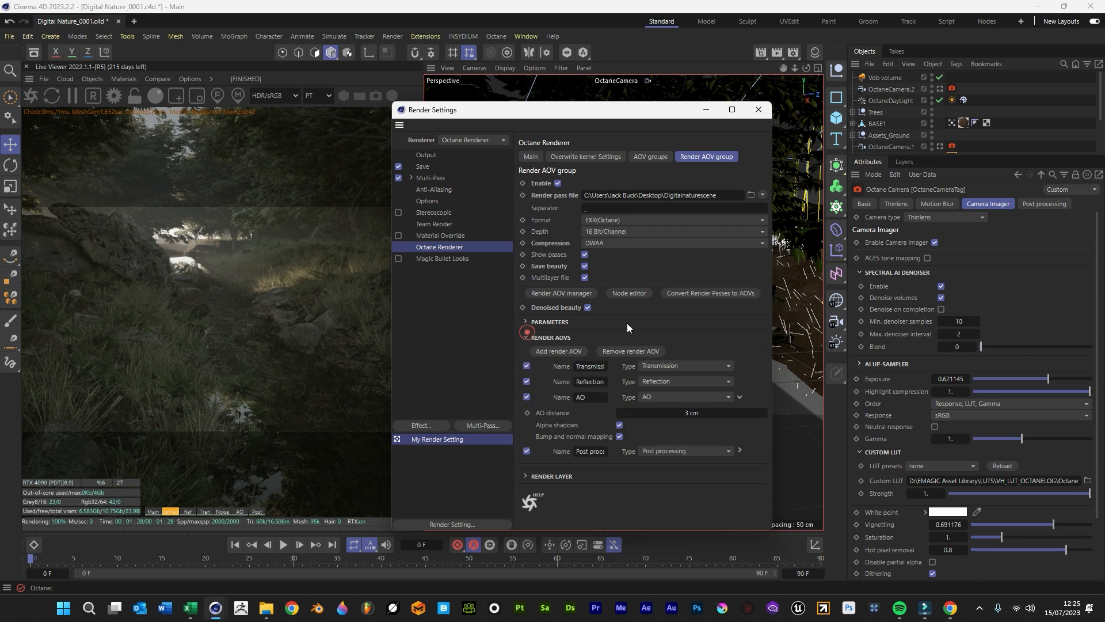
{"action": "mouse_move", "coordinate": [610, 422]}
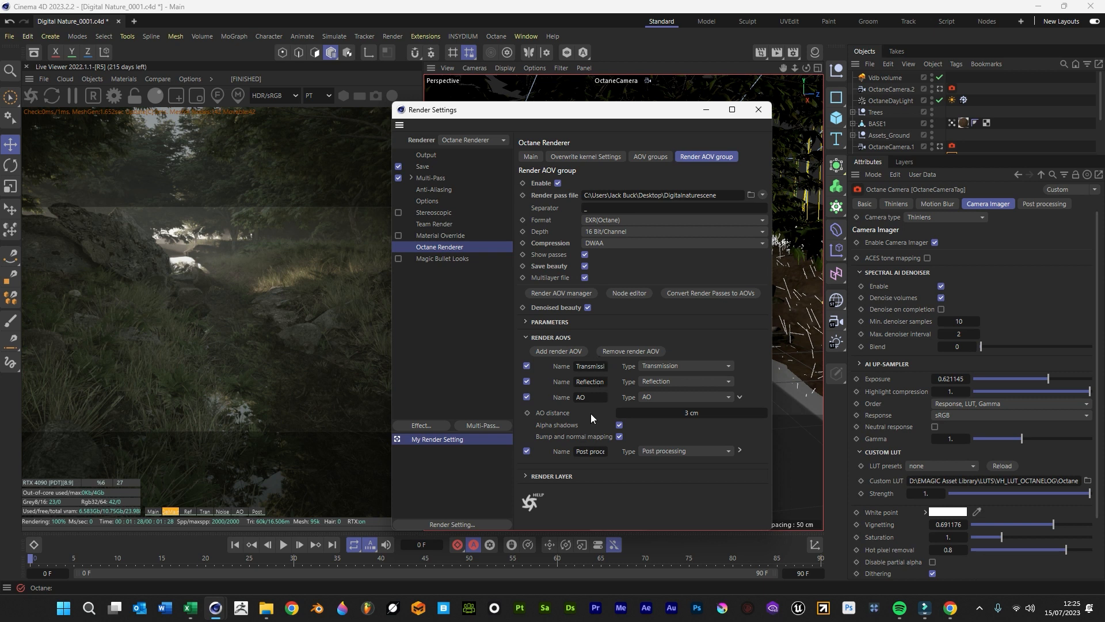
{"action": "mouse_move", "coordinate": [546, 570]}
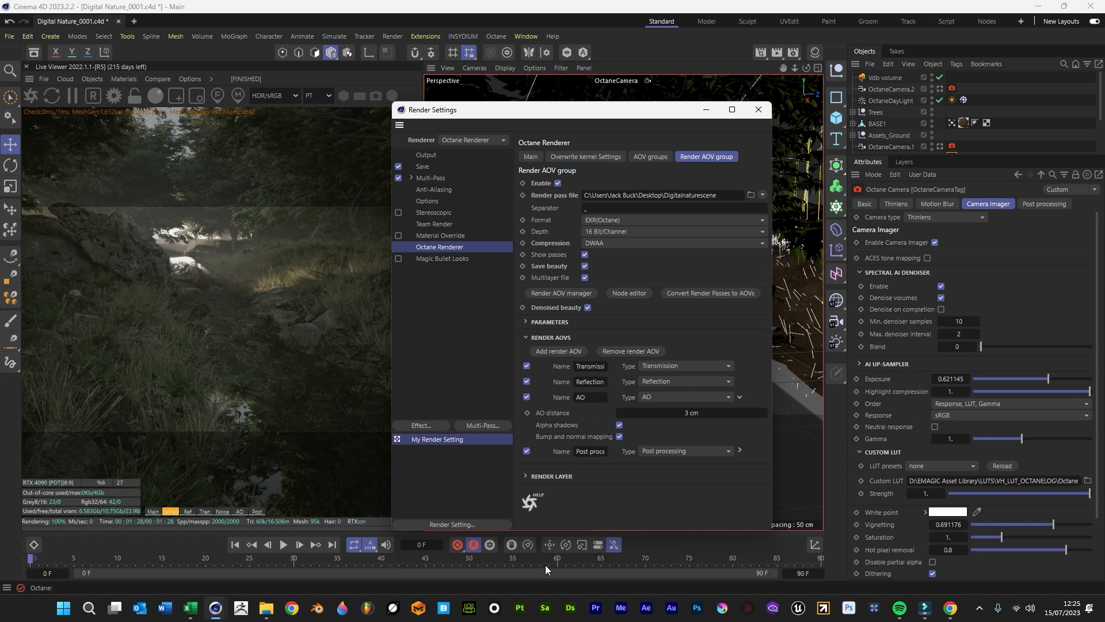
{"action": "mouse_move", "coordinate": [512, 517]}
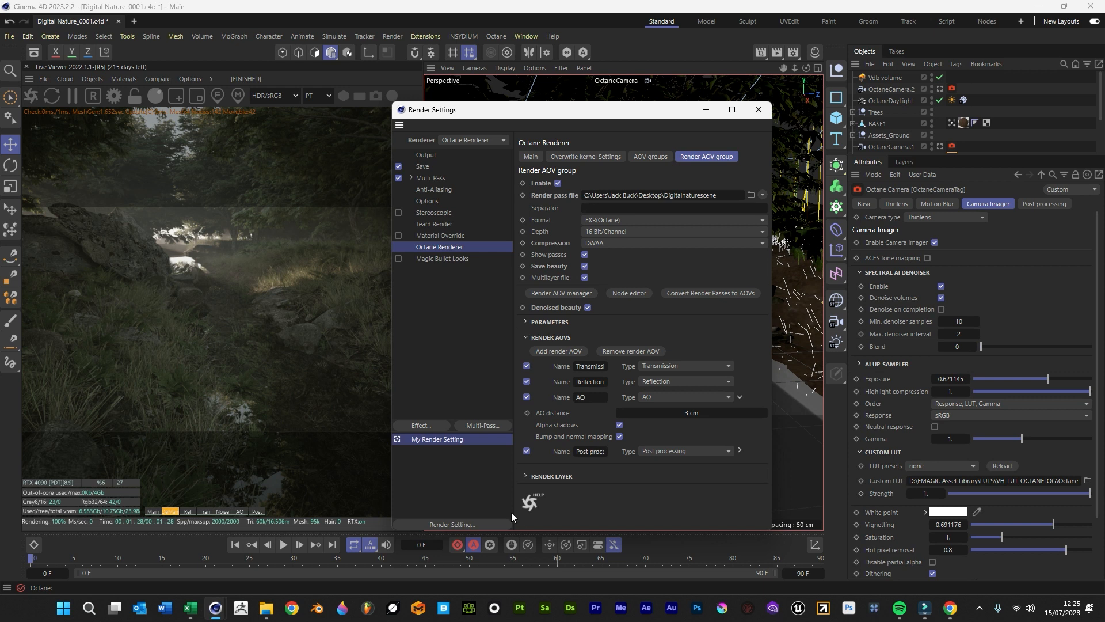
{"action": "mouse_move", "coordinate": [555, 441]}
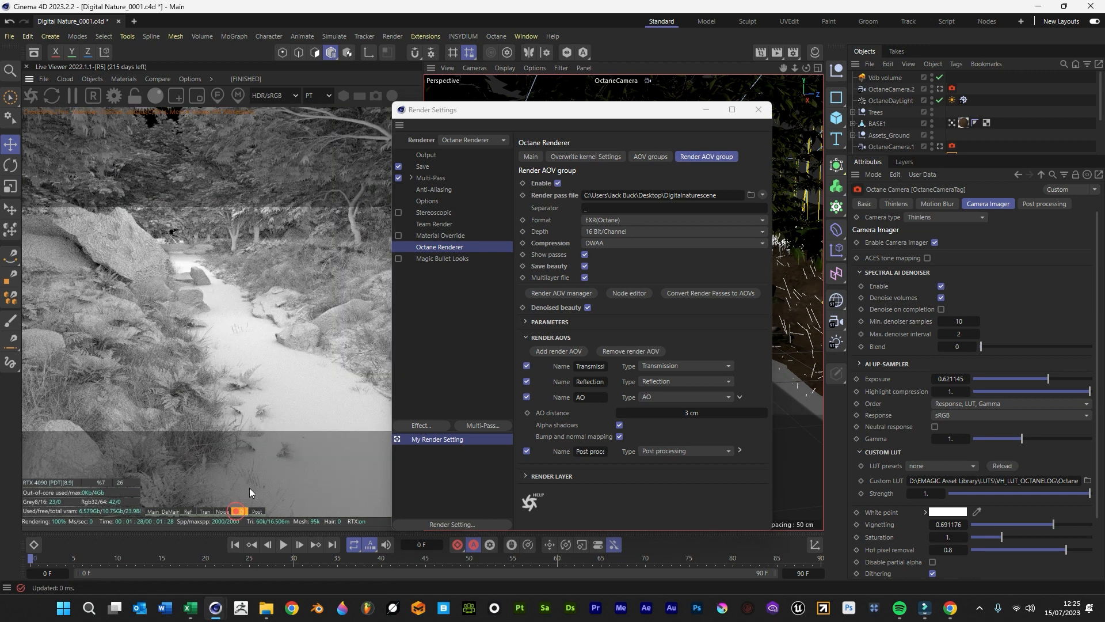
{"action": "left_click", "coordinate": [620, 425]}
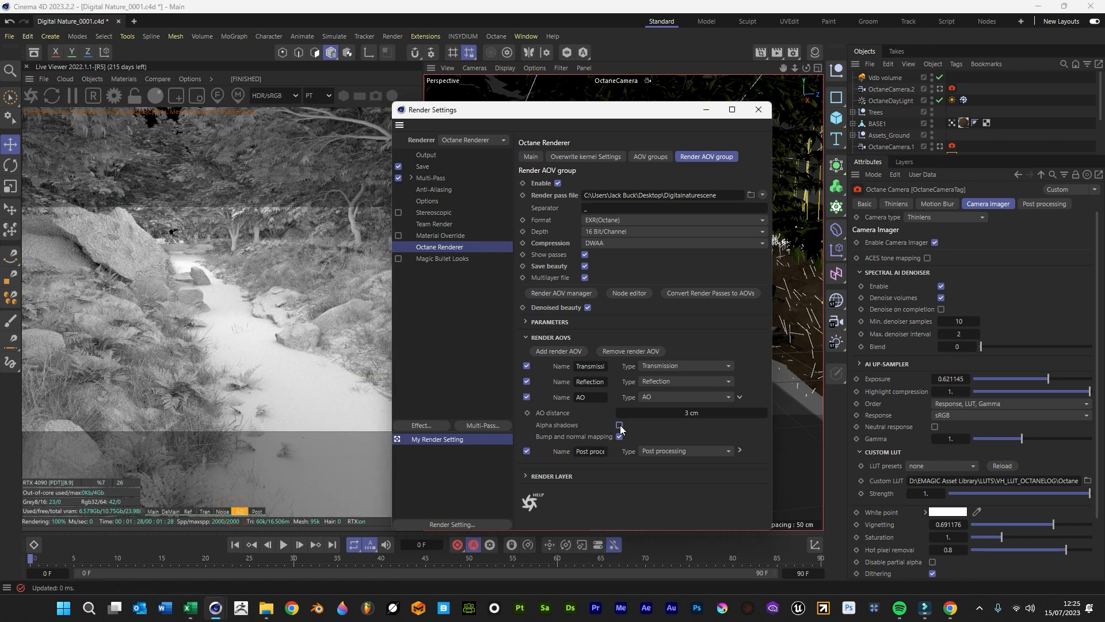
{"action": "left_click", "coordinate": [620, 425]}
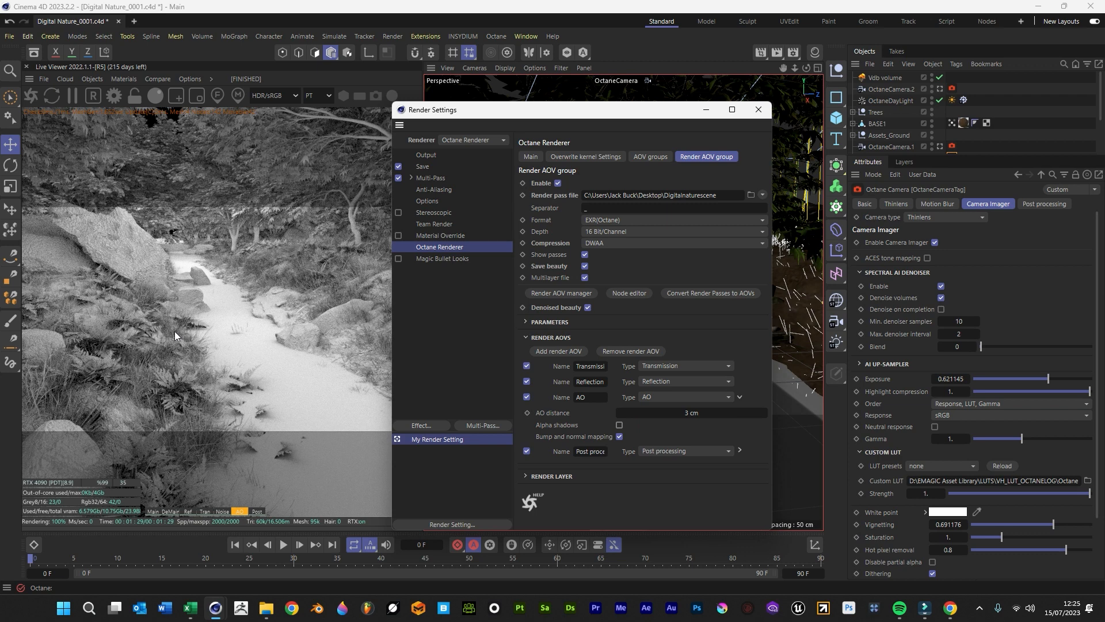
{"action": "left_click", "coordinate": [619, 426]}
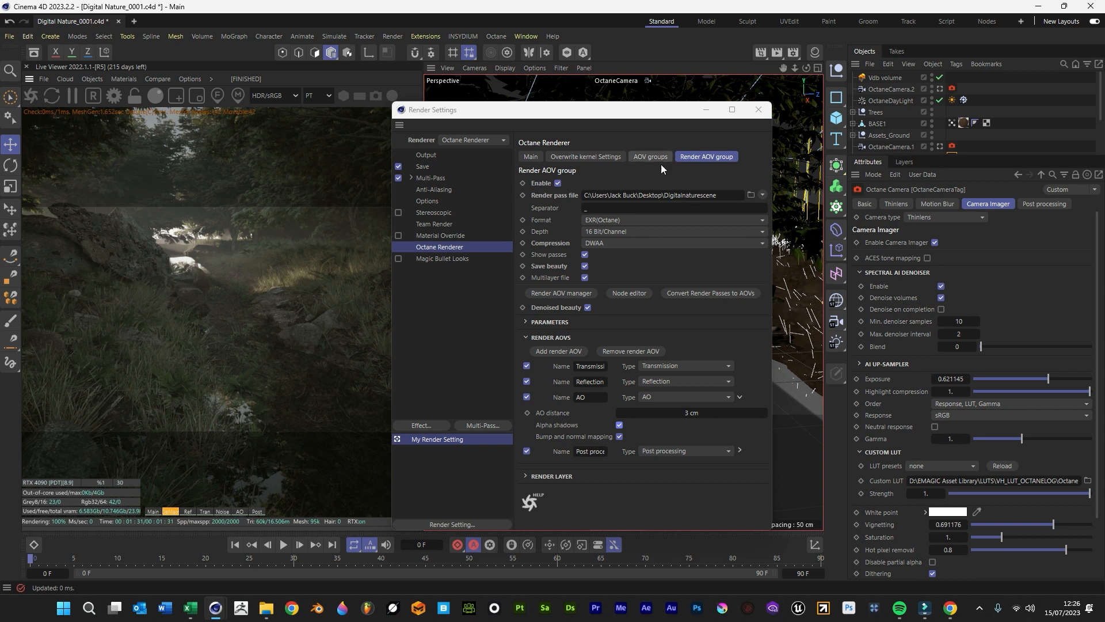
Step: Check the 1920×2160 output size, close Render Settings and switch to After Effects
{"action": "left_click", "coordinate": [426, 154]}
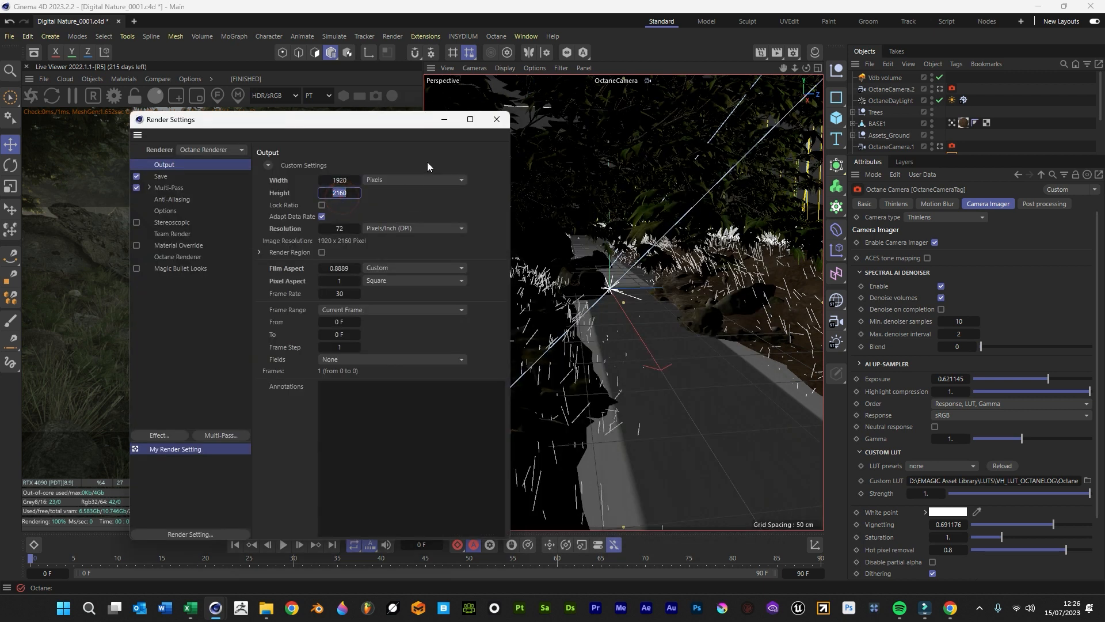
{"action": "left_click", "coordinate": [496, 118]}
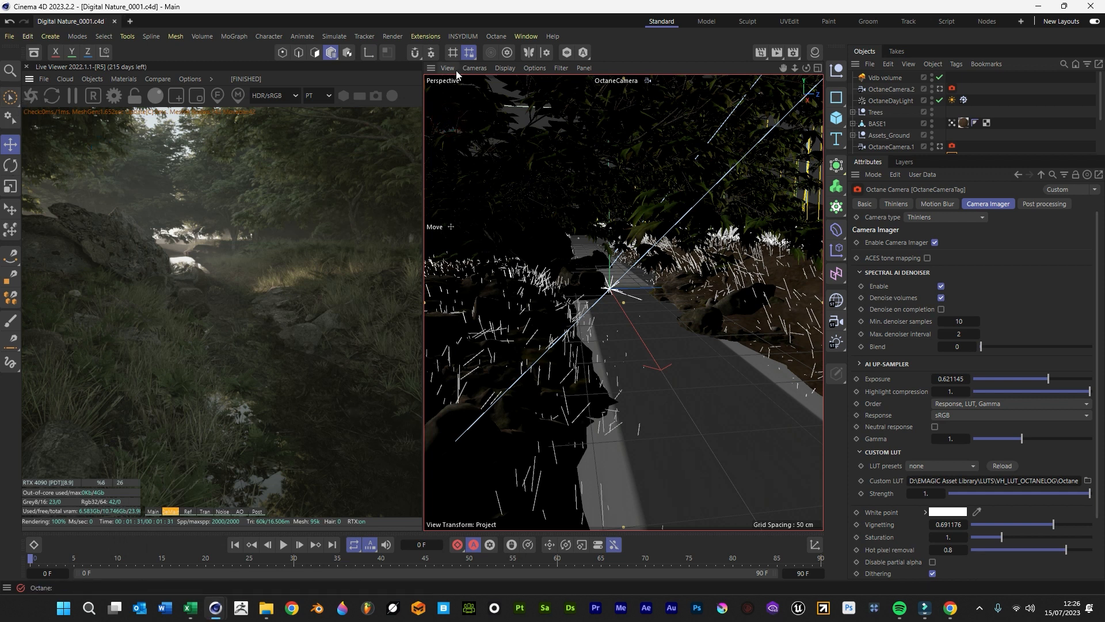
{"action": "left_click", "coordinate": [392, 36]}
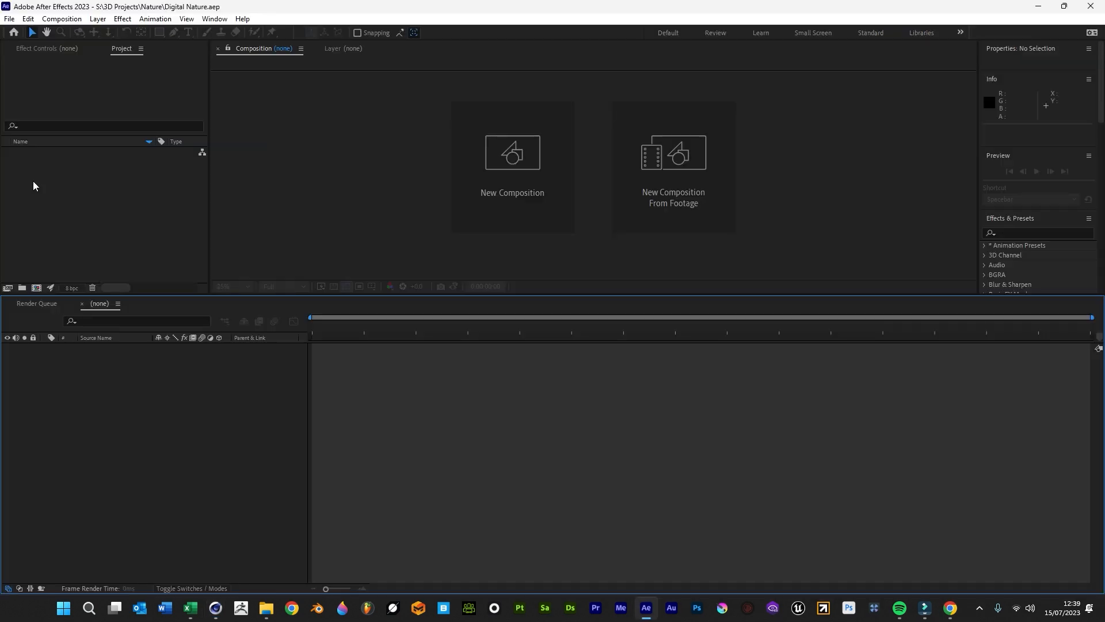
Step: Import Digitalnaturescene0000.exr from the desktop into the After Effects project
{"action": "right_click", "coordinate": [34, 186]}
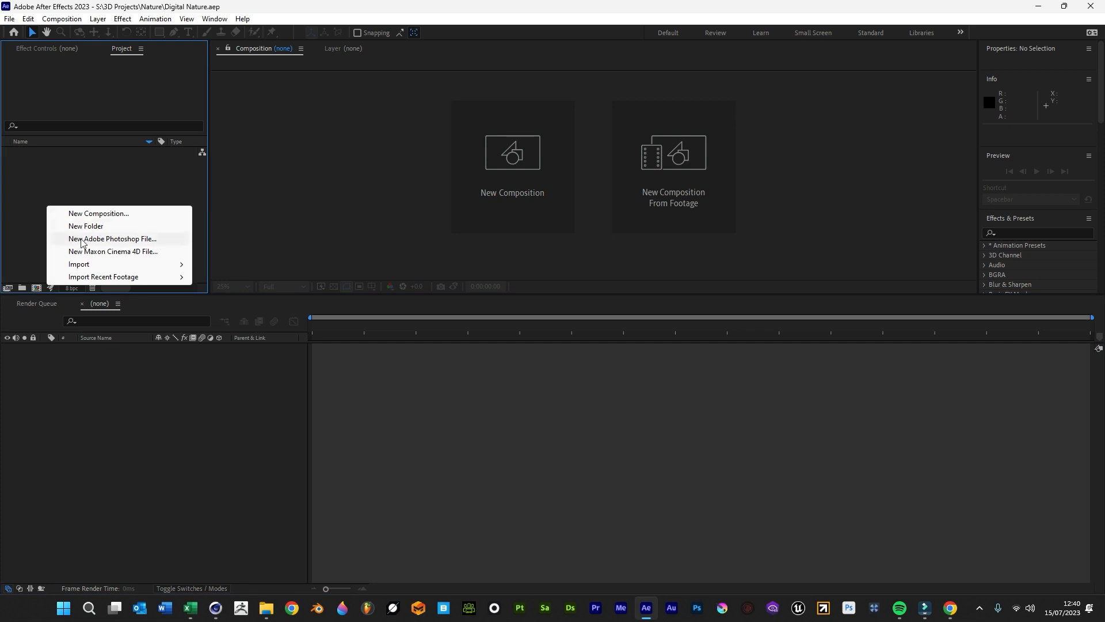
{"action": "left_click", "coordinate": [78, 263]}
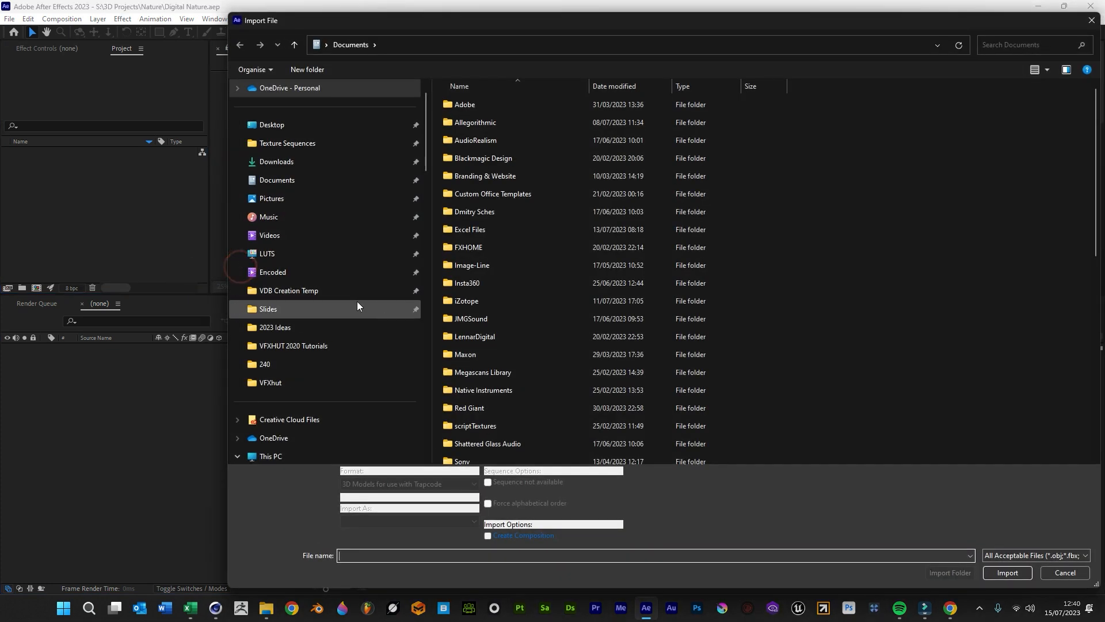
{"action": "left_click", "coordinate": [272, 125]}
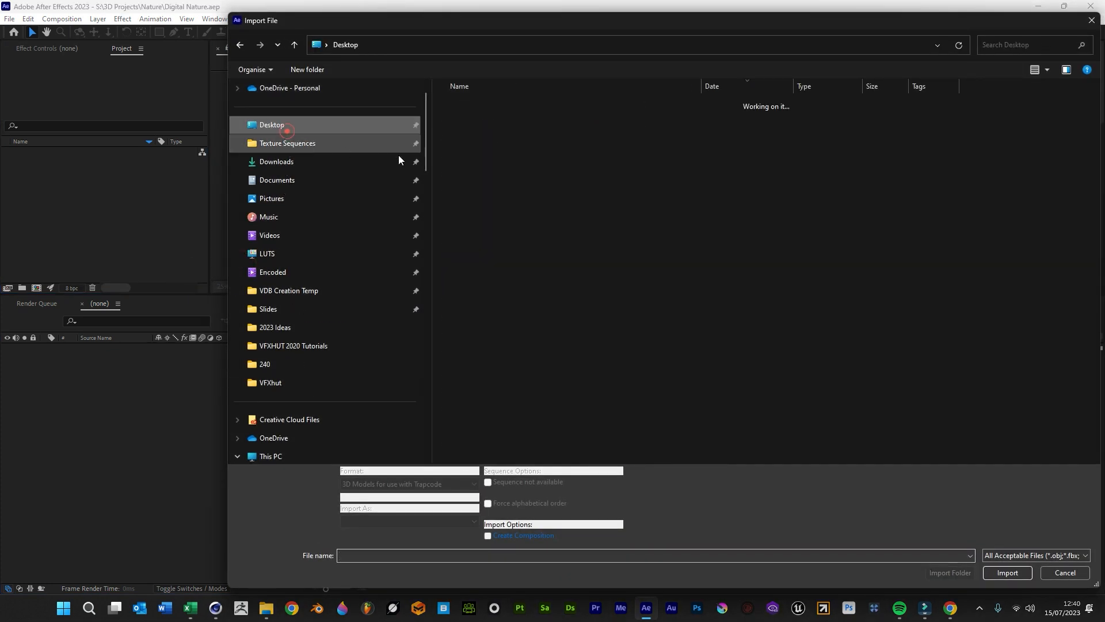
{"action": "left_click", "coordinate": [272, 124]}
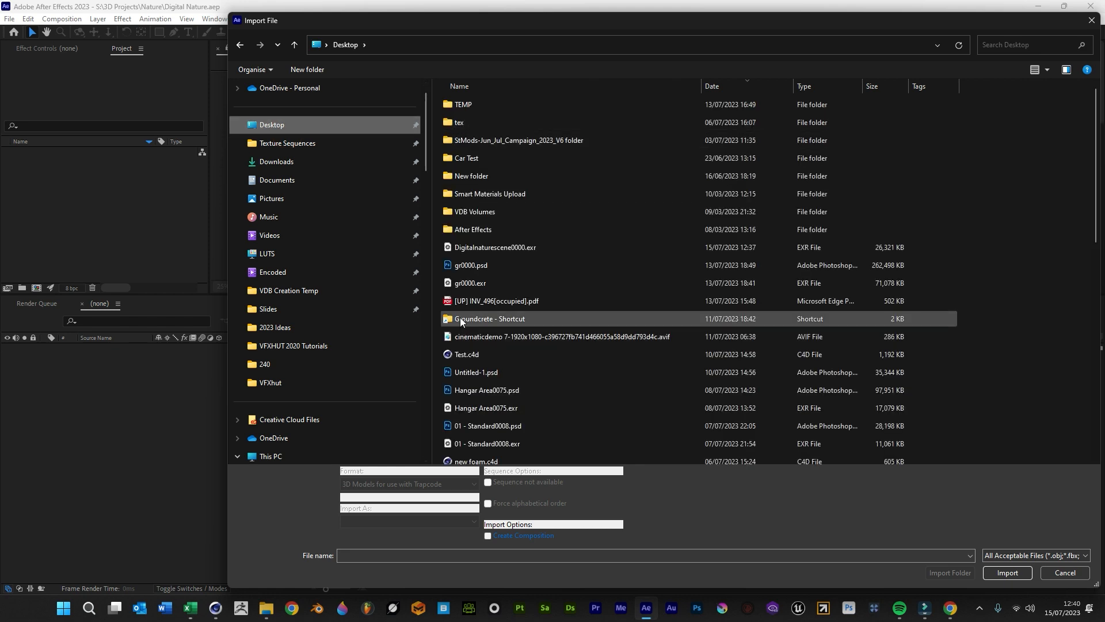
{"action": "left_click", "coordinate": [1007, 573]}
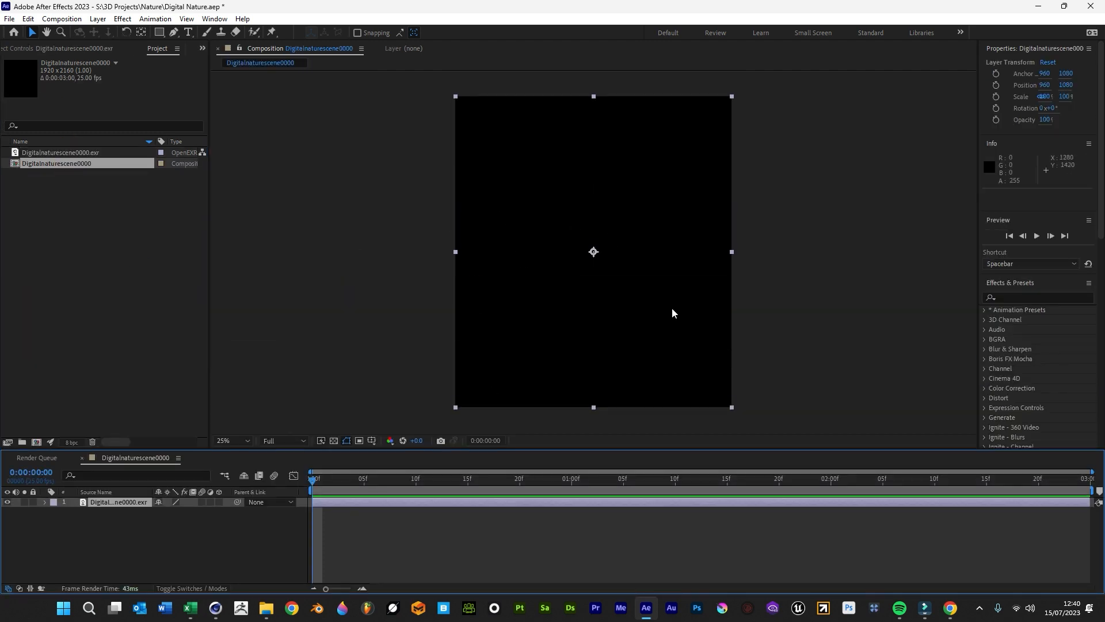
Step: Apply EXtractoR to the EXR layer and choose the render pass it extracts
{"action": "left_click", "coordinate": [1036, 297]}
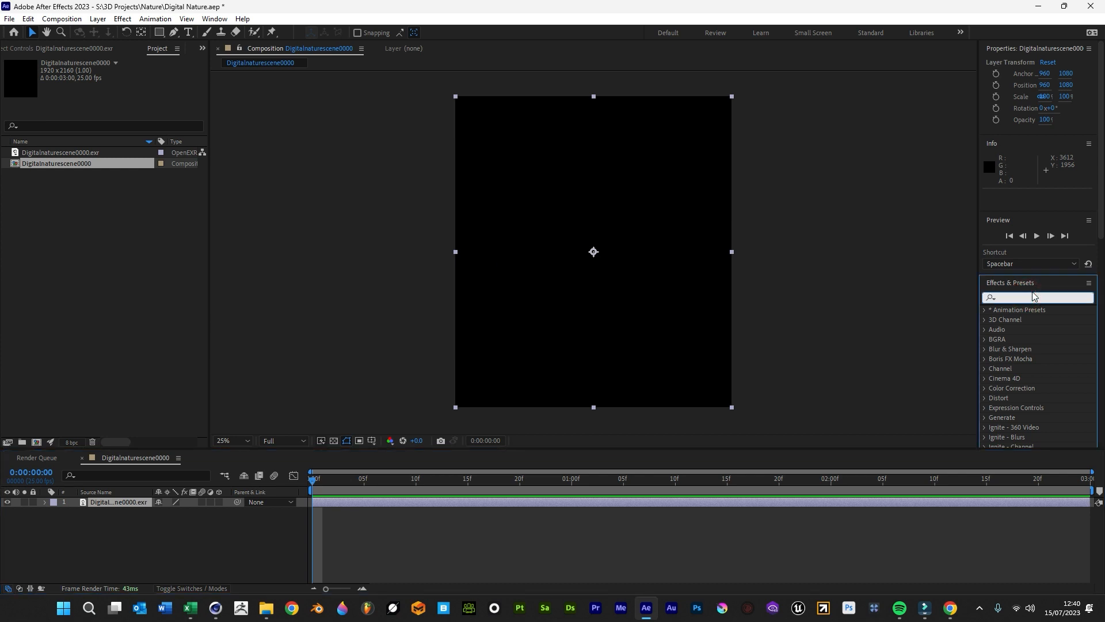
{"action": "type", "text": "extract"}
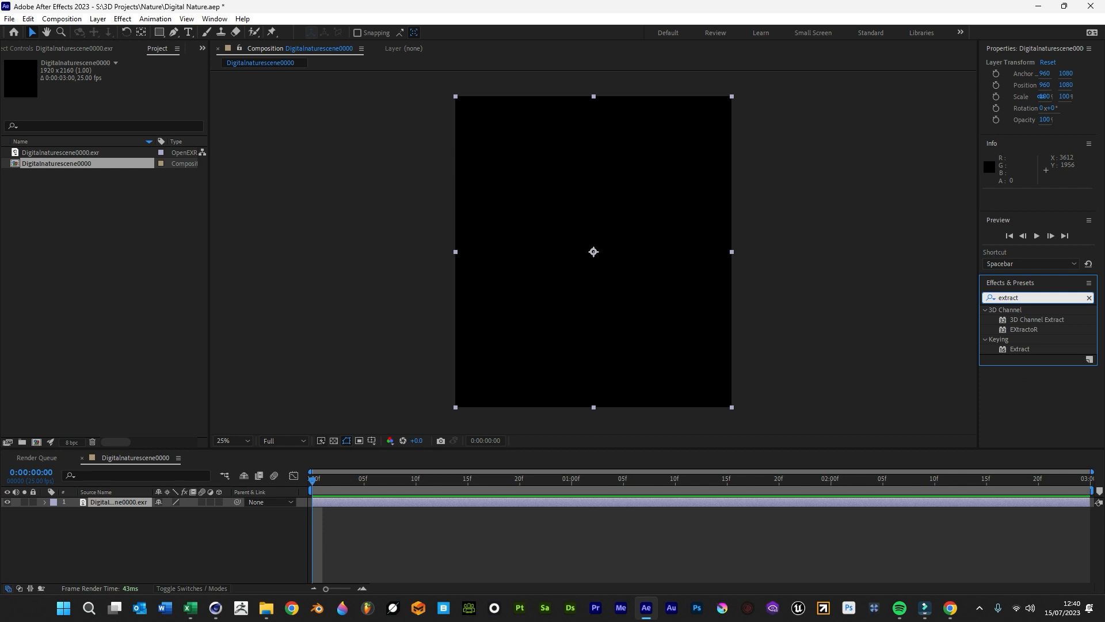
{"action": "double_click", "coordinate": [1023, 329]}
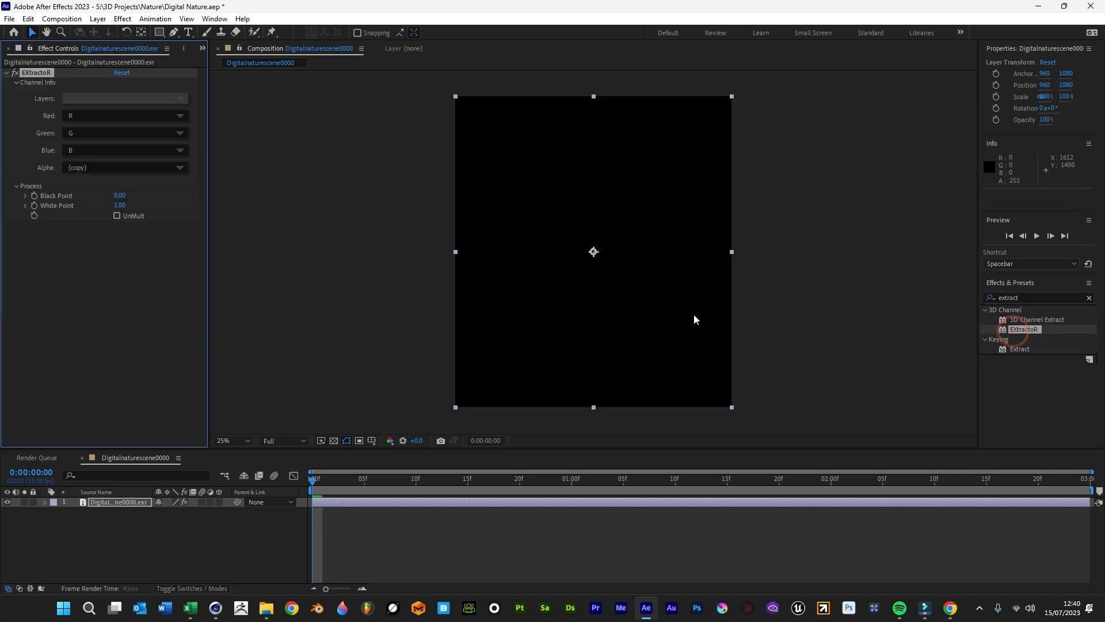
{"action": "left_click", "coordinate": [123, 98]}
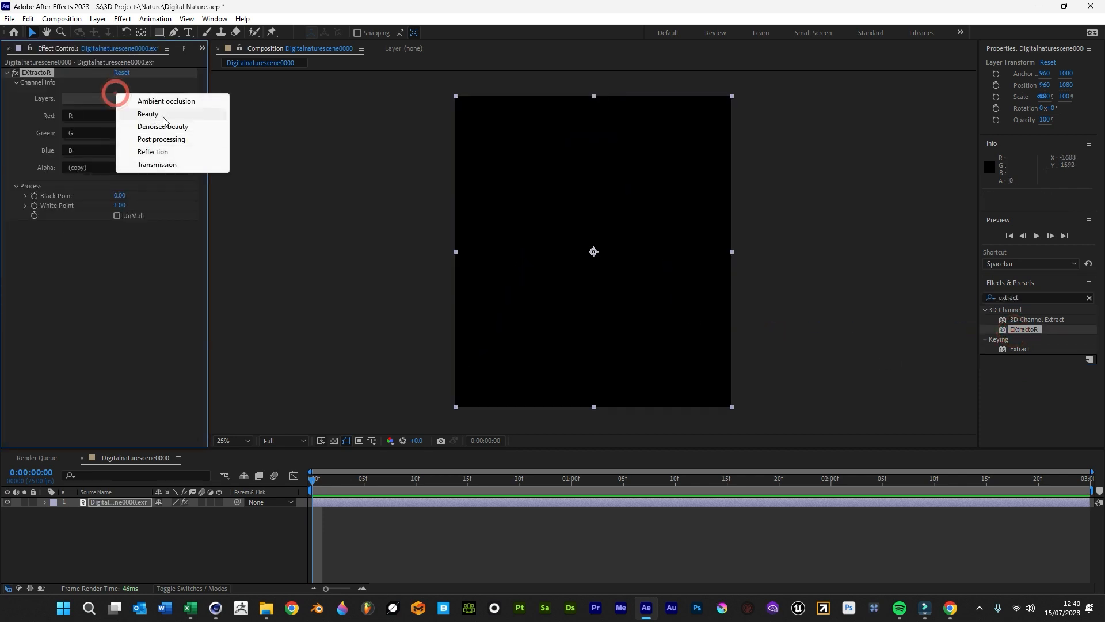
{"action": "left_click", "coordinate": [162, 127]}
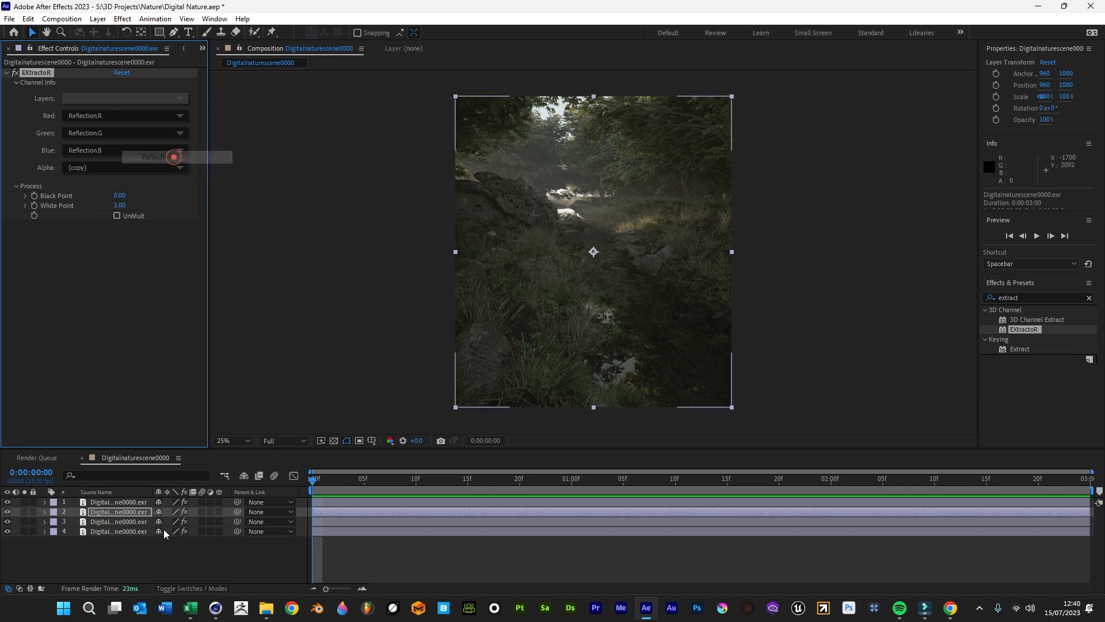
Step: Set the duplicated layer copies to other passes, the latest extracting Transmission
{"action": "left_click", "coordinate": [125, 98]}
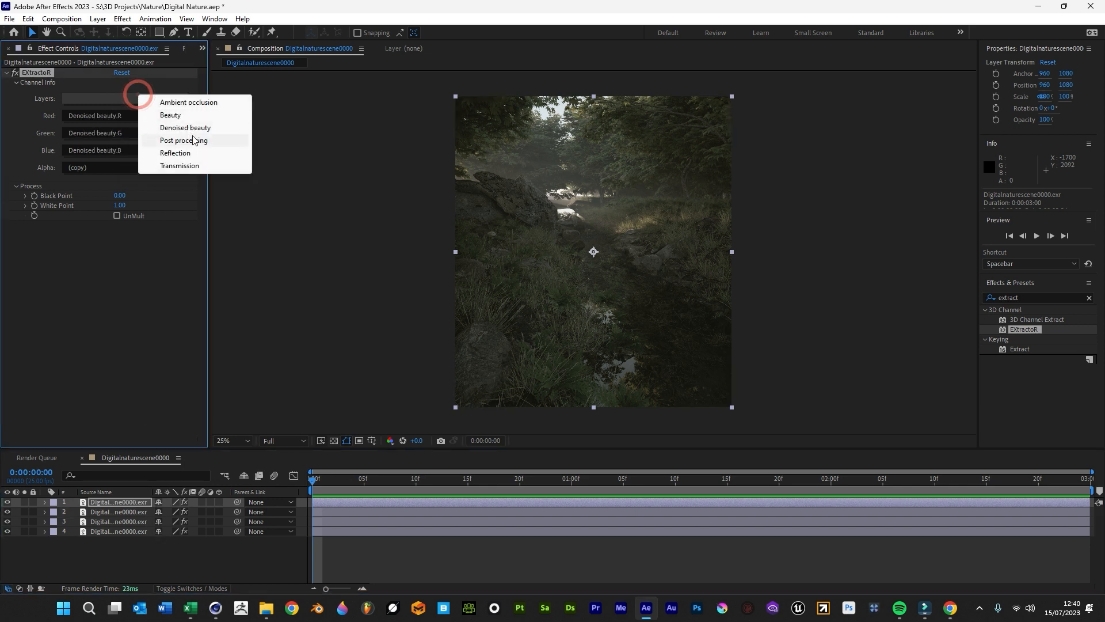
{"action": "left_click", "coordinate": [183, 141]}
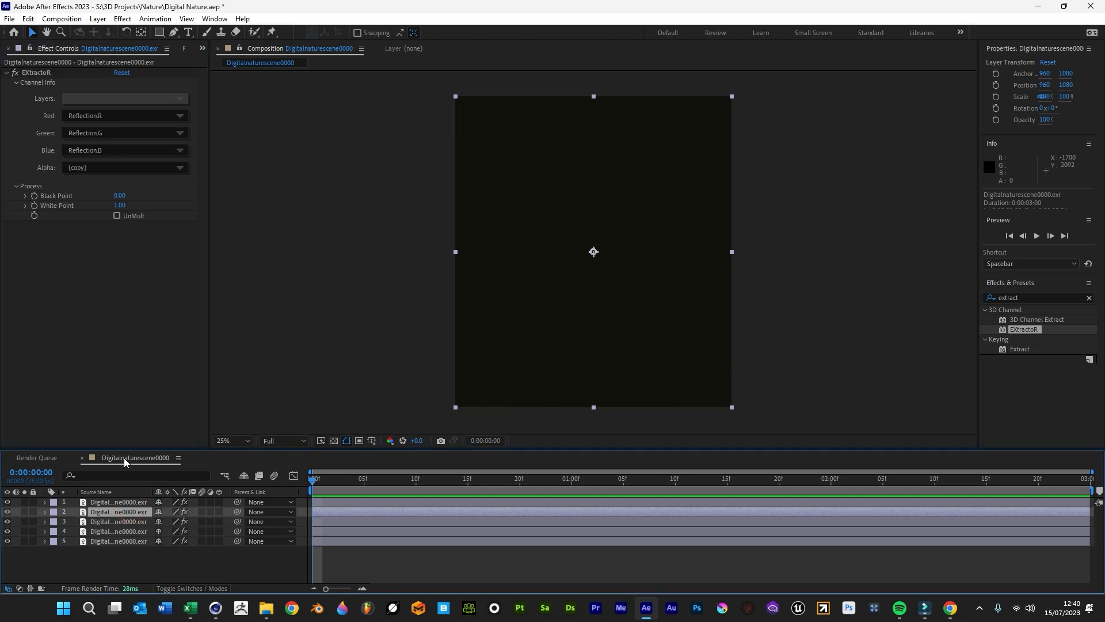
{"action": "left_click", "coordinate": [124, 99]}
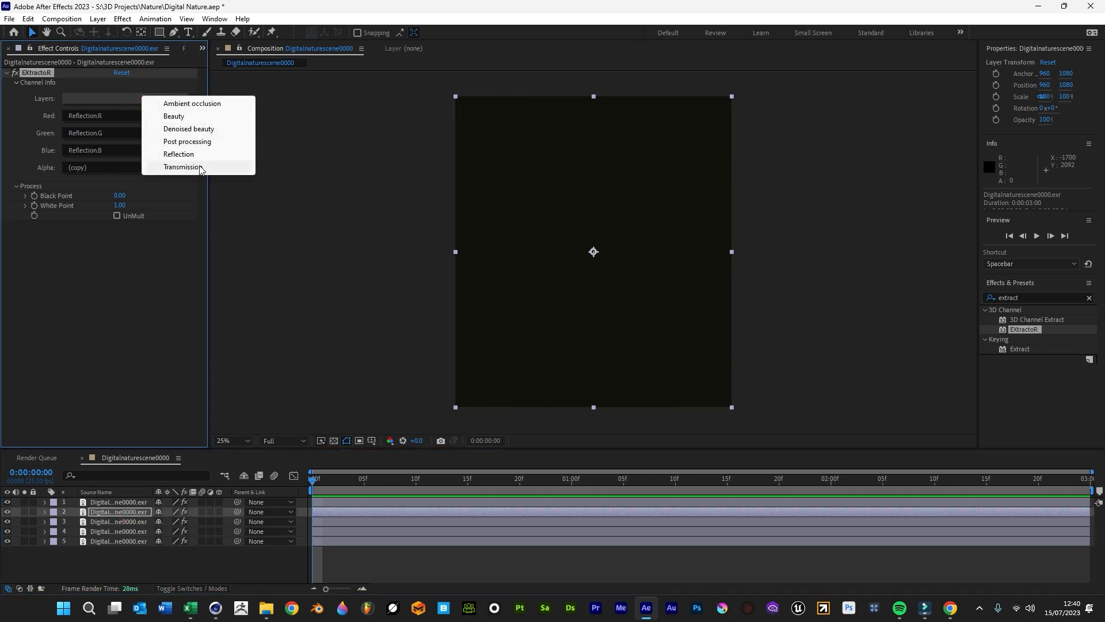
{"action": "left_click", "coordinate": [182, 167]}
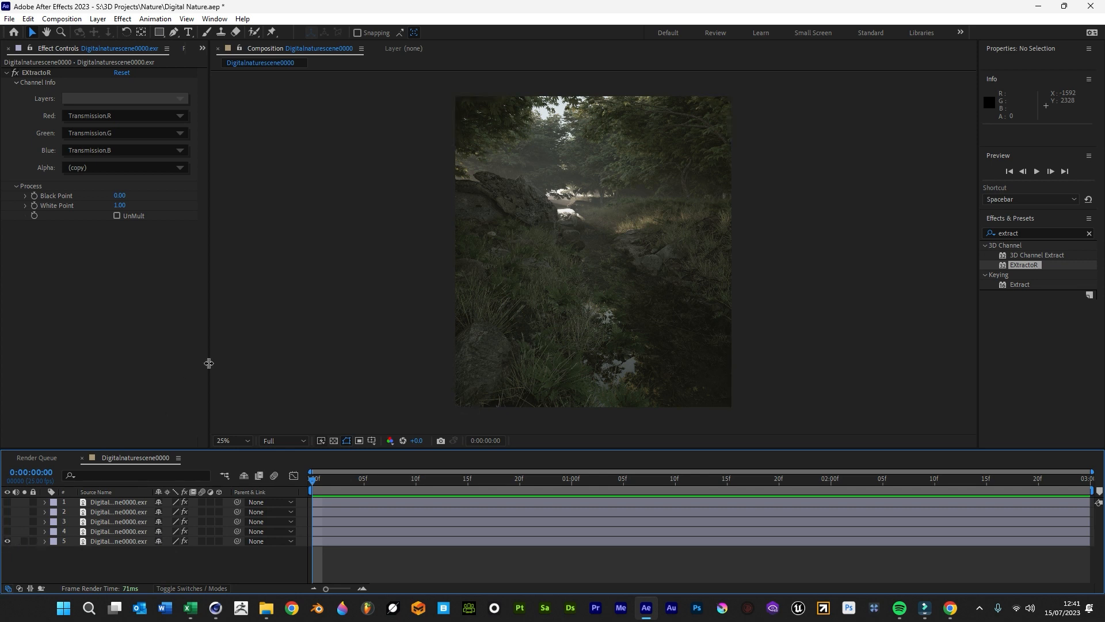
{"action": "mouse_move", "coordinate": [178, 68]}
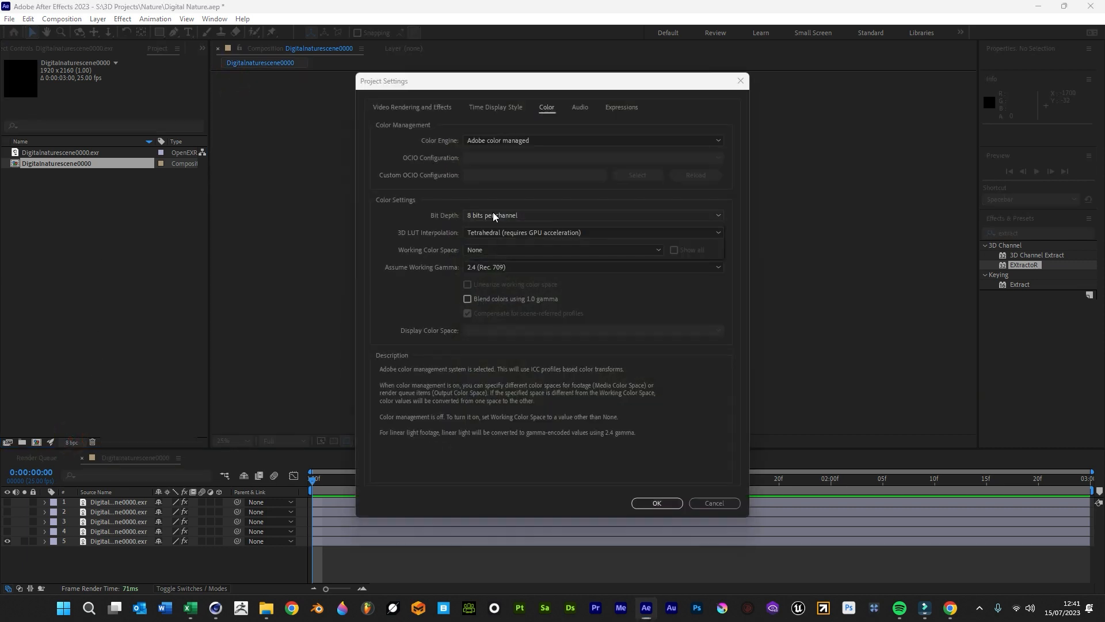
Step: Set the project to 16 bits per channel and search the effects for 'lut'
{"action": "left_click", "coordinate": [656, 503]}
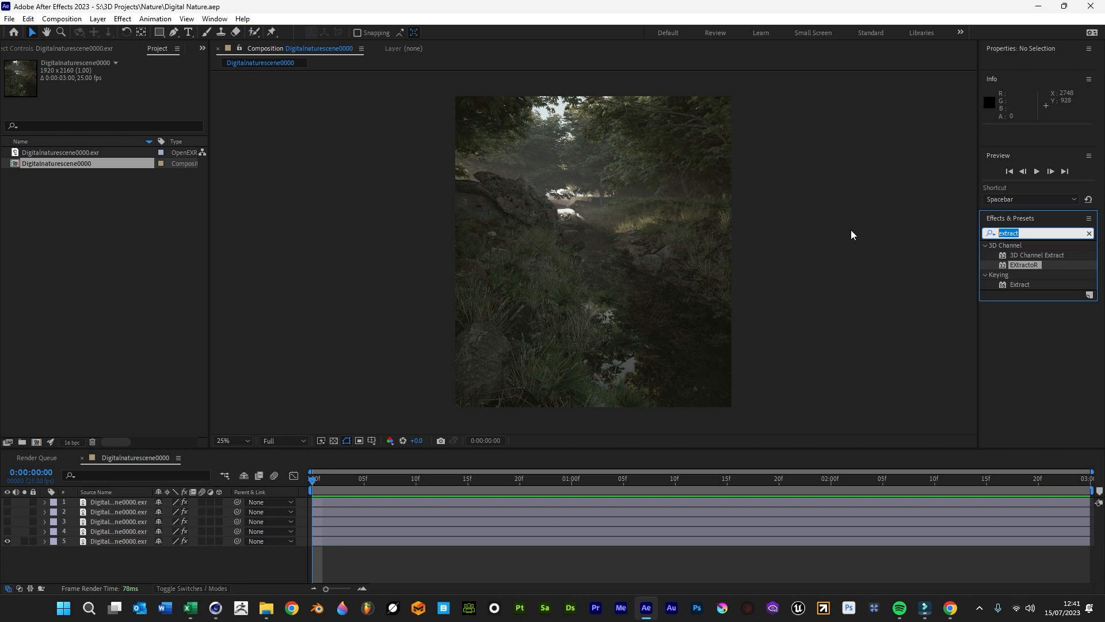
{"action": "mouse_move", "coordinate": [925, 227]}
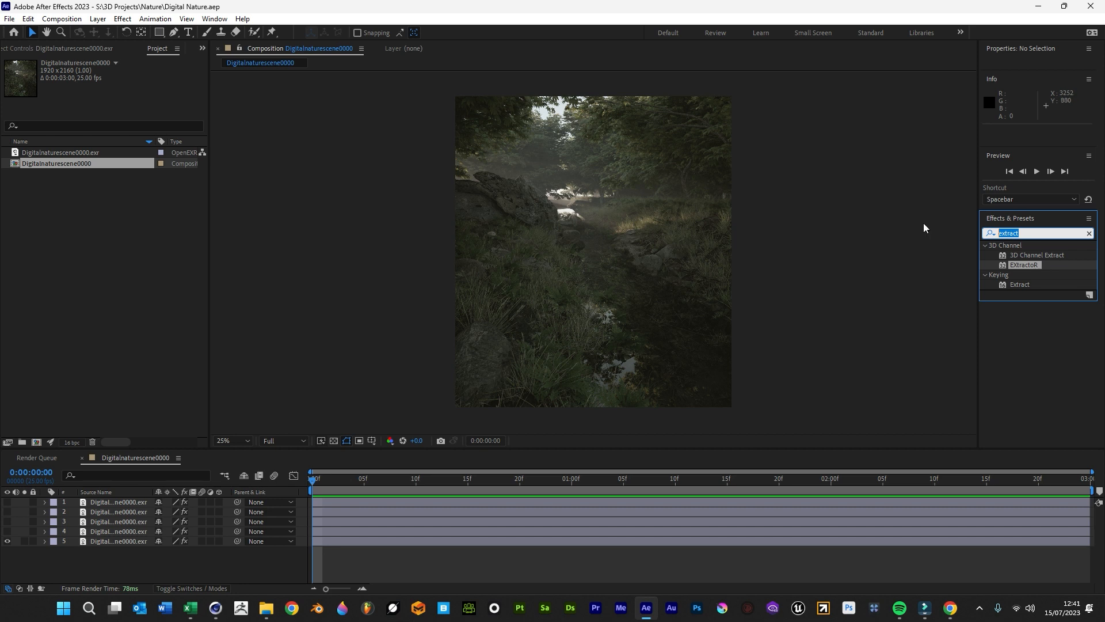
{"action": "type", "text": "lut"}
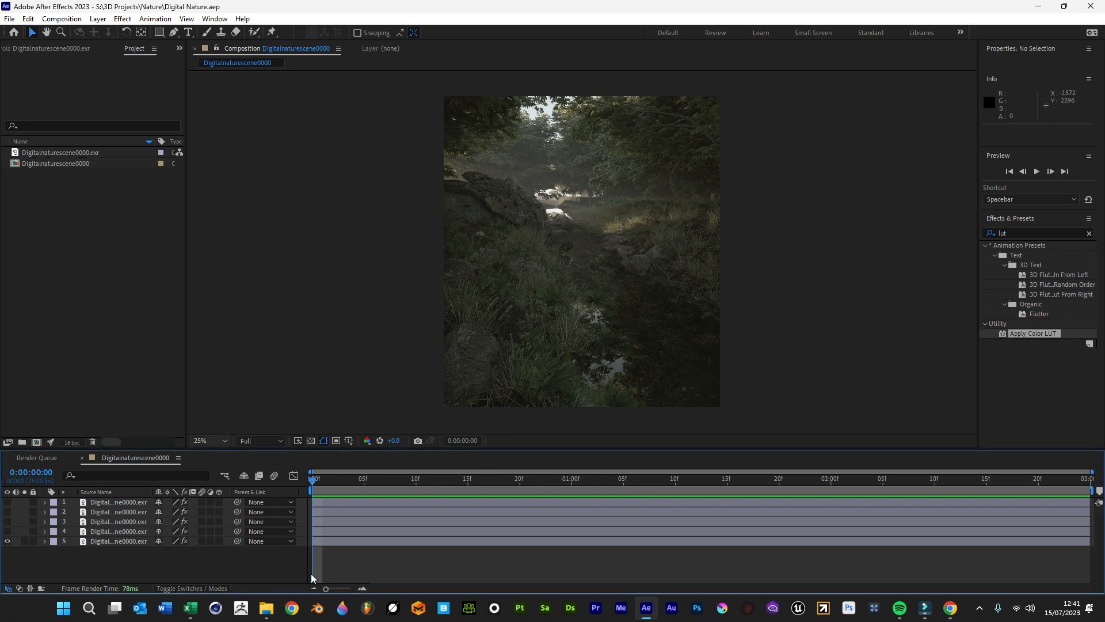
Step: Add an adjustment layer named Basic 709 and apply Apply Color LUT with Jack slog3.cube
{"action": "left_click", "coordinate": [118, 512]}
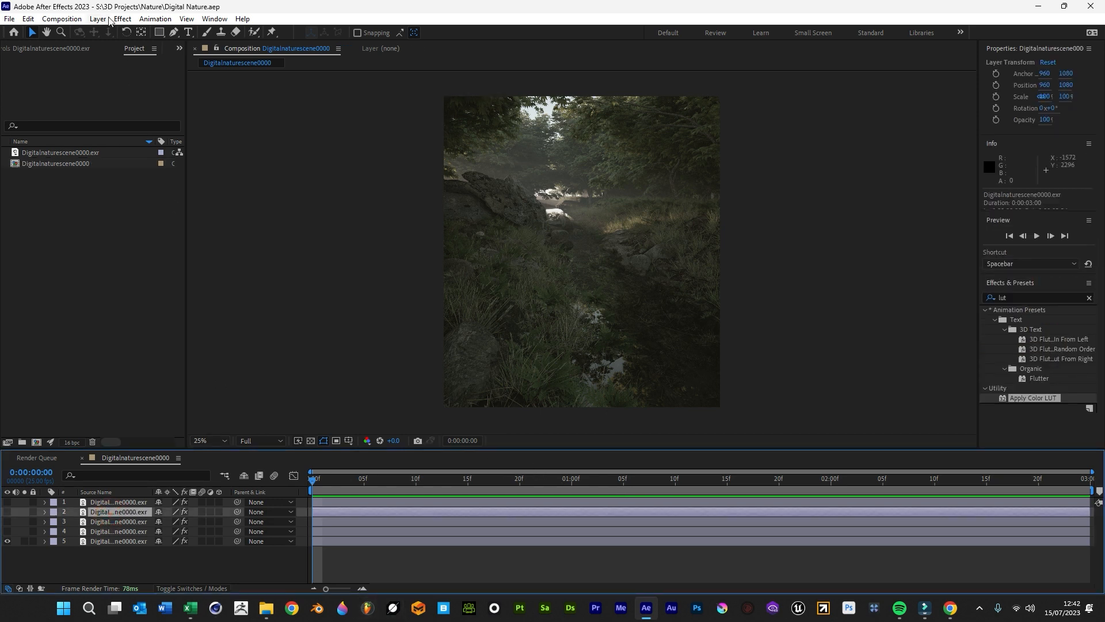
{"action": "left_click", "coordinate": [97, 19]}
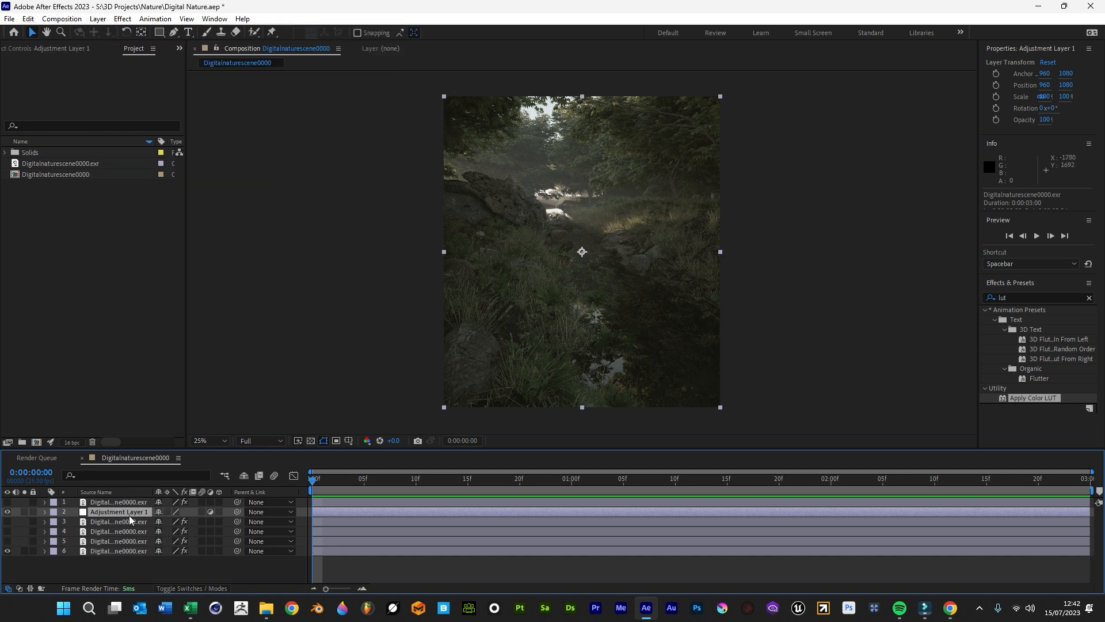
{"action": "right_click", "coordinate": [119, 511]}
{"action": "type", "text": "Basic 709"}
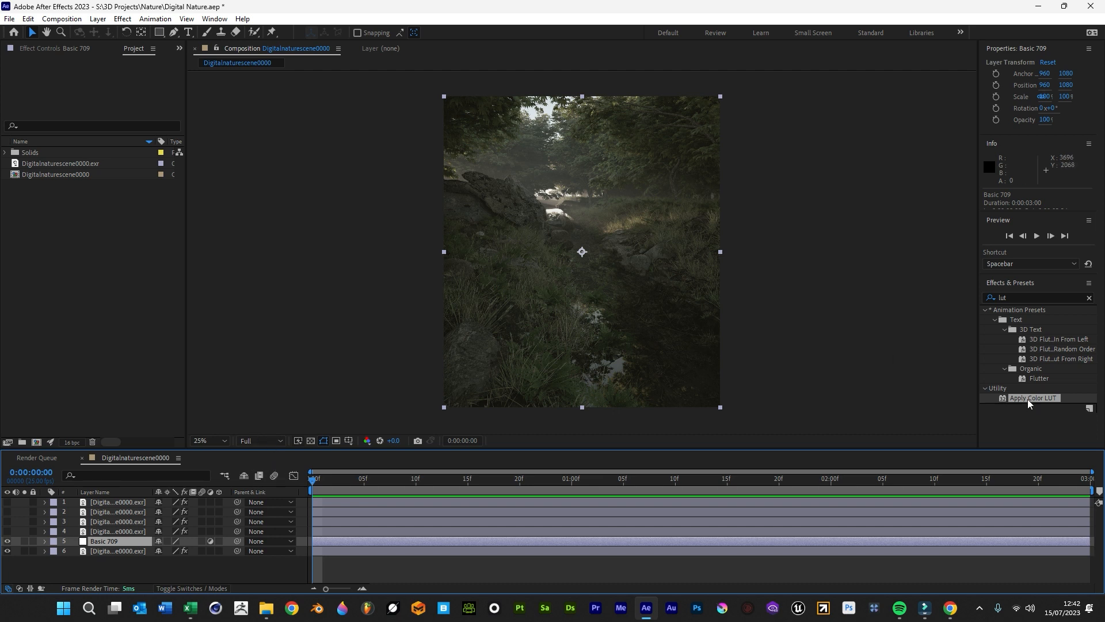
{"action": "double_click", "coordinate": [1032, 398]}
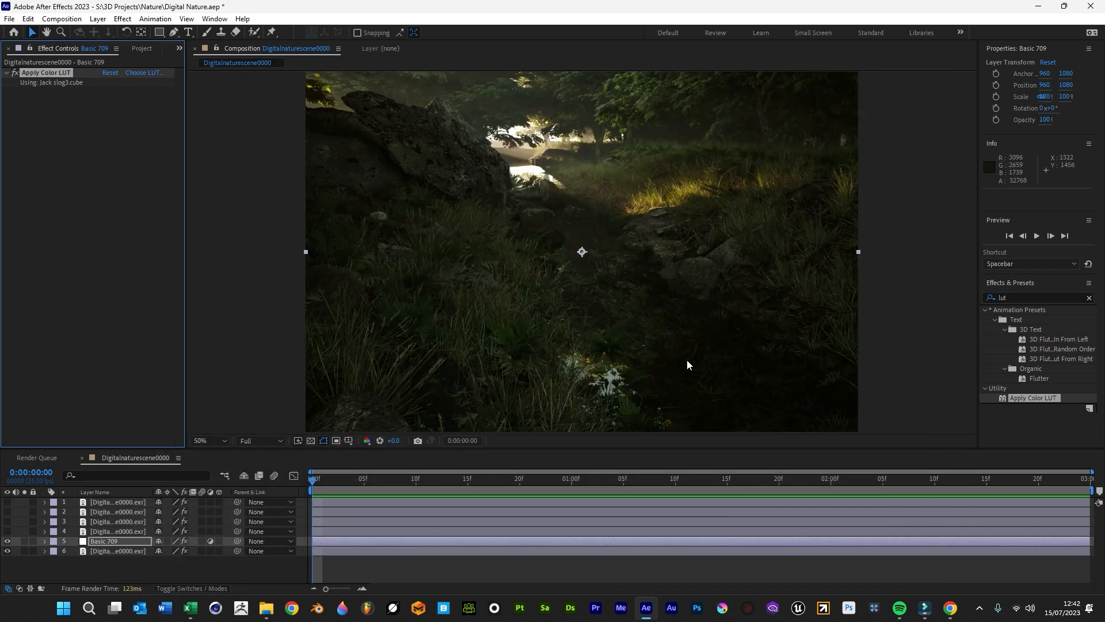
Step: Zoom out, in and back to a medium view to inspect the LUT-graded frame
{"action": "left_click", "coordinate": [205, 439]}
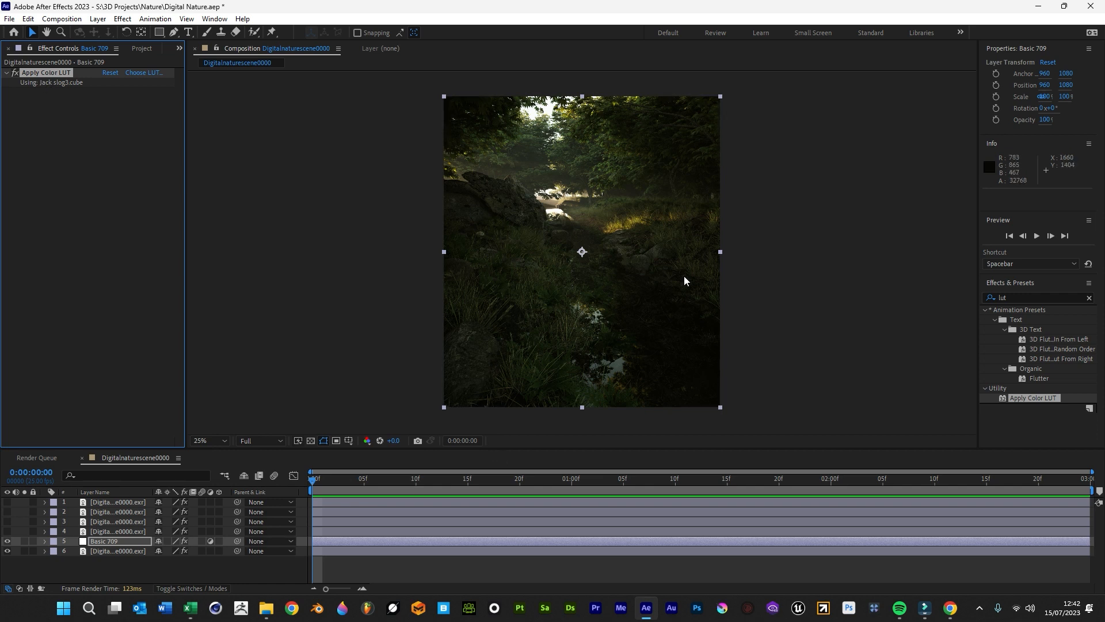
{"action": "left_click", "coordinate": [206, 440]}
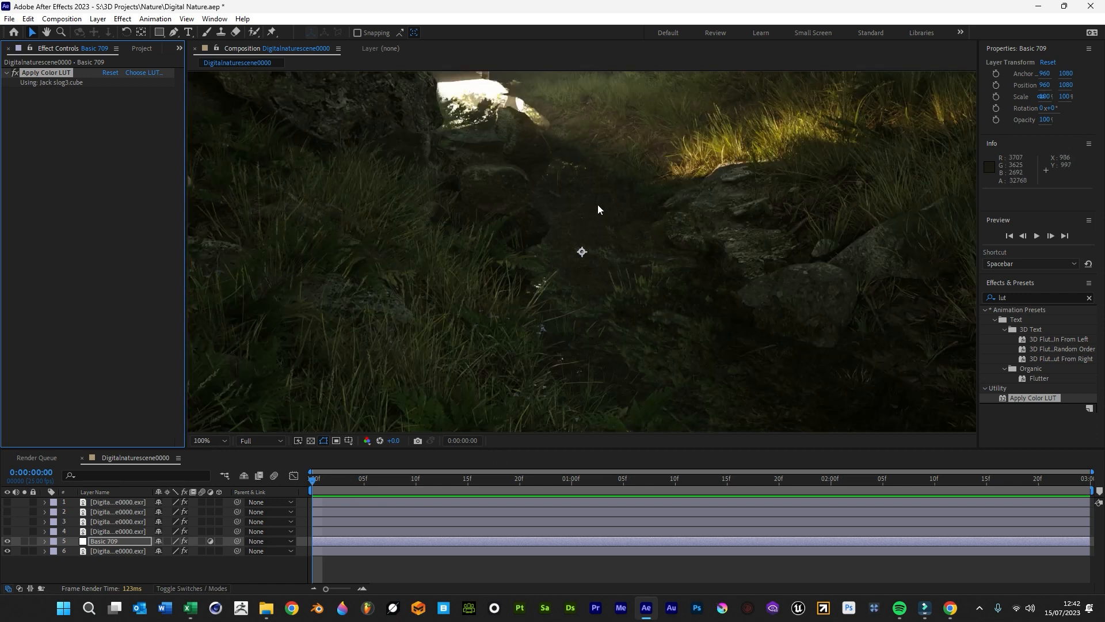
{"action": "left_click", "coordinate": [221, 441]}
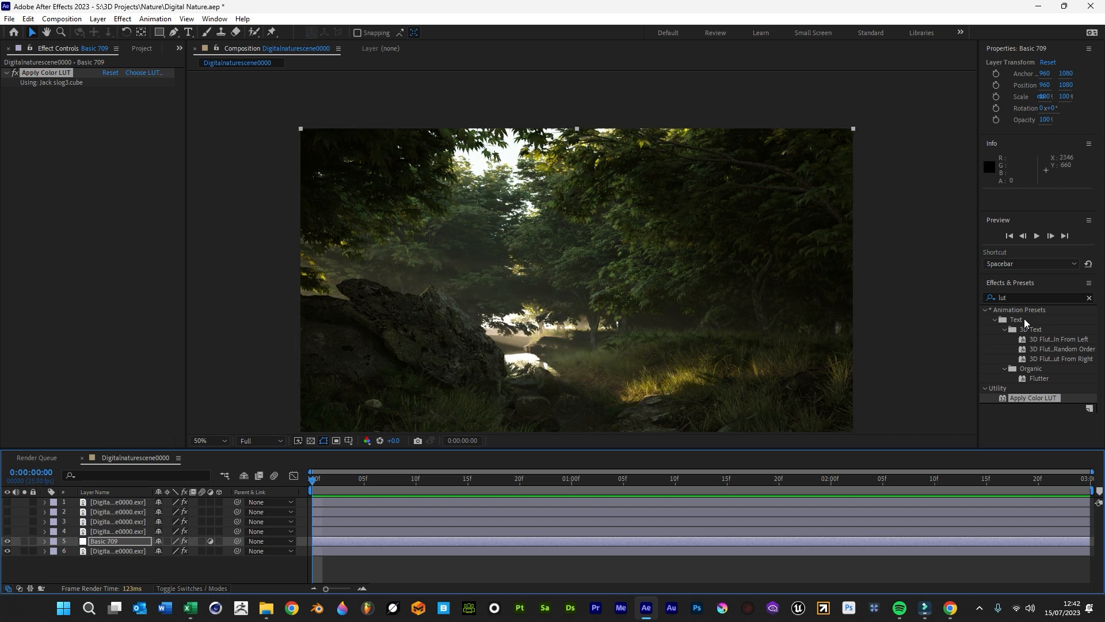
Step: Apply a Curves effect to Basic 709 and lift the RGB curve to brighten the midtones
{"action": "type", "text": "curves"}
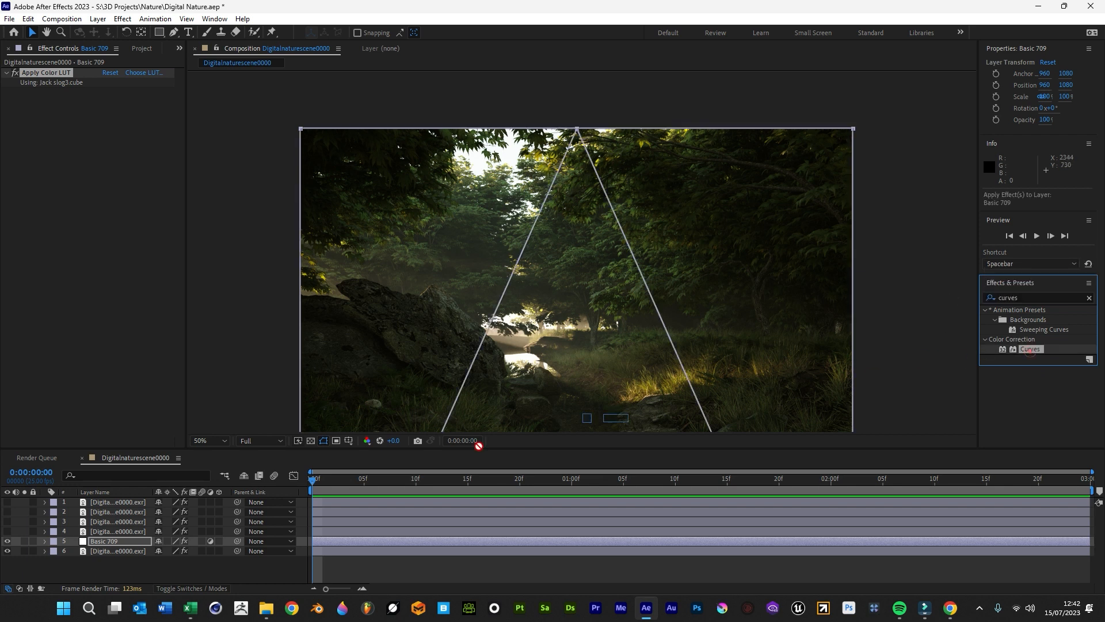
{"action": "double_click", "coordinate": [1030, 349]}
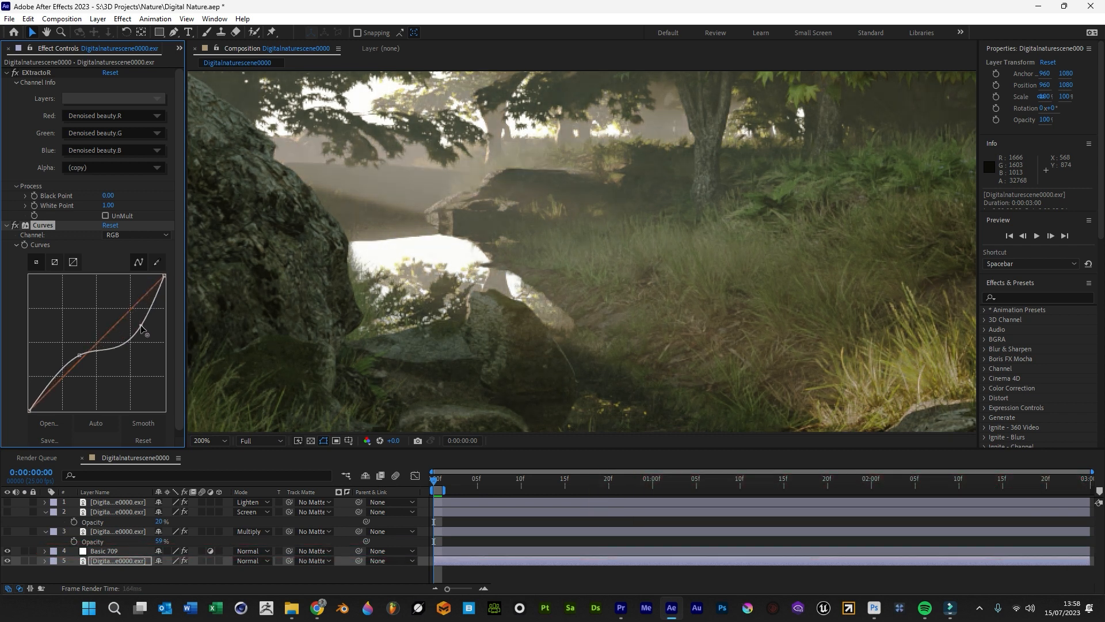
{"action": "left_click_drag", "start_coordinate": [144, 333], "coordinate": [132, 328]}
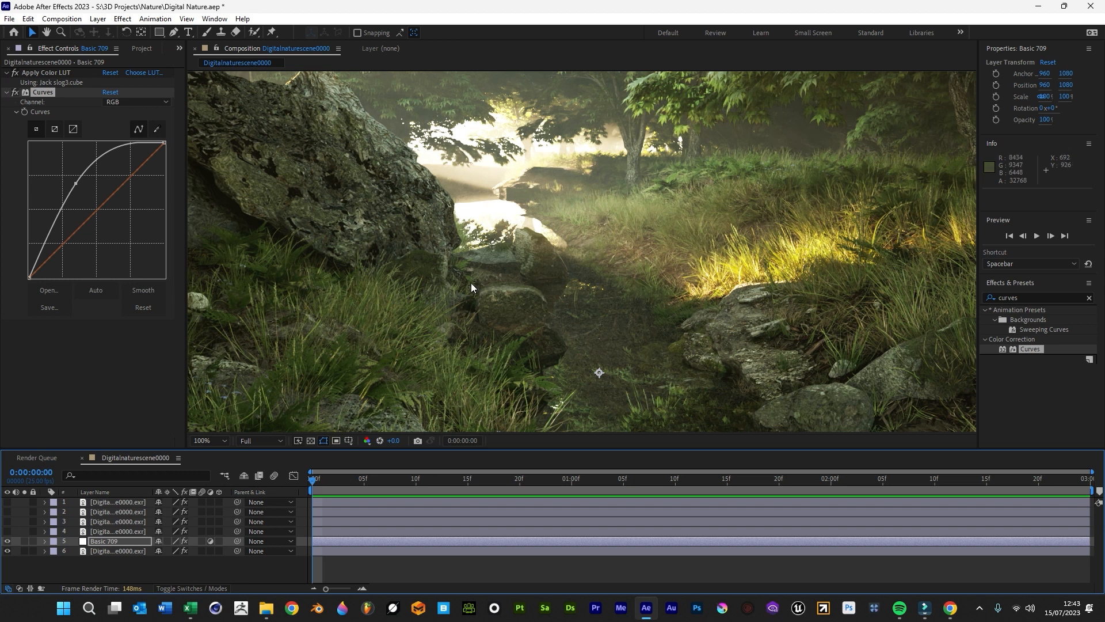
{"action": "left_click", "coordinate": [209, 441]}
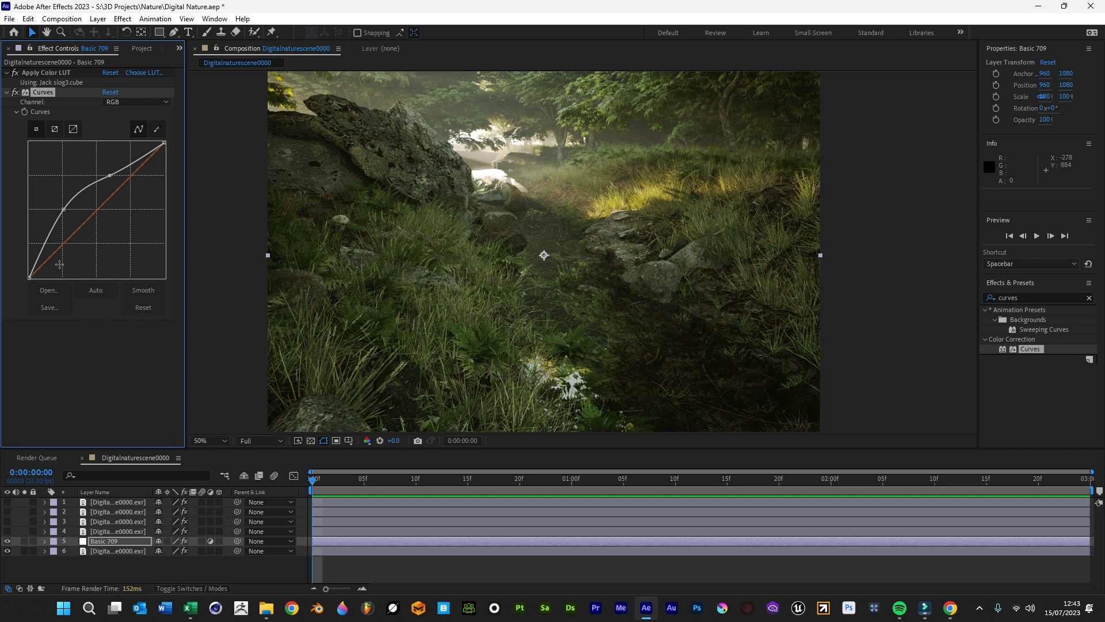
Step: Try pulling the shadows down on the curve, undo it, and select the ambient occlusion layer
{"action": "left_click_drag", "start_coordinate": [62, 209], "coordinate": [53, 266]}
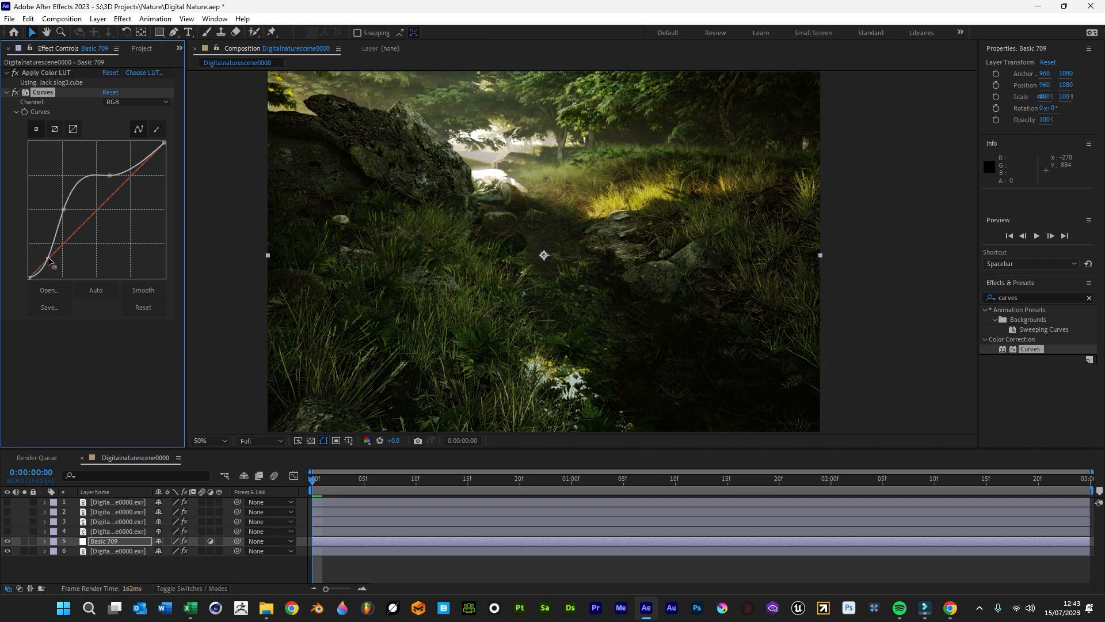
{"action": "left_click_drag", "start_coordinate": [53, 265], "coordinate": [61, 246]}
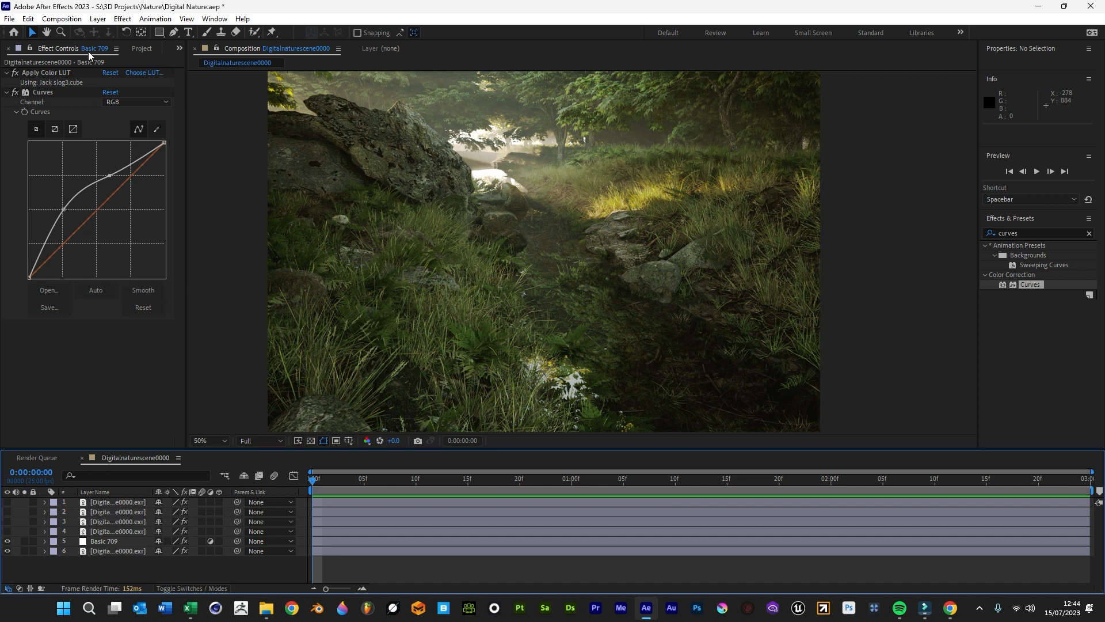
{"action": "mouse_move", "coordinate": [514, 300]}
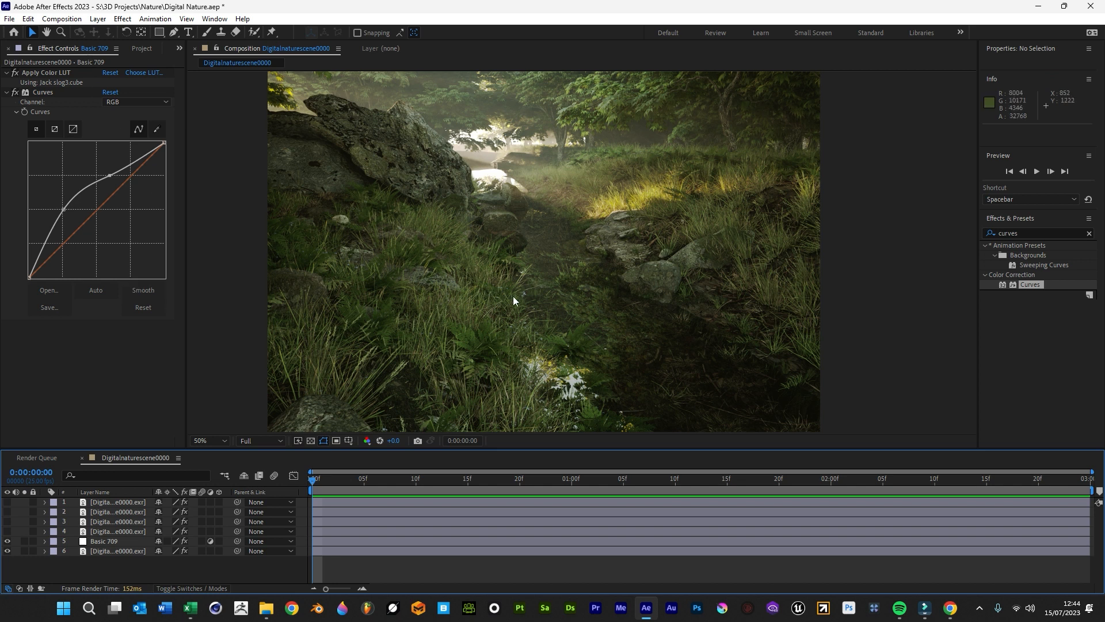
{"action": "left_click", "coordinate": [208, 440]}
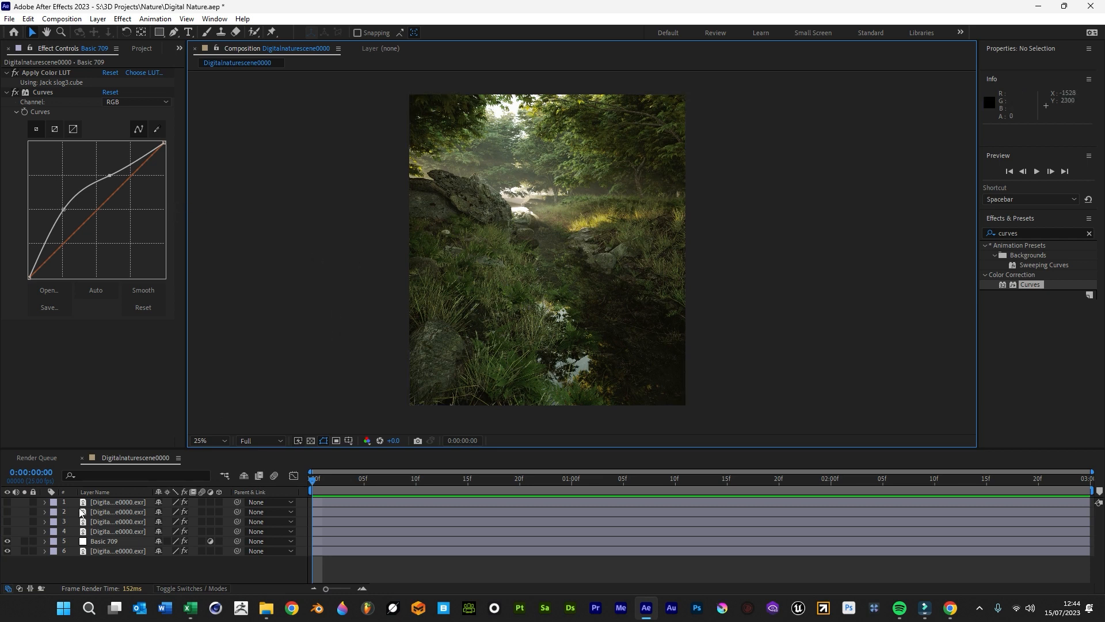
{"action": "left_click", "coordinate": [116, 530]}
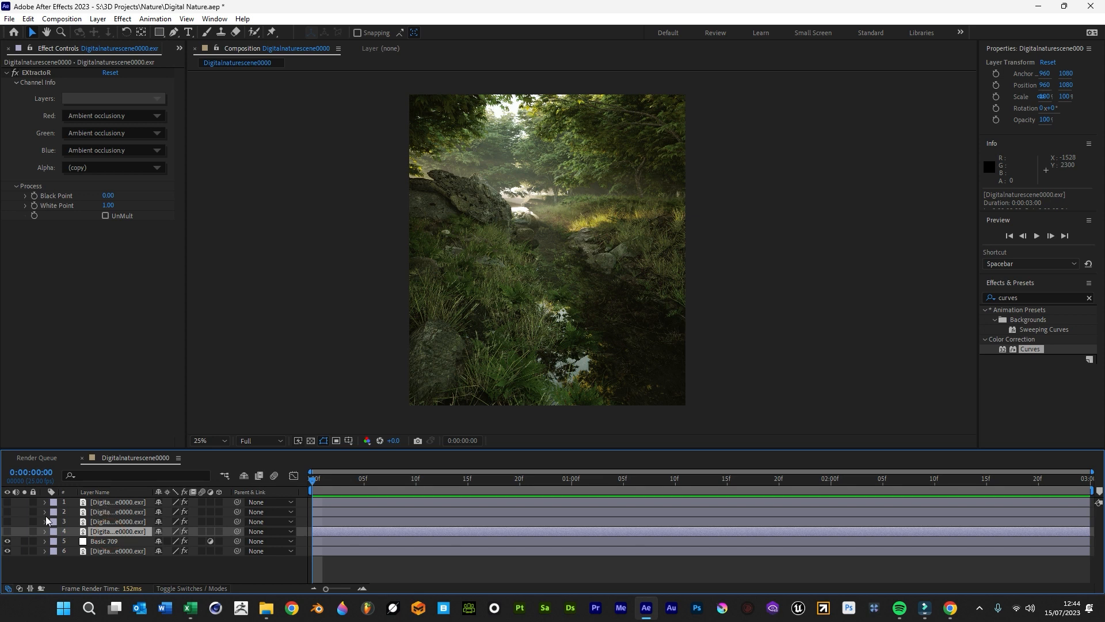
{"action": "mouse_move", "coordinate": [423, 403]}
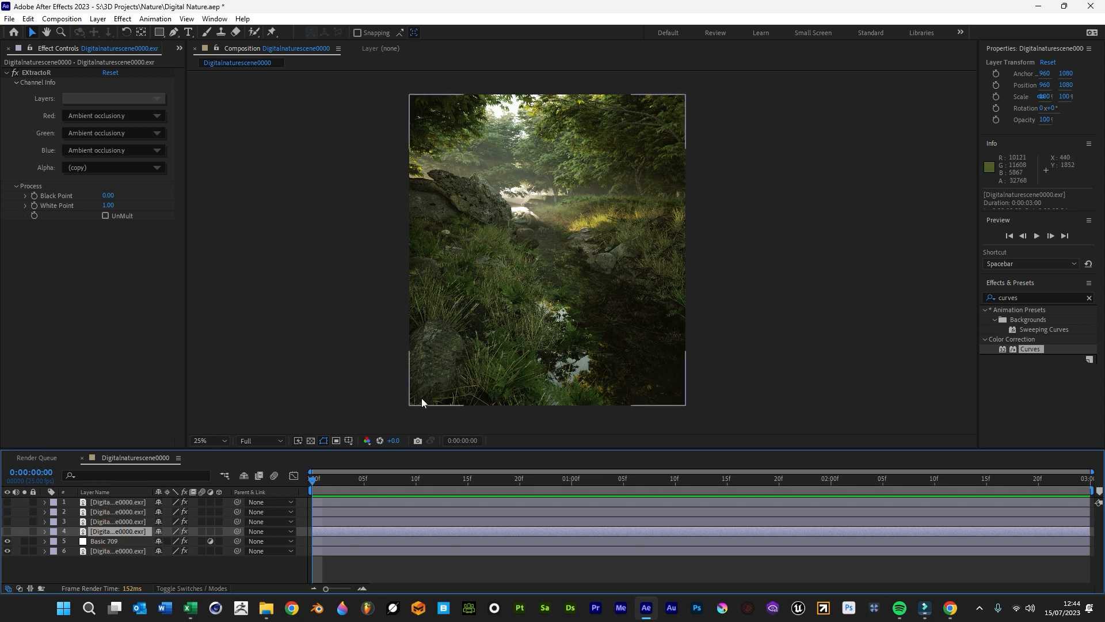
{"action": "mouse_move", "coordinate": [222, 555]}
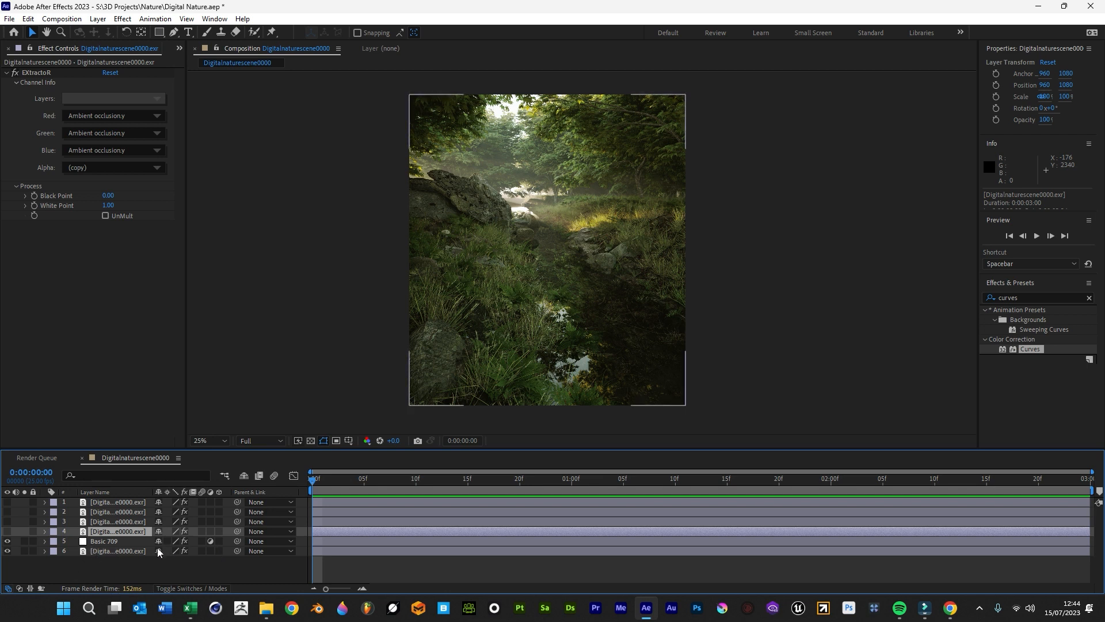
{"action": "mouse_move", "coordinate": [39, 541]}
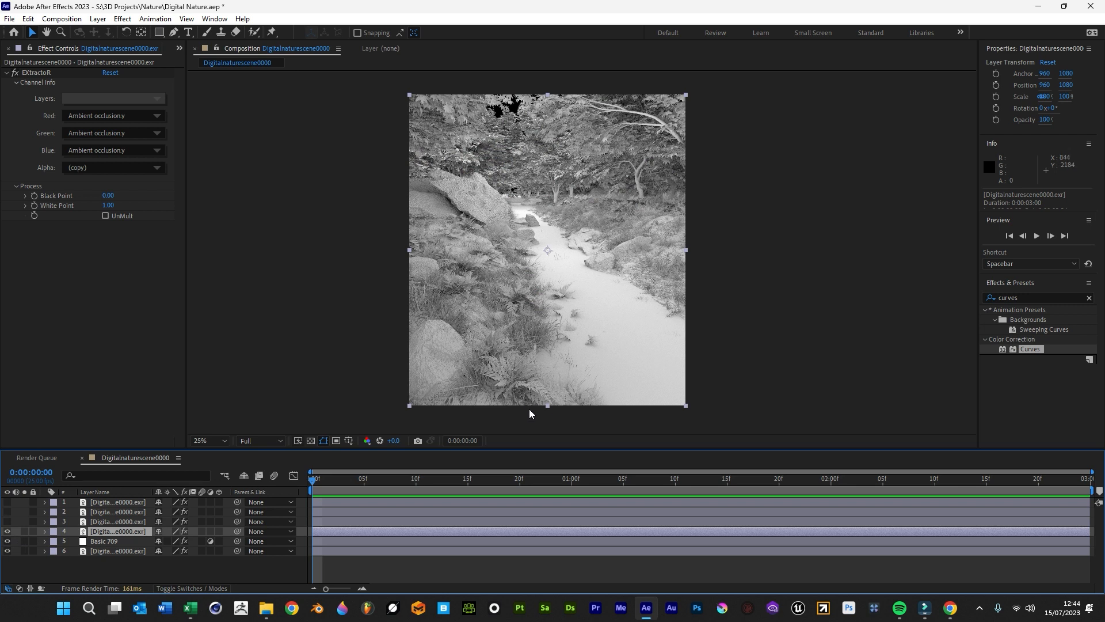
Step: Reveal the Modes column and set the AO layer's blend mode to Multiply
{"action": "right_click", "coordinate": [226, 492]}
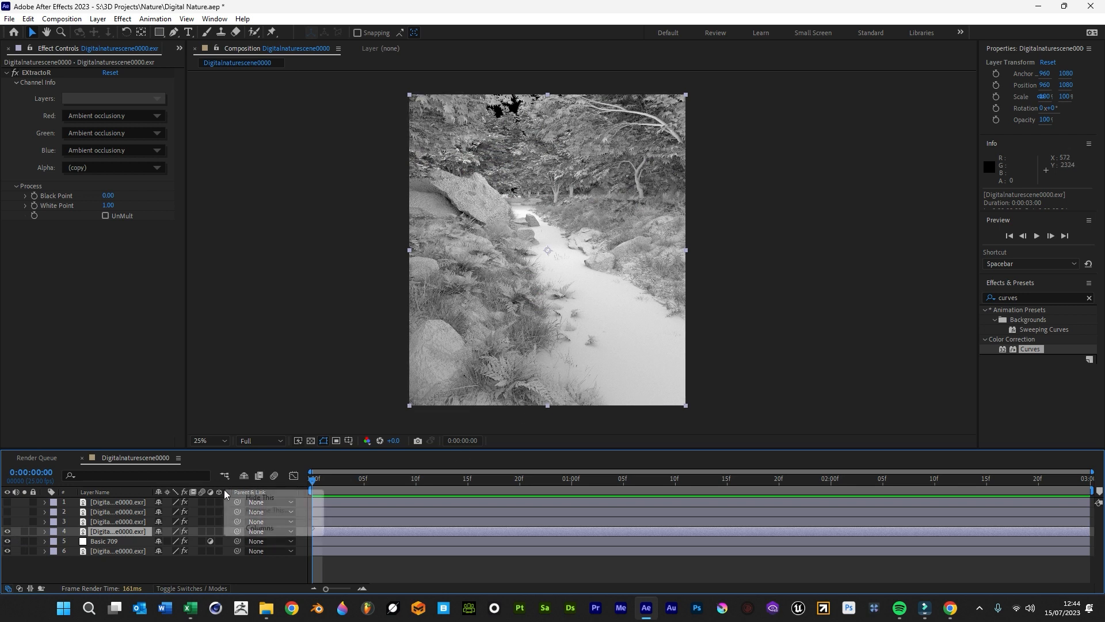
{"action": "right_click", "coordinate": [259, 491]}
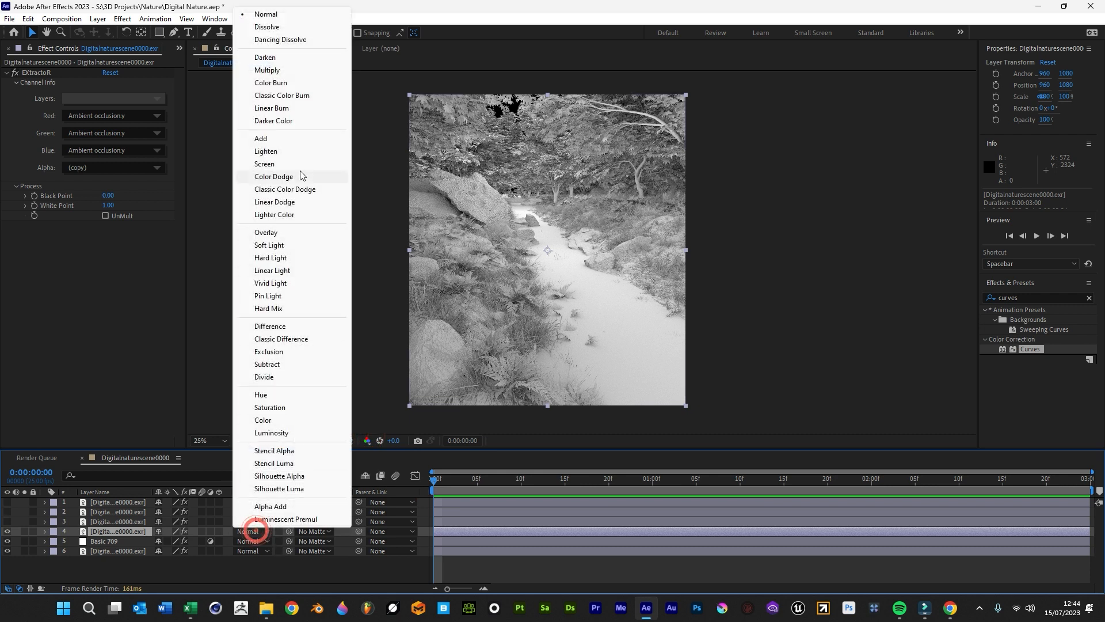
{"action": "left_click", "coordinate": [267, 70]}
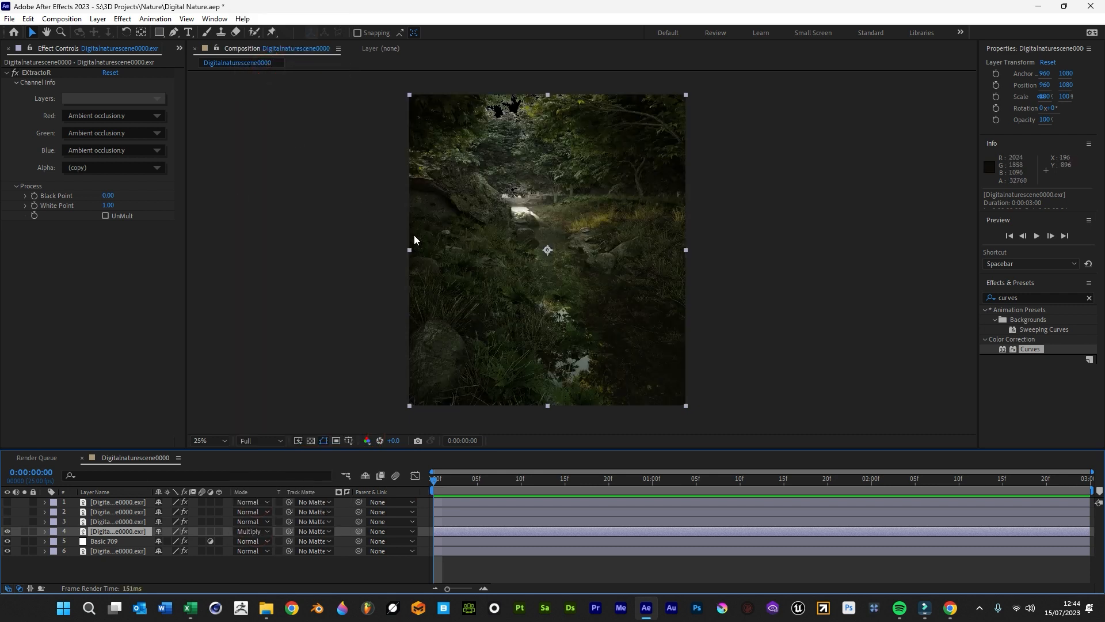
{"action": "left_click", "coordinate": [205, 440]}
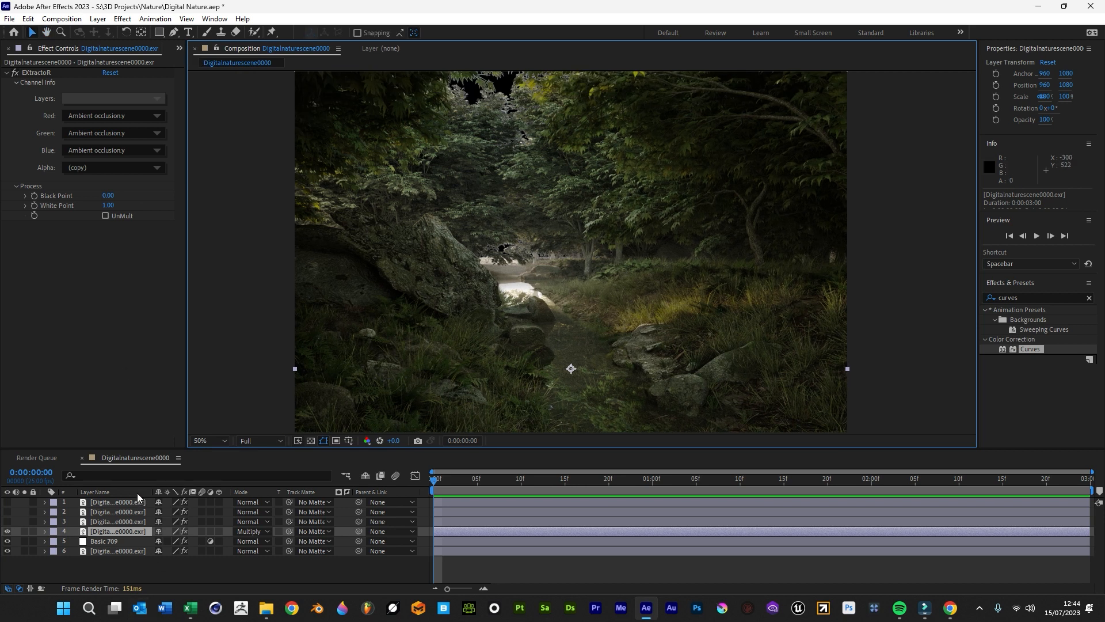
{"action": "mouse_move", "coordinate": [166, 32]}
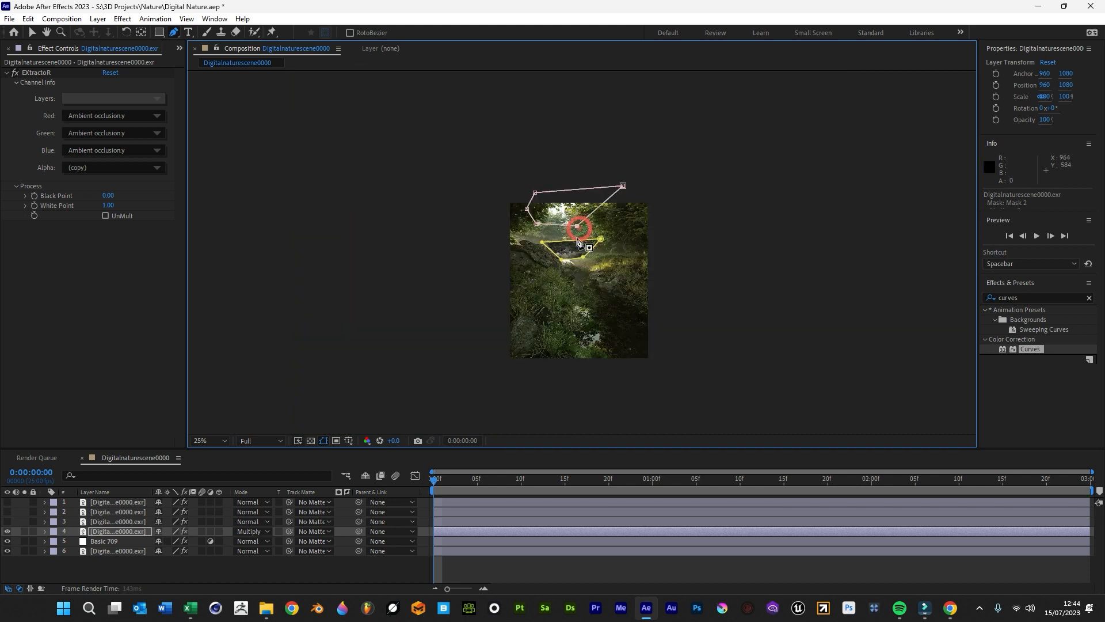
Step: Close the pond mask on the AO layer, set it to Subtract, and select Basic 709
{"action": "left_click", "coordinate": [205, 440]}
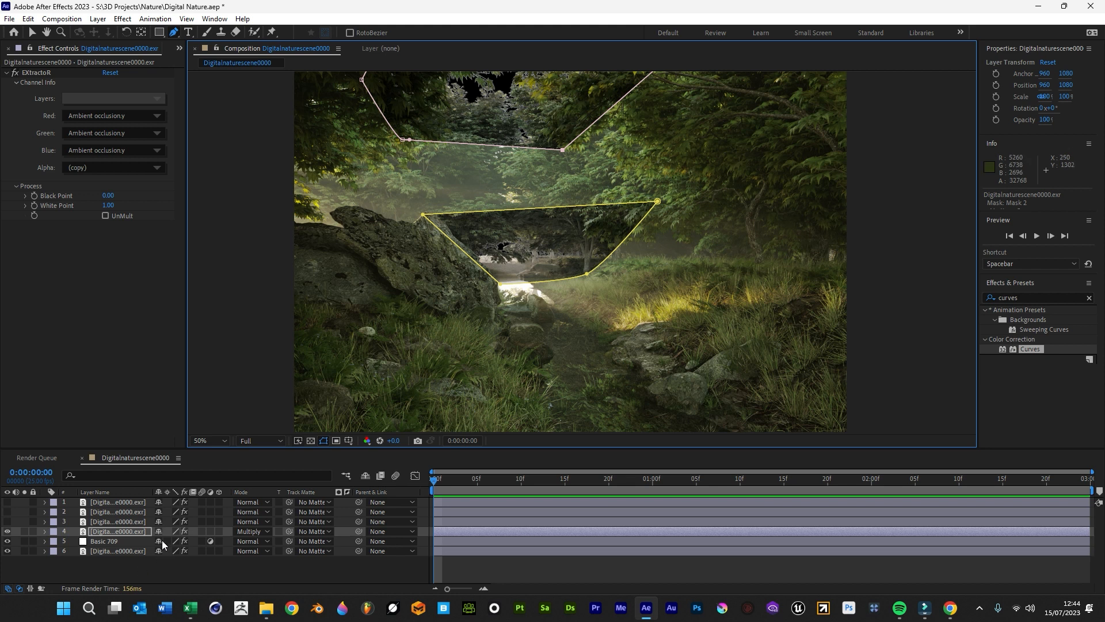
{"action": "left_click", "coordinate": [44, 531]}
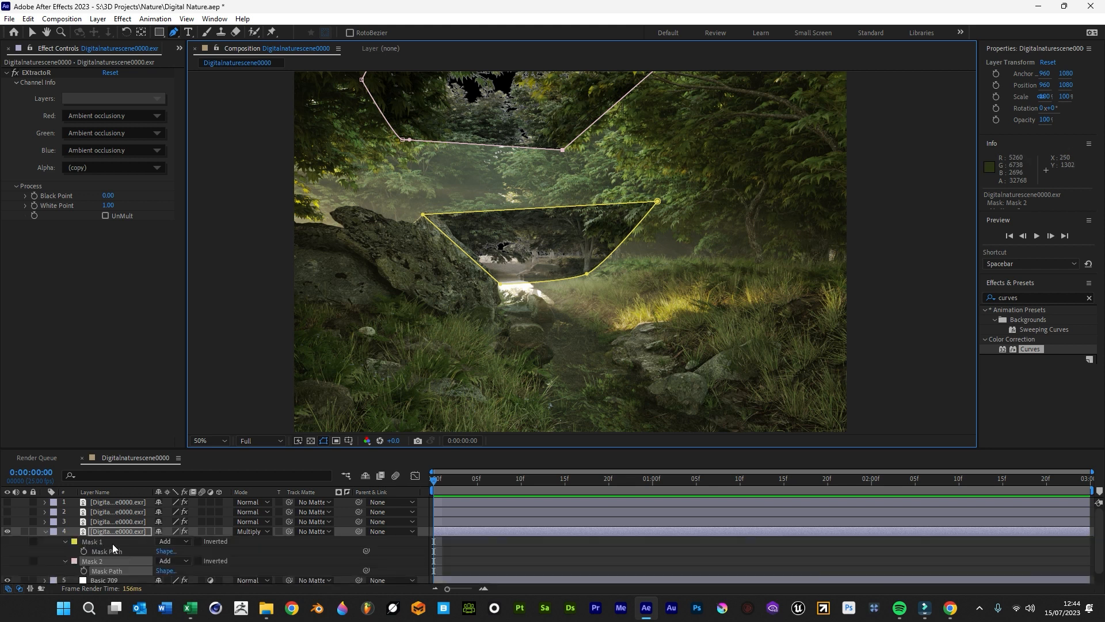
{"action": "left_click", "coordinate": [172, 541]}
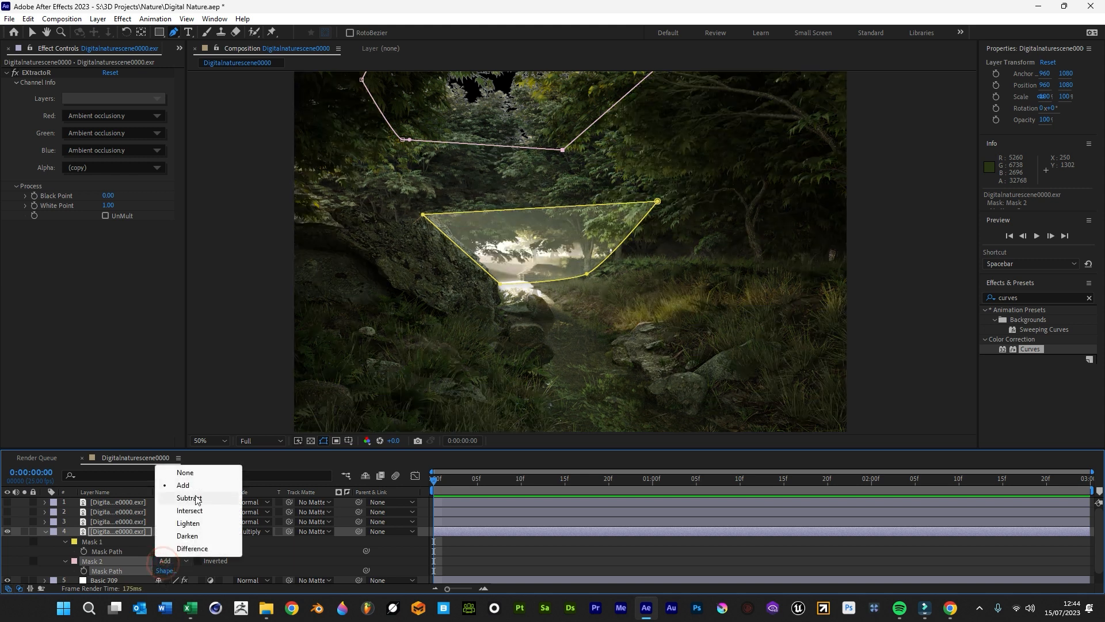
{"action": "left_click", "coordinate": [190, 498]}
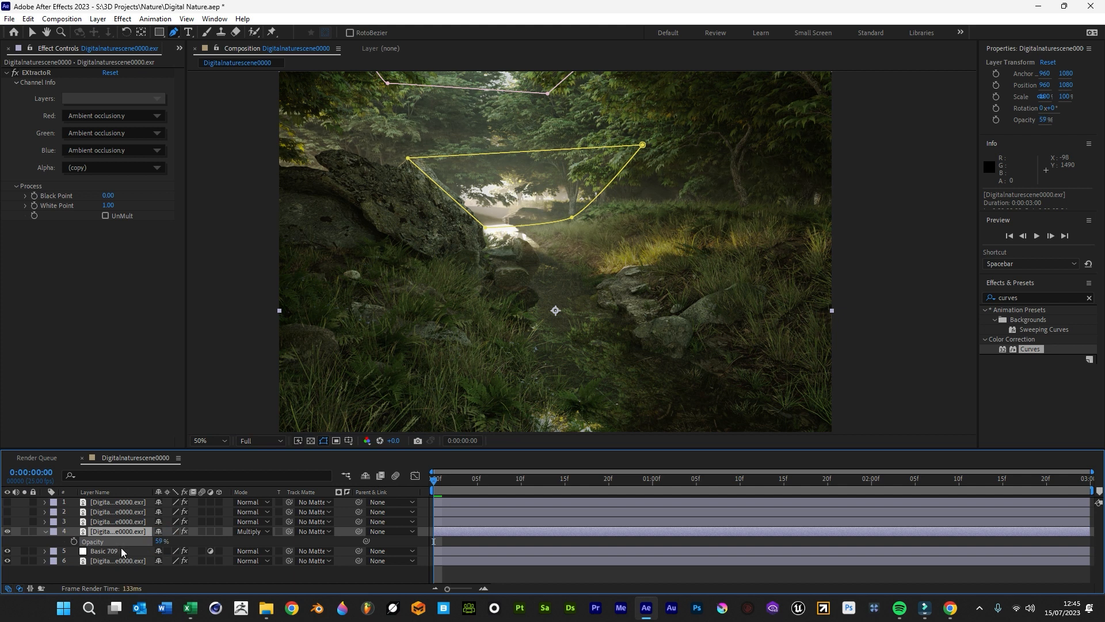
{"action": "left_click", "coordinate": [106, 550]}
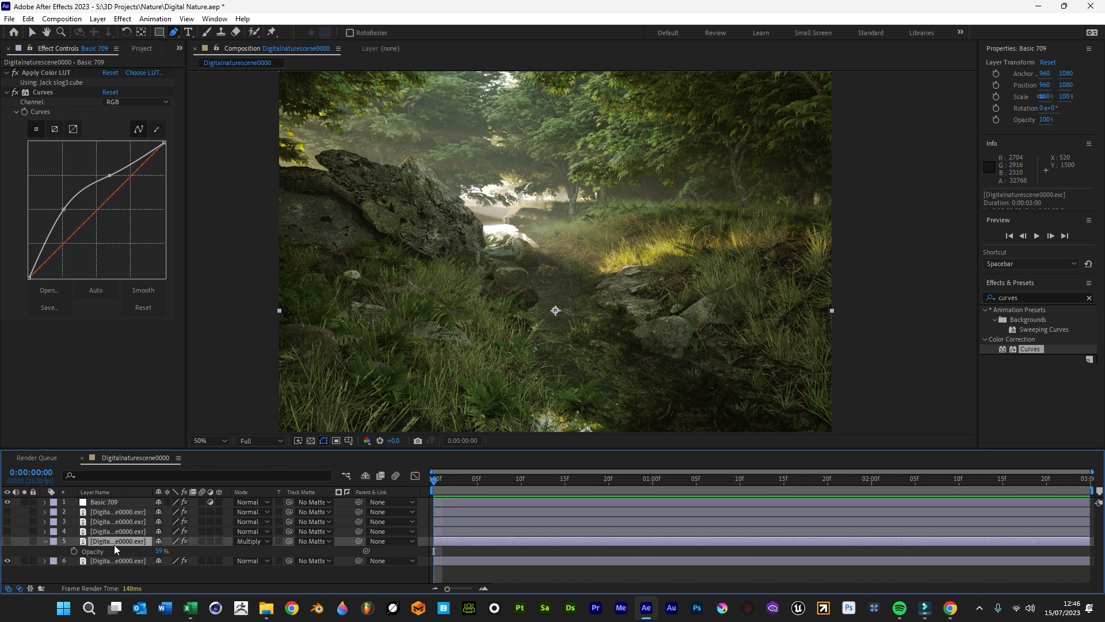
Step: Blend the Reflection pass layer with Screen mode at 20% opacity
{"action": "left_click", "coordinate": [117, 541]}
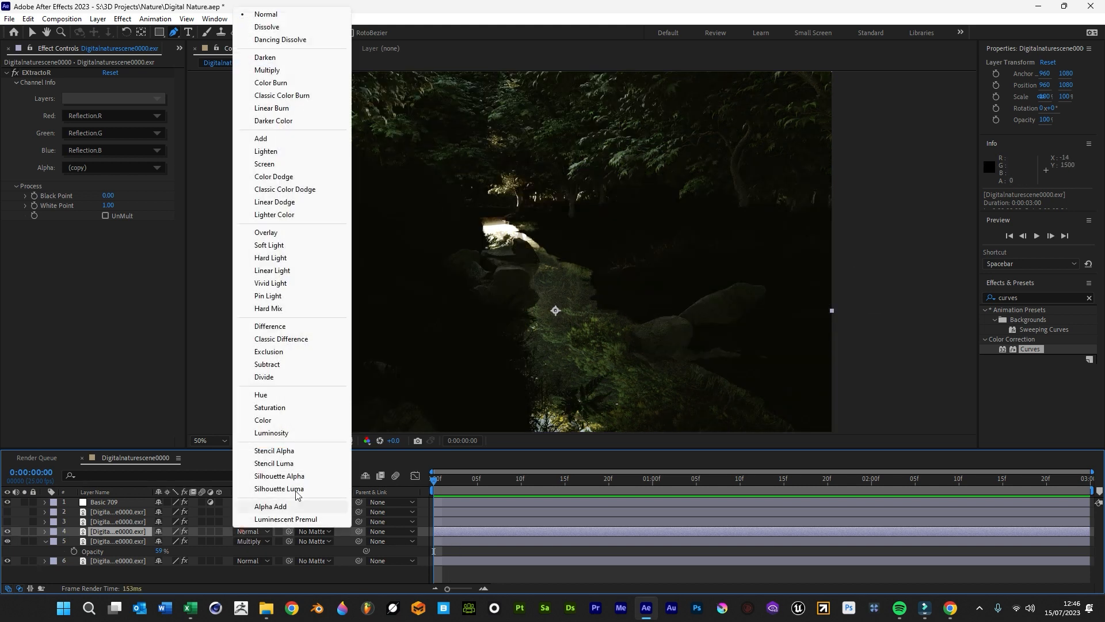
{"action": "left_click", "coordinate": [265, 164]}
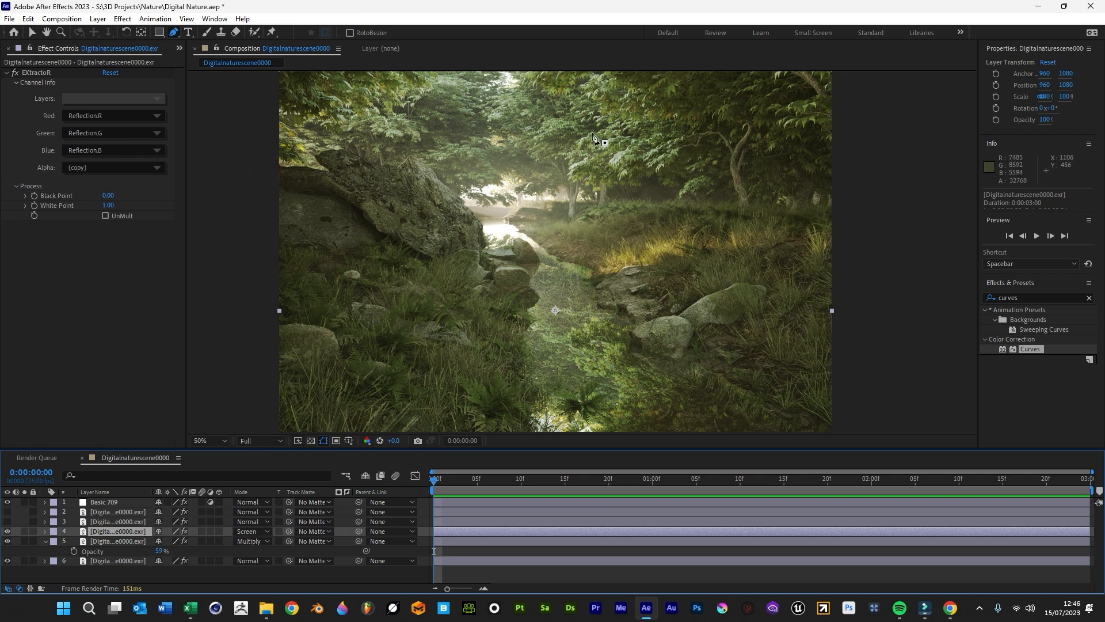
{"action": "left_click", "coordinate": [206, 440]}
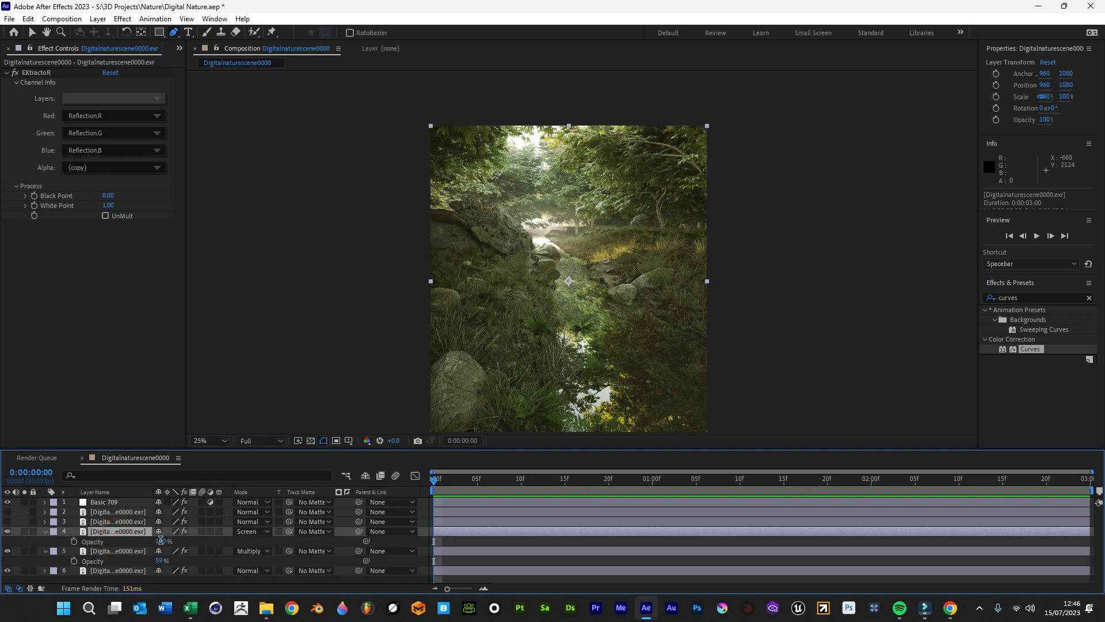
{"action": "type", "text": "20"}
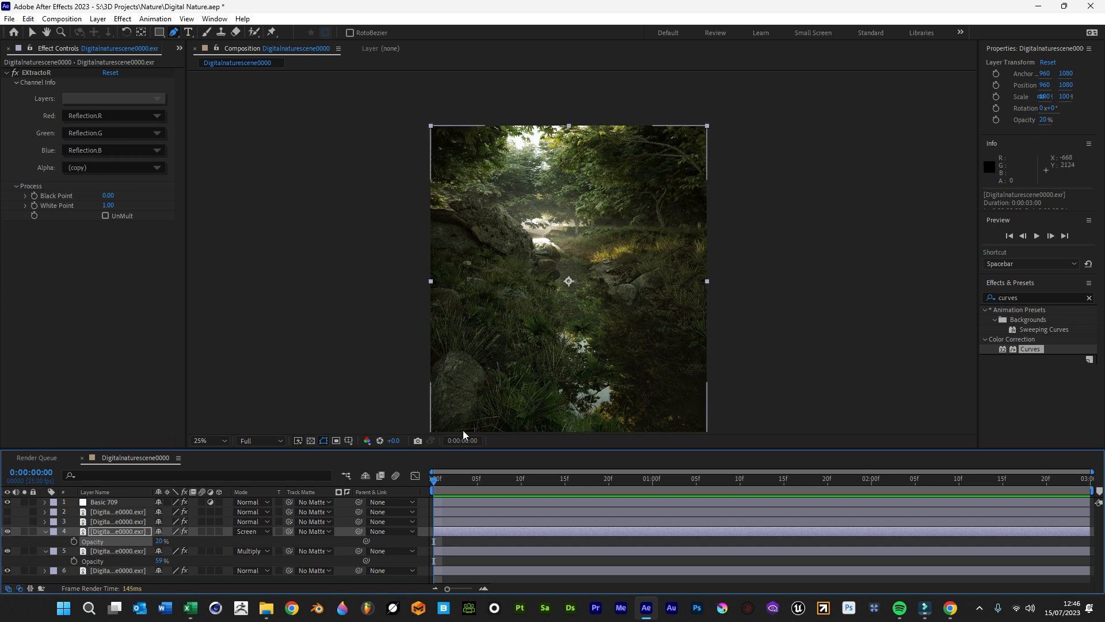
{"action": "left_click", "coordinate": [222, 441]}
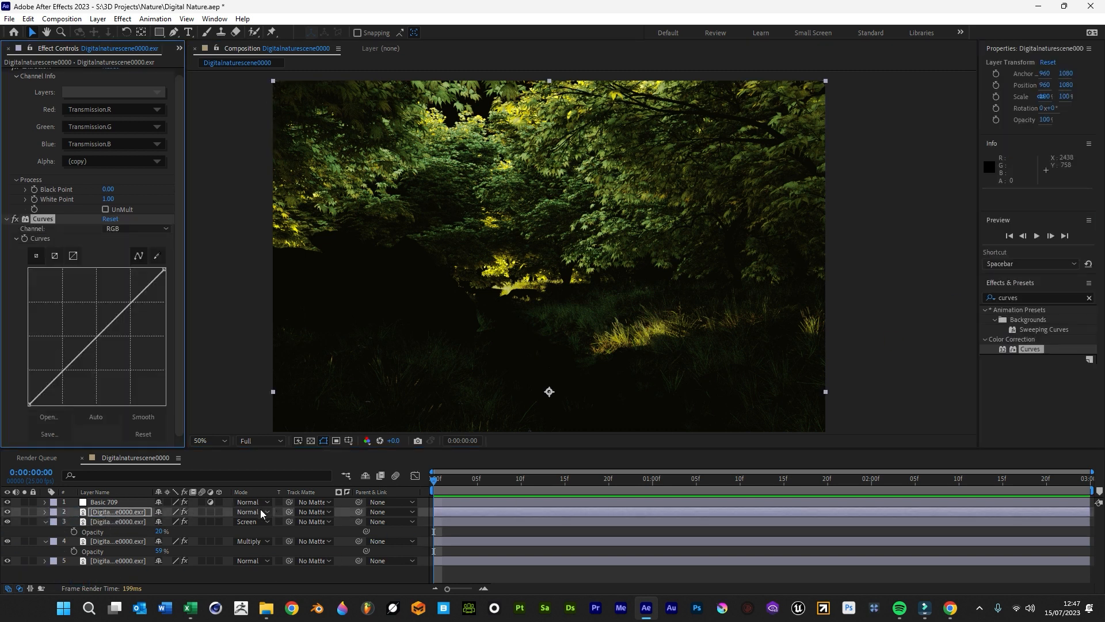
Step: Try Lighten and Screen on the Transmission layer and settle on Lighten
{"action": "left_click", "coordinate": [252, 512]}
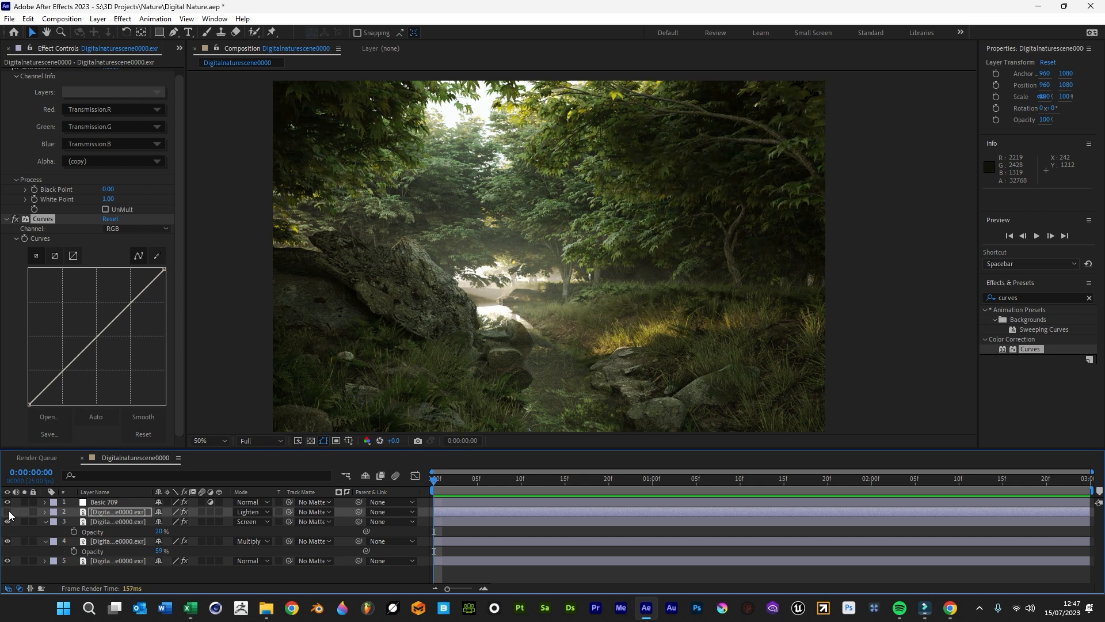
{"action": "left_click", "coordinate": [252, 512]}
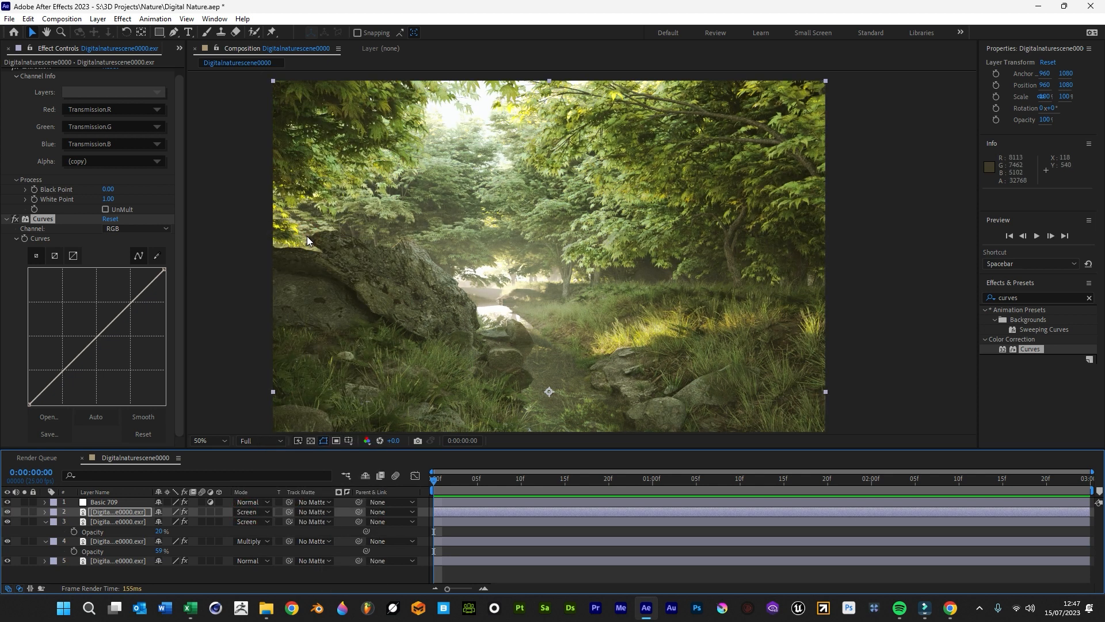
{"action": "left_click", "coordinate": [251, 512]}
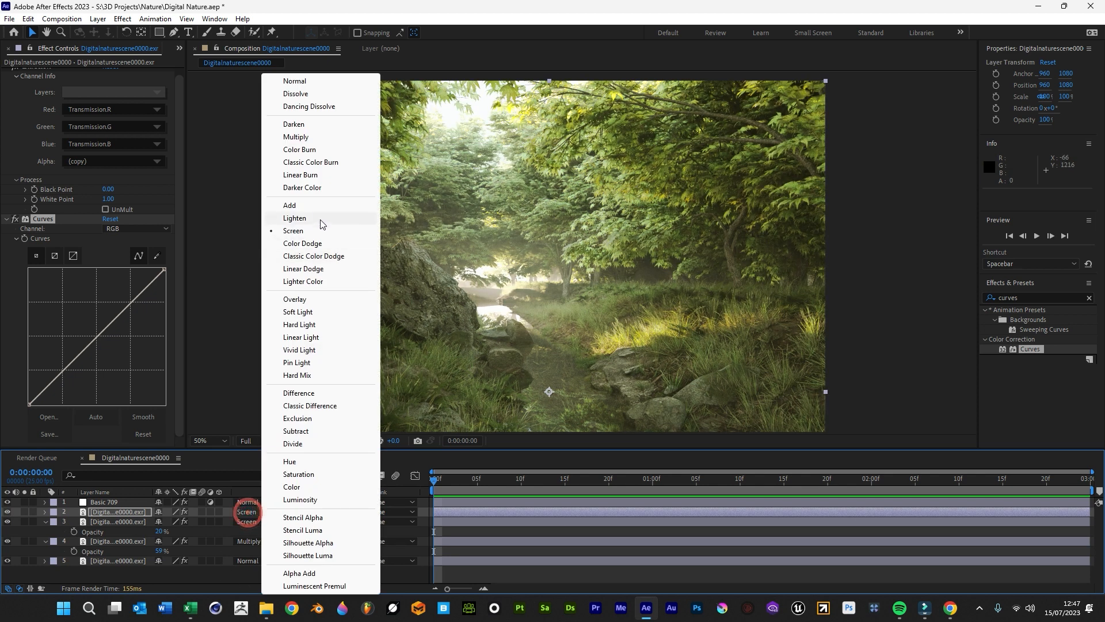
{"action": "left_click", "coordinate": [295, 217]}
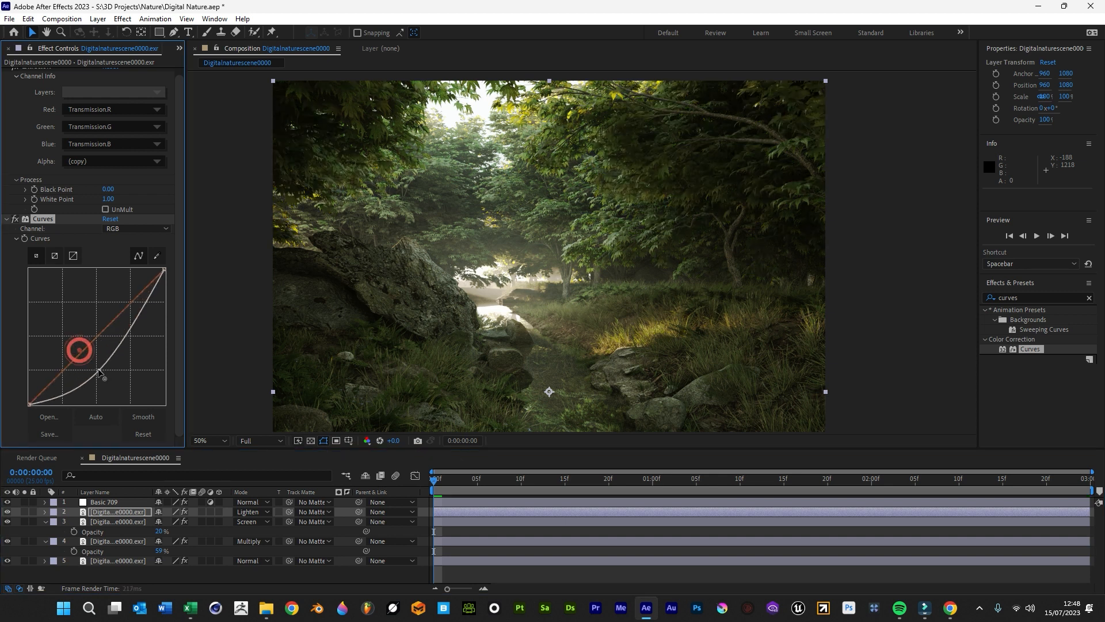
Step: Pull the Transmission layer's RGB curve below the diagonal with two points for gentle darkening
{"action": "left_click_drag", "start_coordinate": [78, 350], "coordinate": [99, 360]}
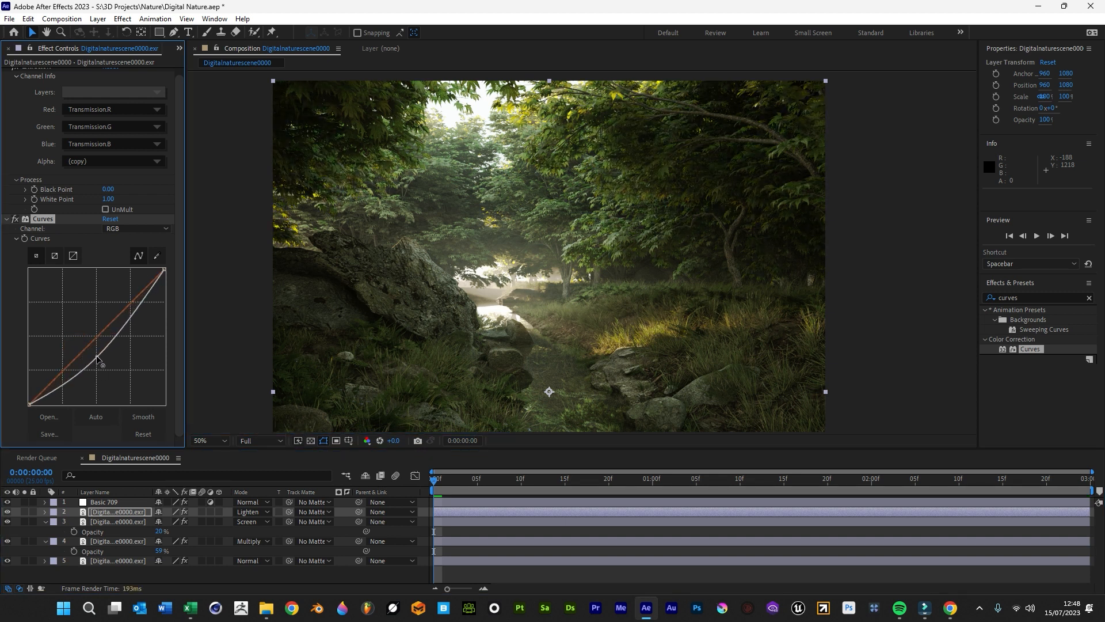
{"action": "left_click_drag", "start_coordinate": [99, 359], "coordinate": [133, 306]}
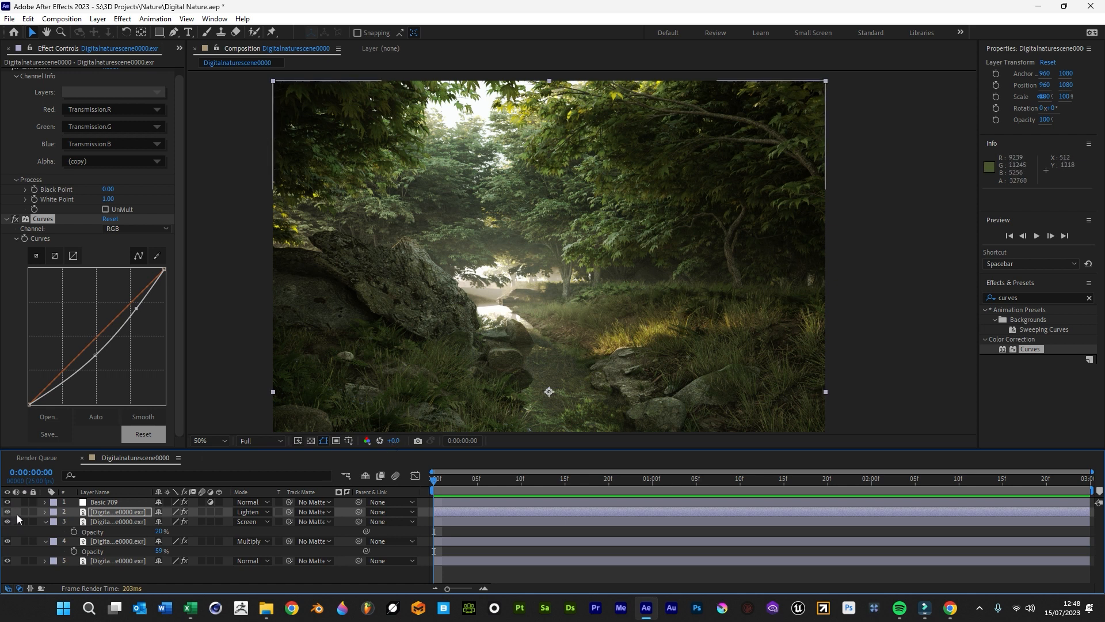
{"action": "mouse_move", "coordinate": [188, 351]}
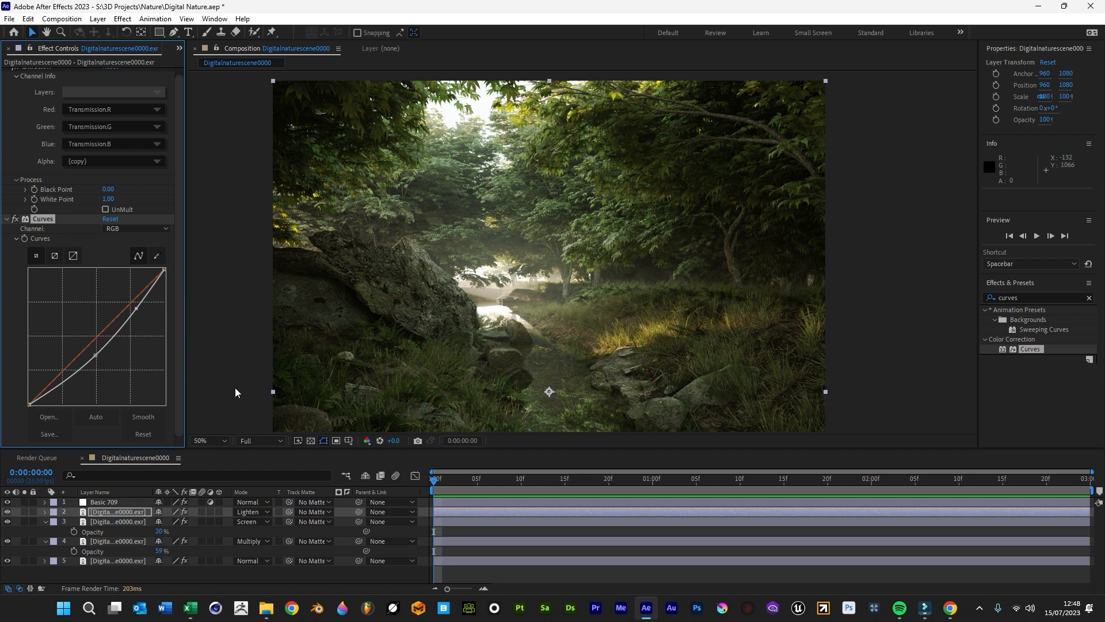
{"action": "mouse_move", "coordinate": [115, 382]}
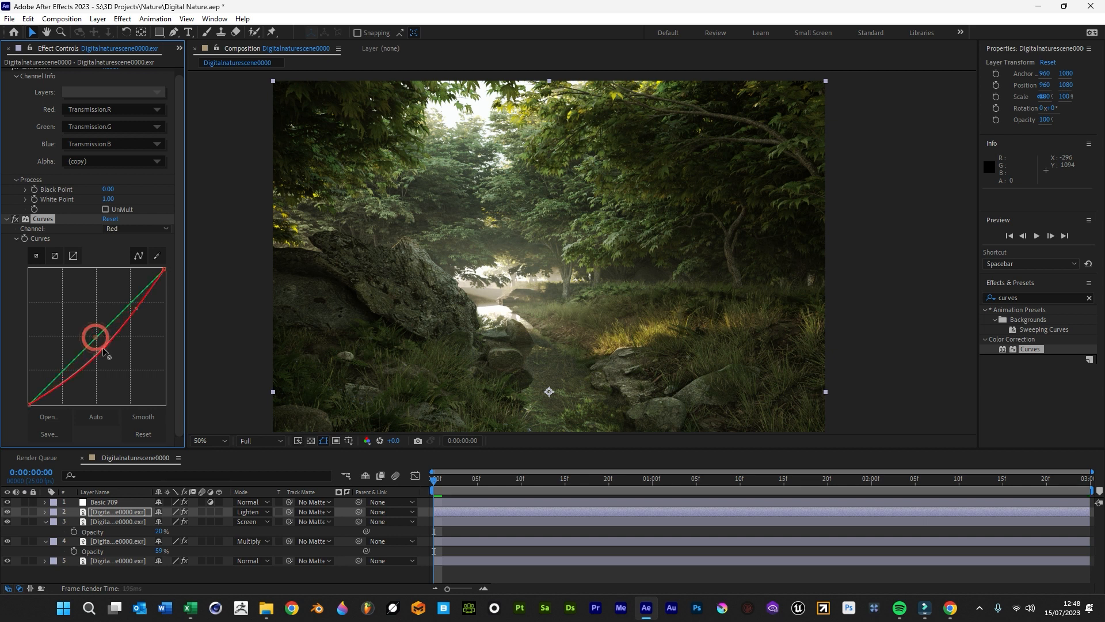
Step: Nudge the Transmission red curve up and down, settling it slightly below neutral
{"action": "left_click_drag", "start_coordinate": [96, 337], "coordinate": [90, 321]}
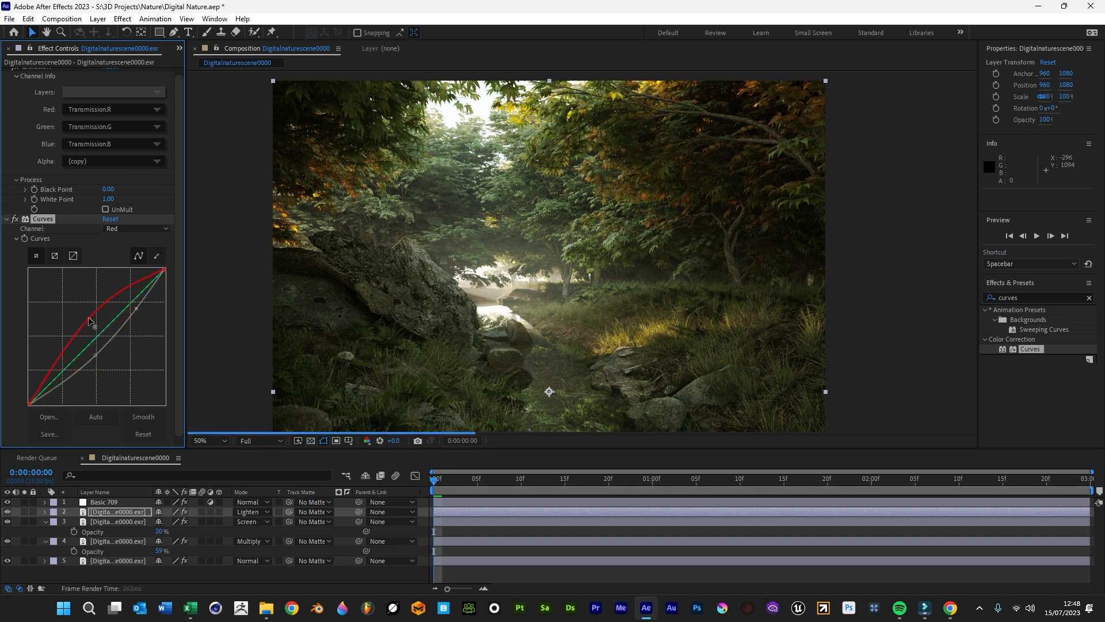
{"action": "left_click_drag", "start_coordinate": [90, 321], "coordinate": [99, 342]}
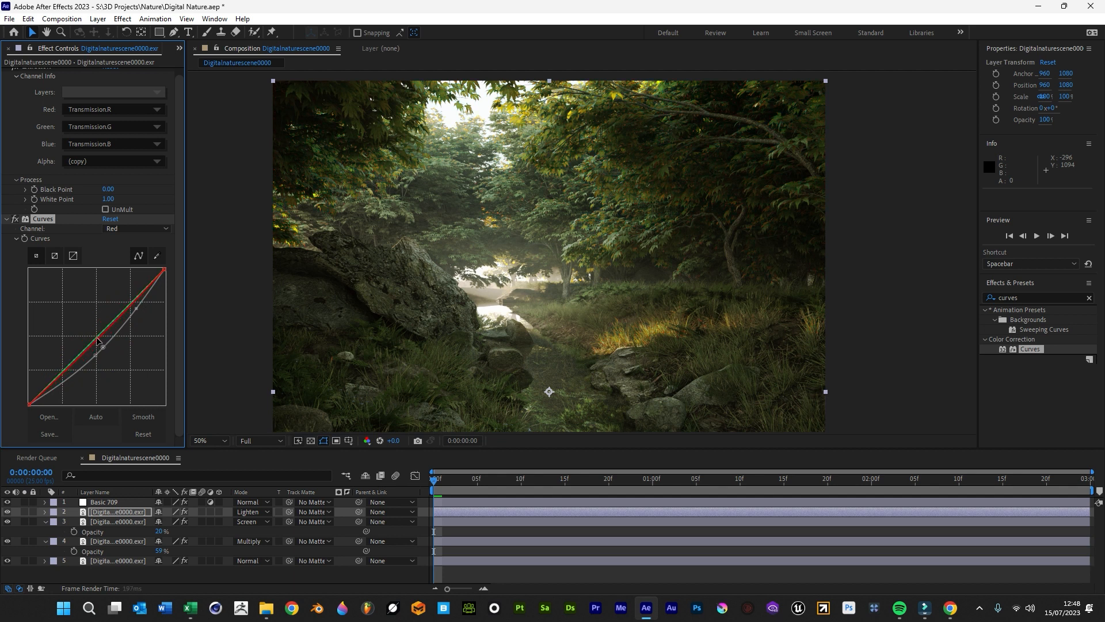
{"action": "left_click_drag", "start_coordinate": [102, 345], "coordinate": [92, 337]}
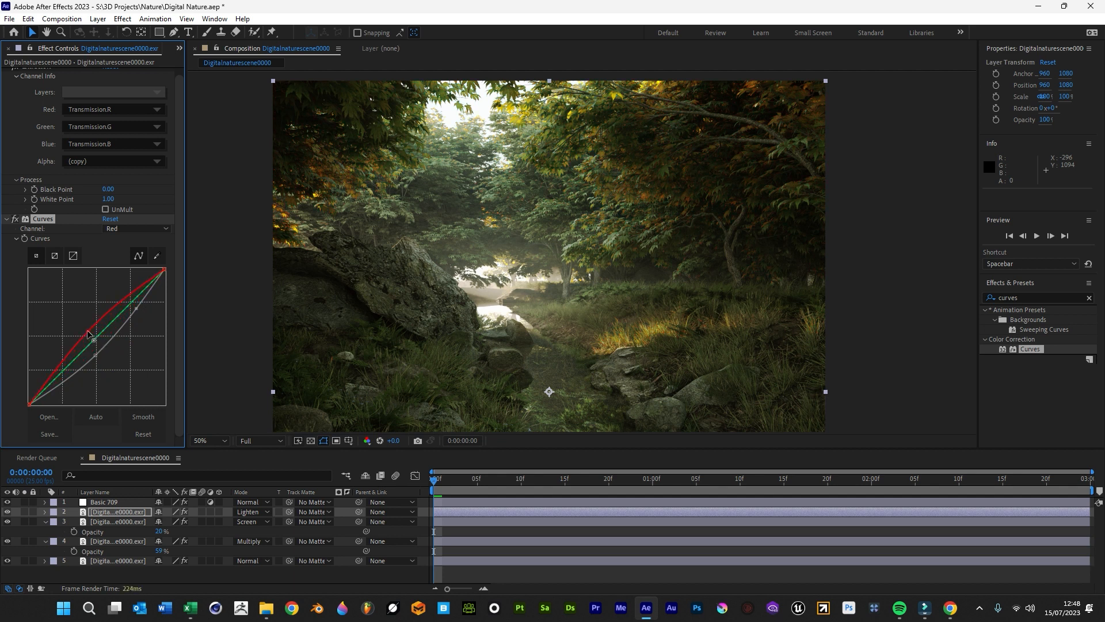
{"action": "left_click_drag", "start_coordinate": [87, 332], "coordinate": [99, 348]}
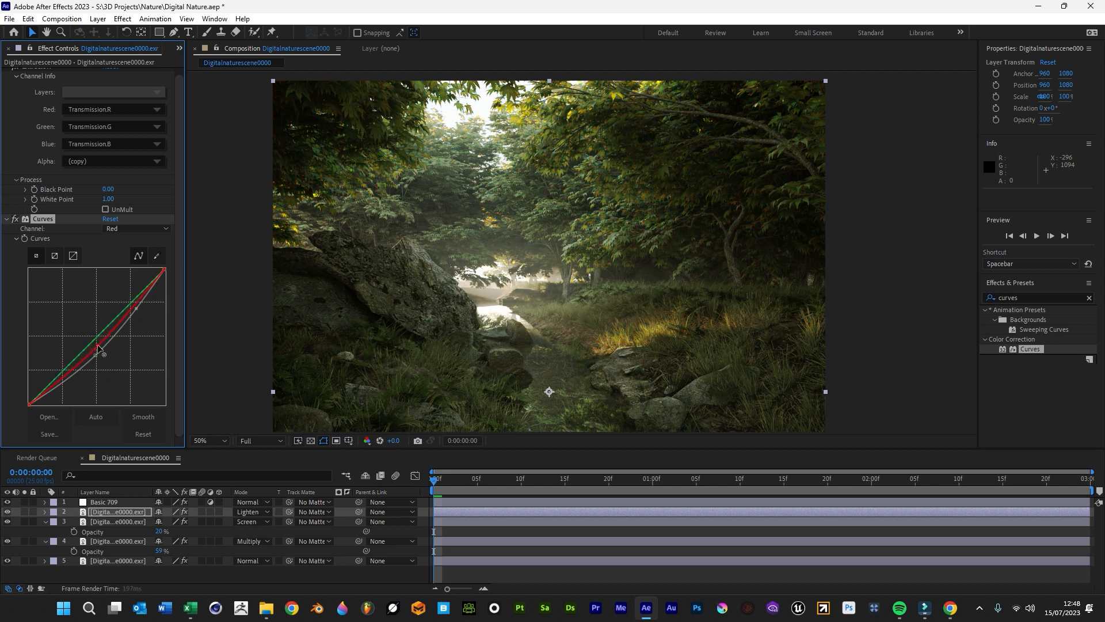
{"action": "left_click_drag", "start_coordinate": [102, 352], "coordinate": [106, 359]}
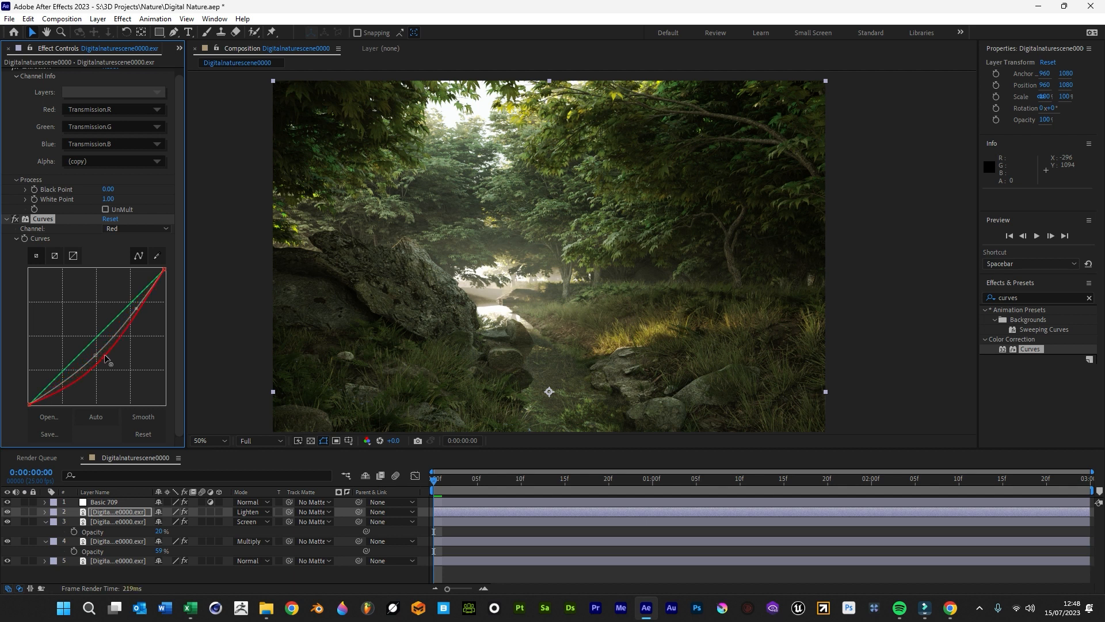
{"action": "left_click_drag", "start_coordinate": [106, 359], "coordinate": [95, 345]}
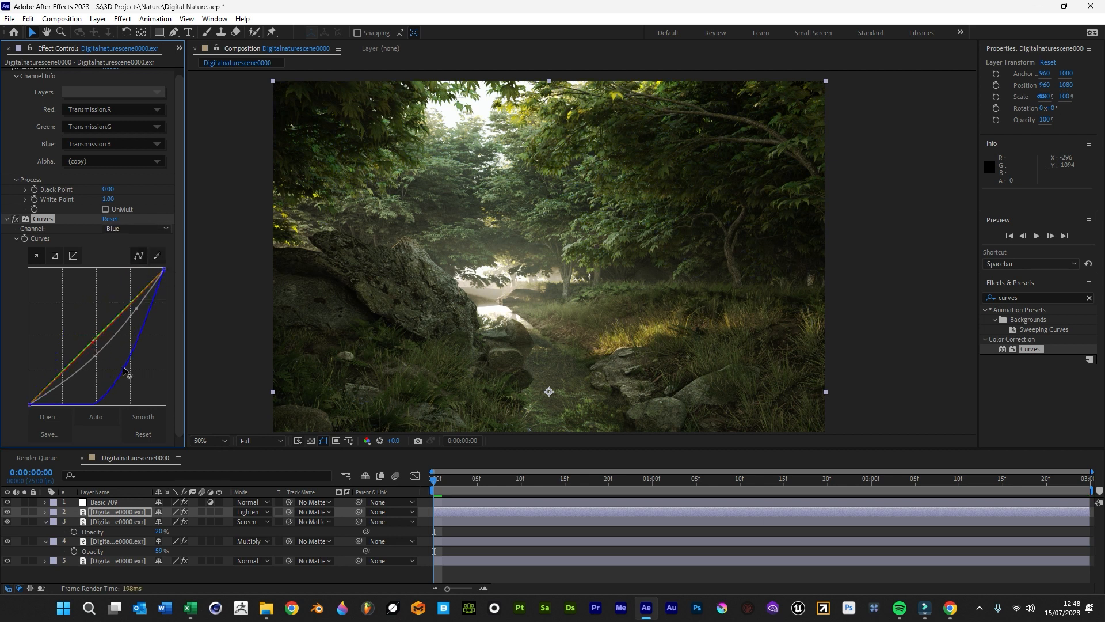
Step: Dip the blue curve slightly, then switch to Green and pull it just below neutral
{"action": "left_click_drag", "start_coordinate": [129, 376], "coordinate": [124, 362]}
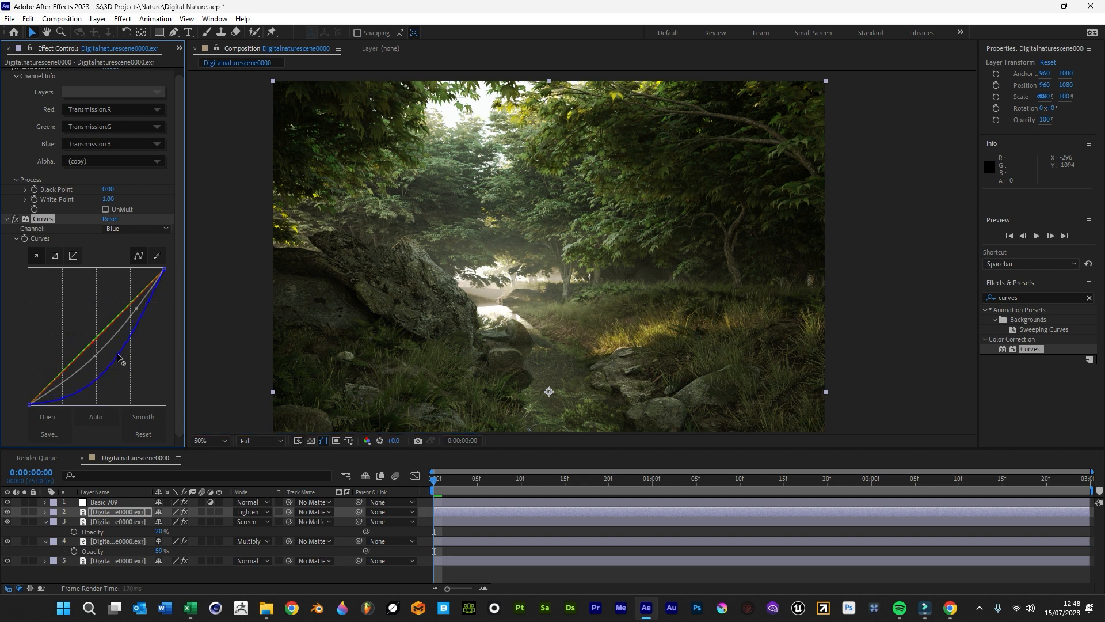
{"action": "left_click", "coordinate": [137, 228]}
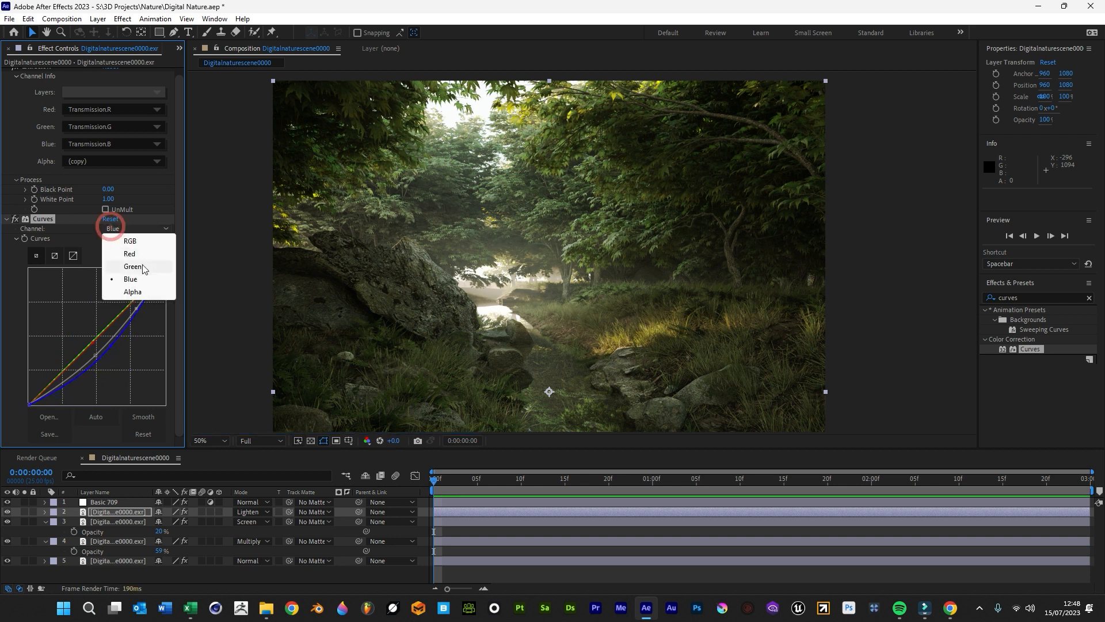
{"action": "left_click", "coordinate": [134, 266]}
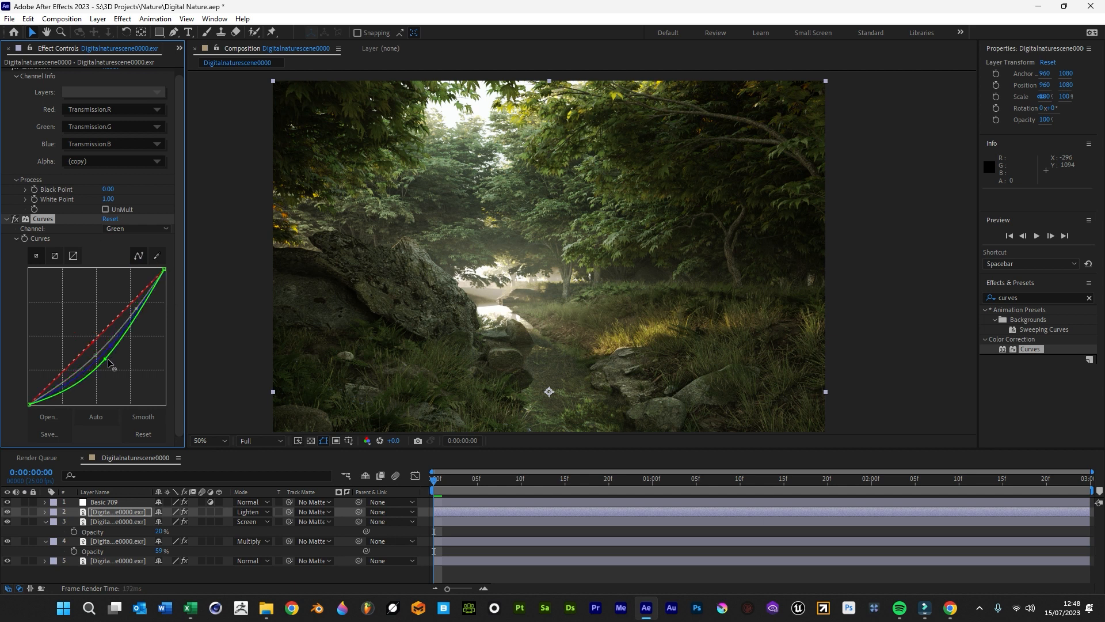
{"action": "left_click_drag", "start_coordinate": [111, 363], "coordinate": [90, 338]}
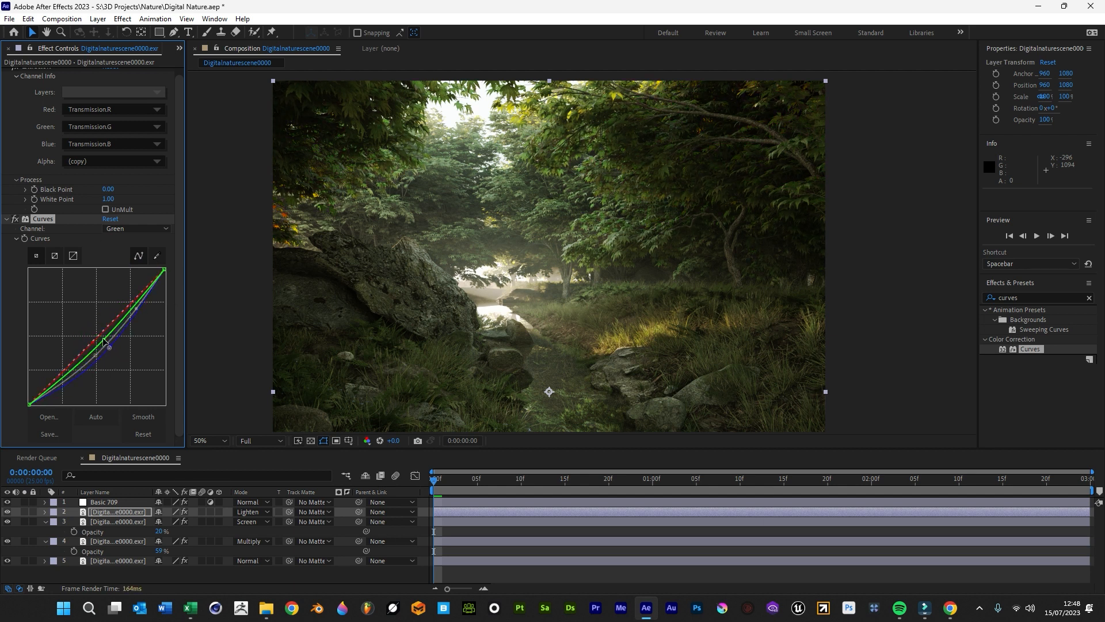
{"action": "left_click_drag", "start_coordinate": [109, 345], "coordinate": [99, 335]}
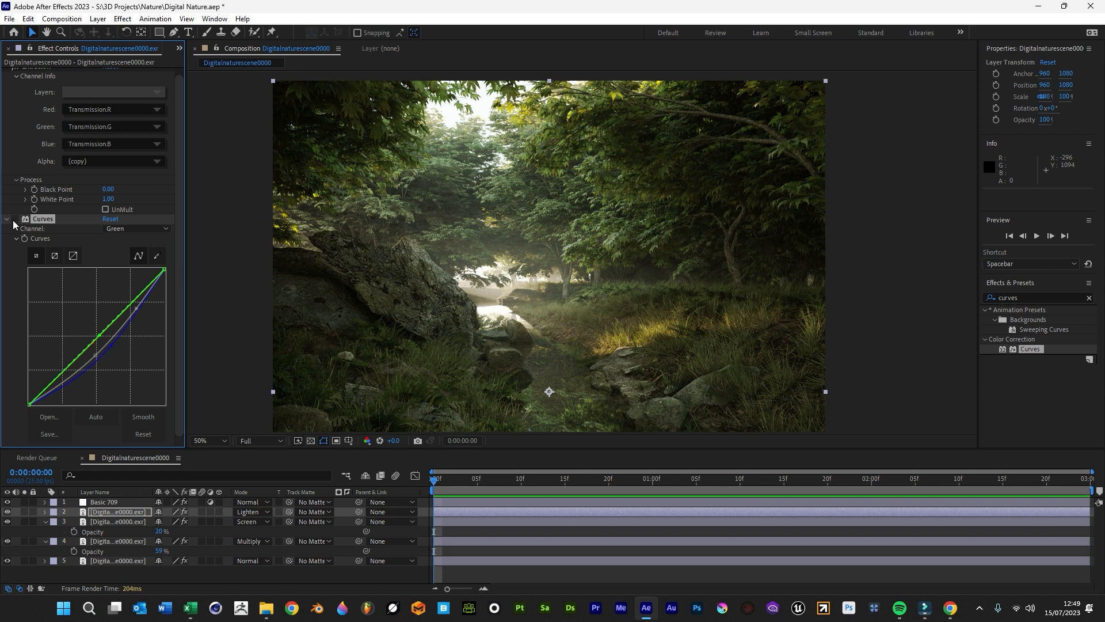
{"action": "left_click", "coordinate": [14, 219]}
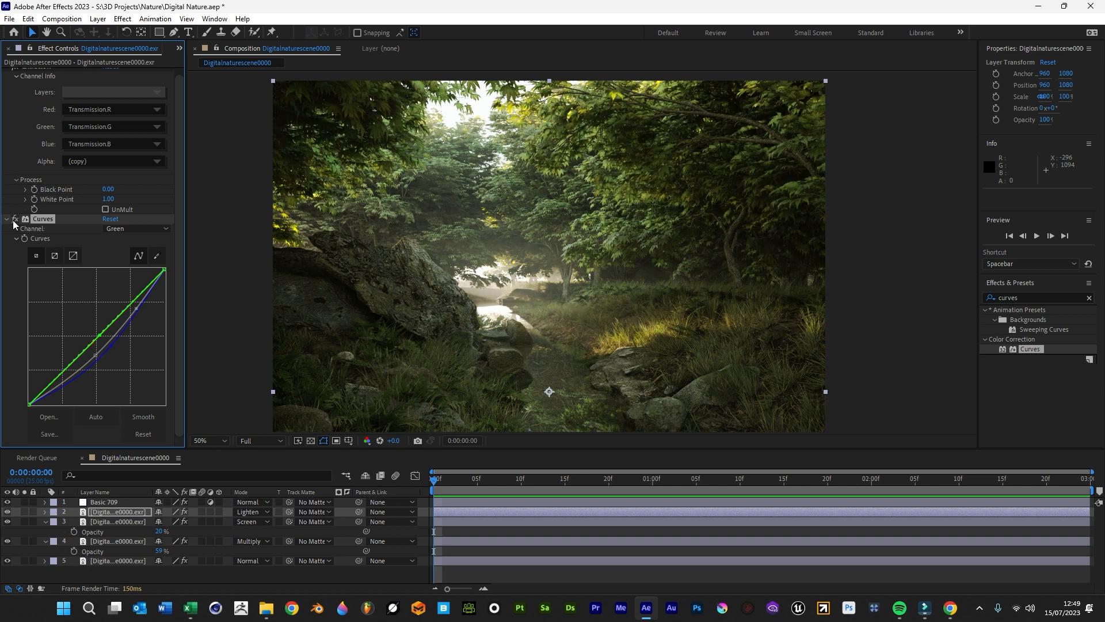
{"action": "mouse_move", "coordinate": [510, 357]}
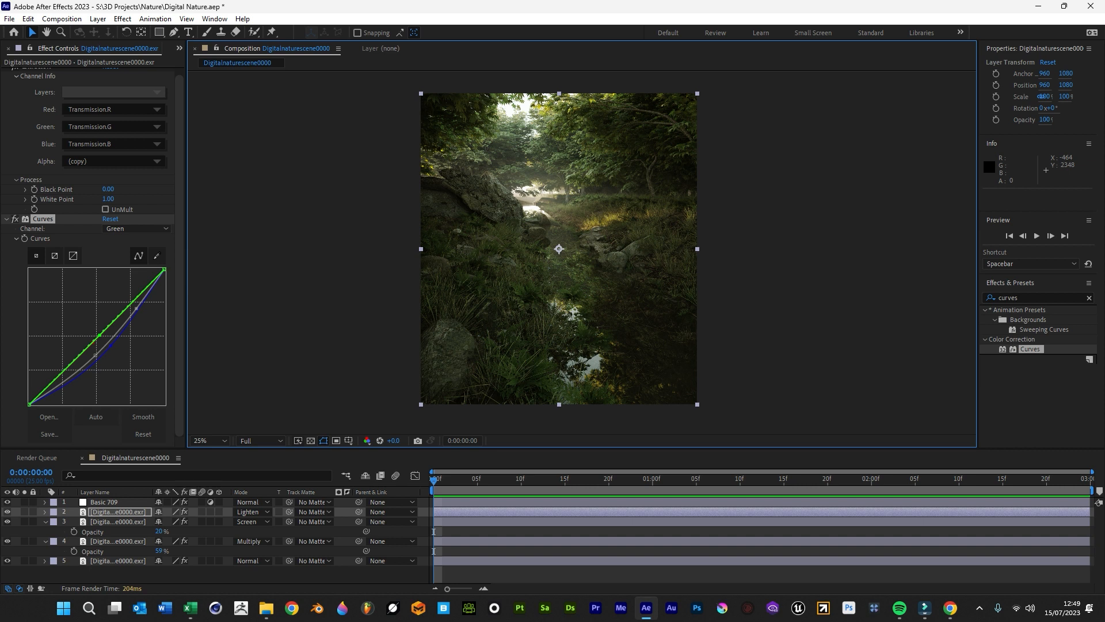
{"action": "mouse_move", "coordinate": [926, 312]}
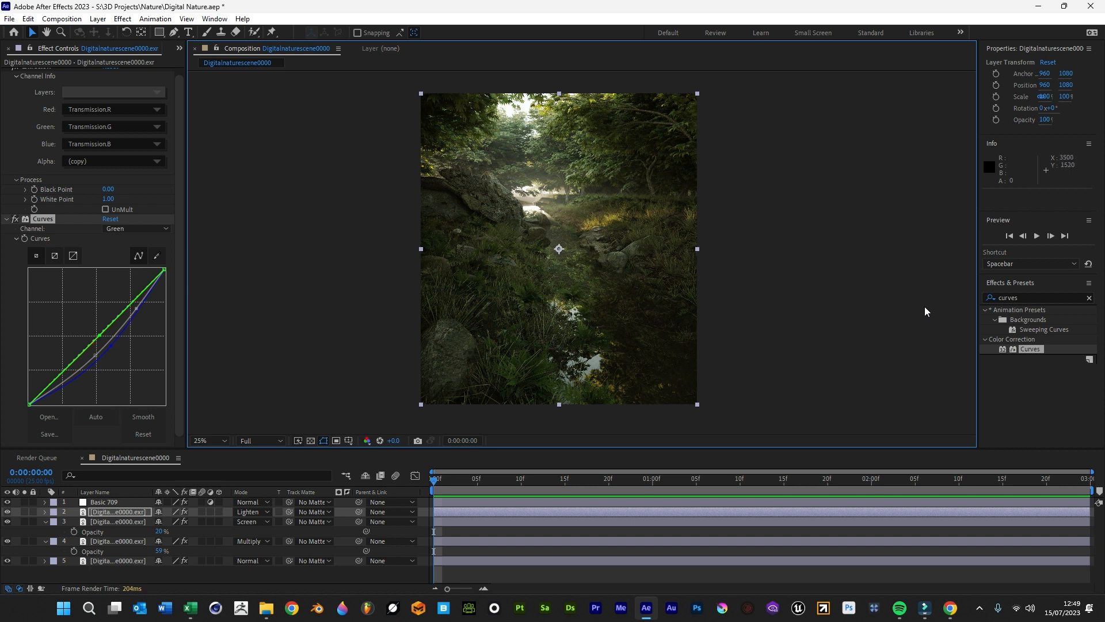